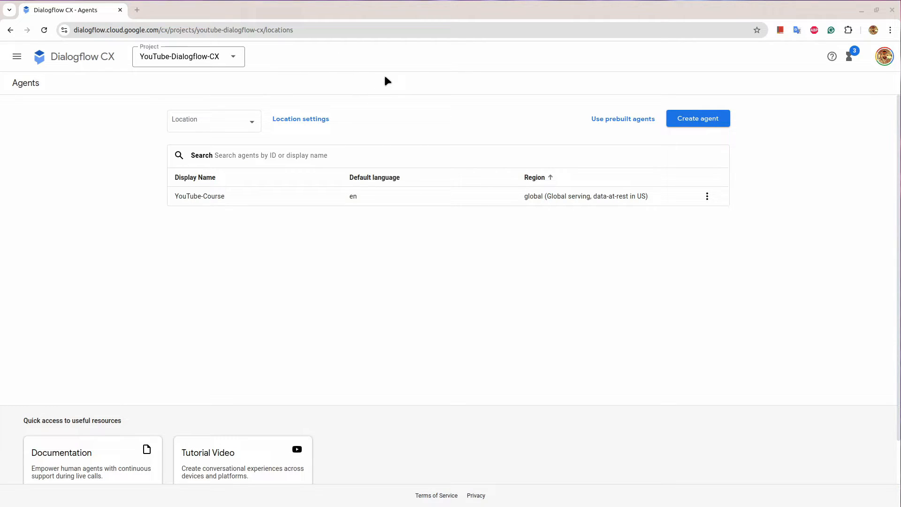
pyautogui.moveTo(321, 309)
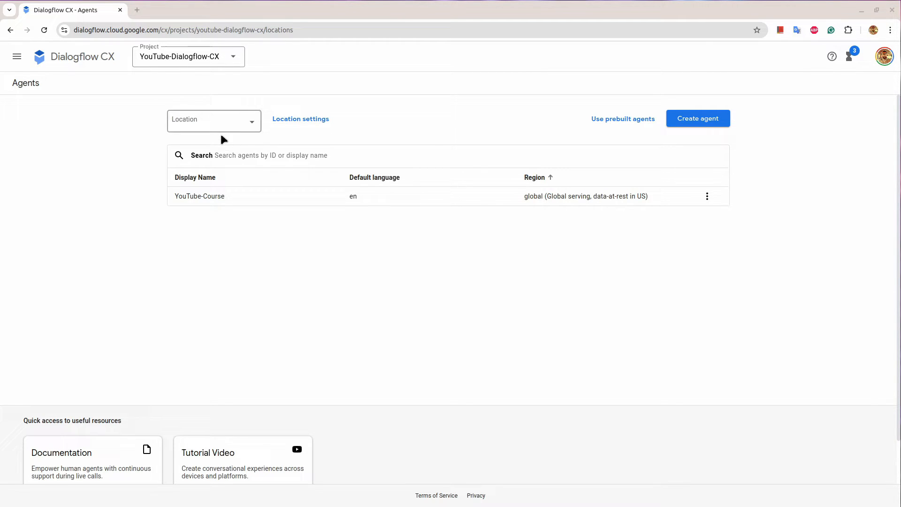
# Open the YouTube-Course agent and show its Intents list under Manage
pyautogui.click(199, 196)
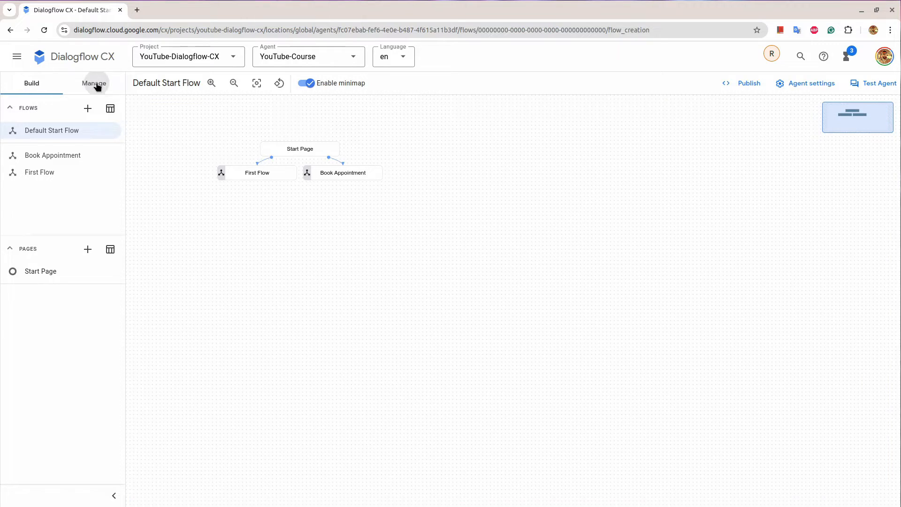
pyautogui.click(94, 83)
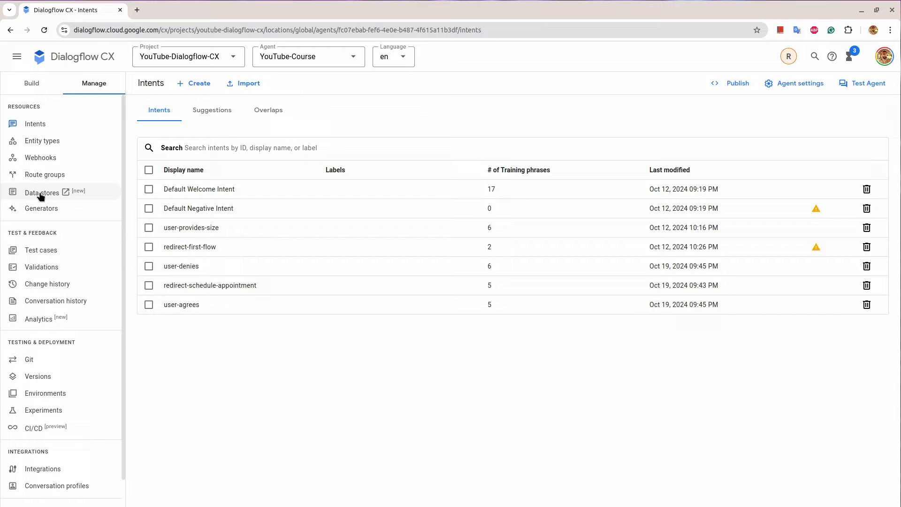
# Start a new Agent Builder app with company name Test Company and continue to the Data step
pyautogui.click(41, 193)
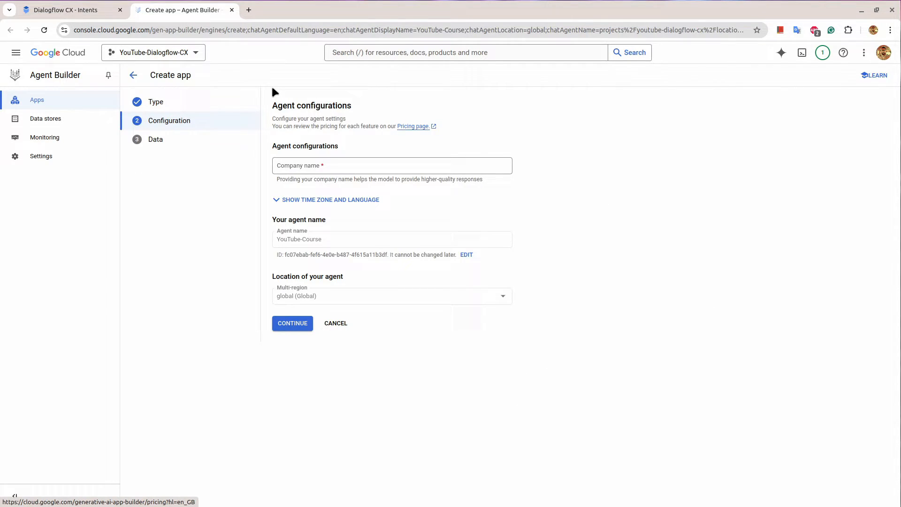
pyautogui.moveTo(468, 348)
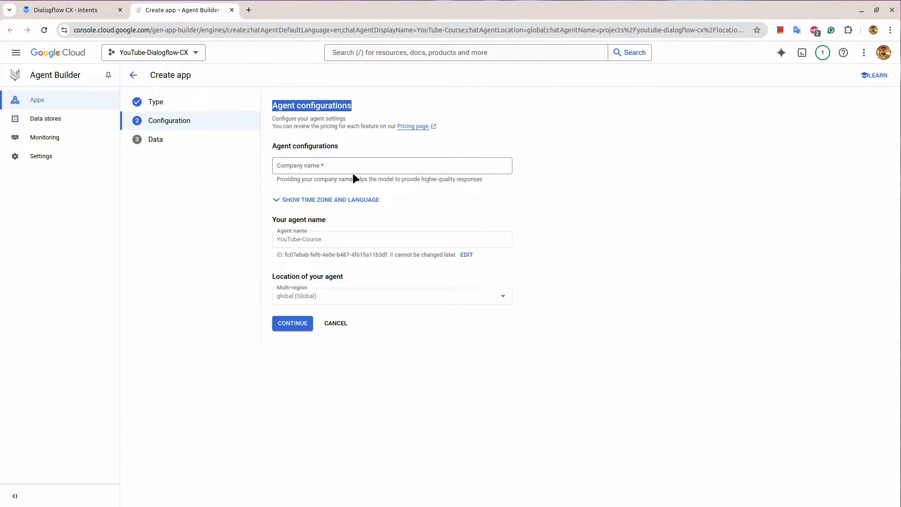
pyautogui.click(393, 166)
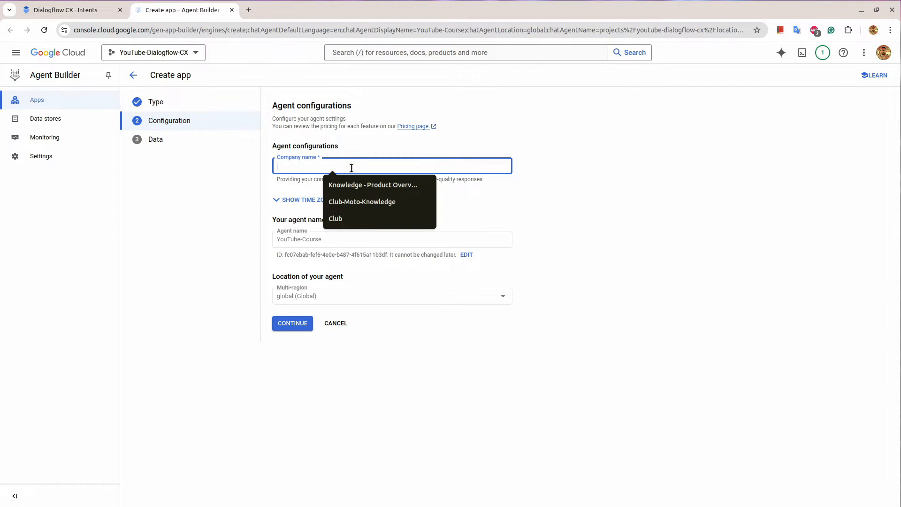
pyautogui.write('Test Comp')
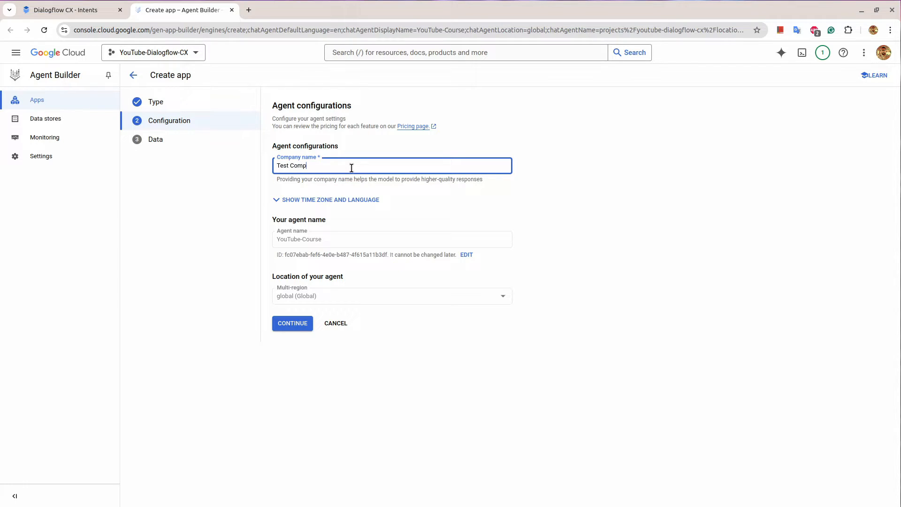
pyautogui.write('any')
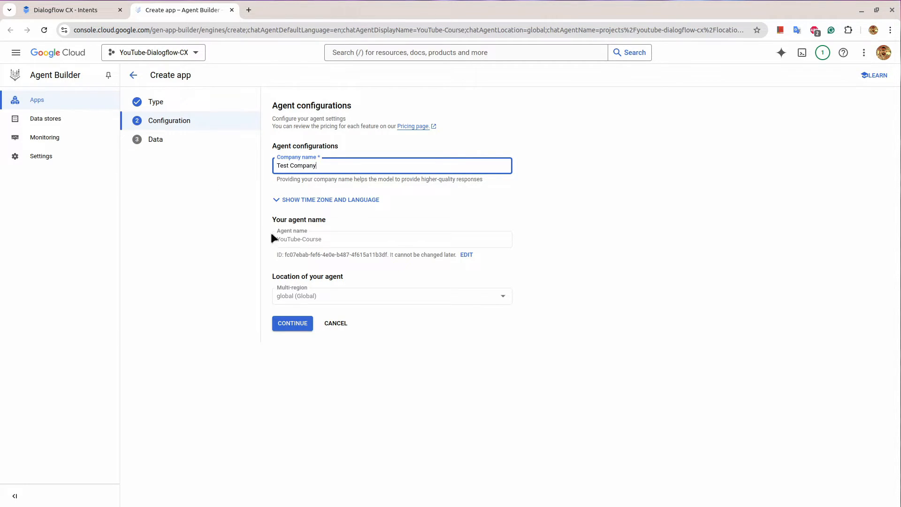
pyautogui.click(292, 323)
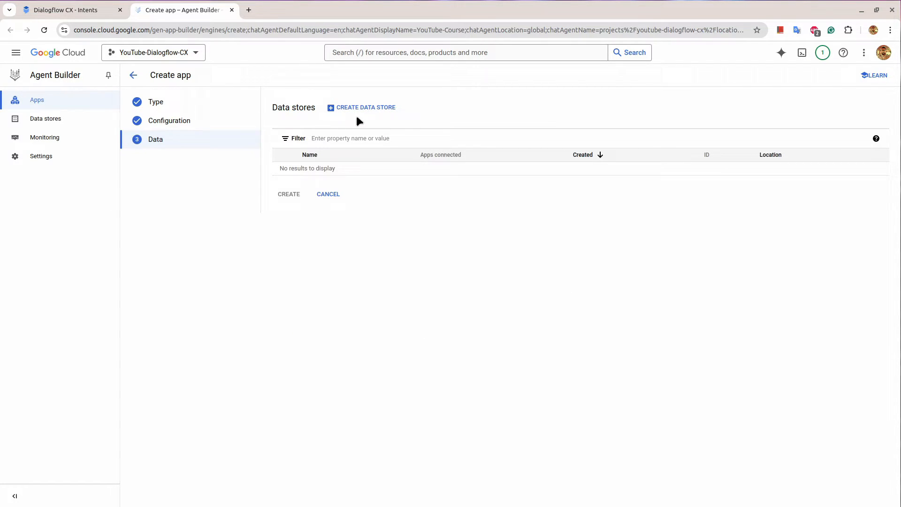
pyautogui.moveTo(465, 238)
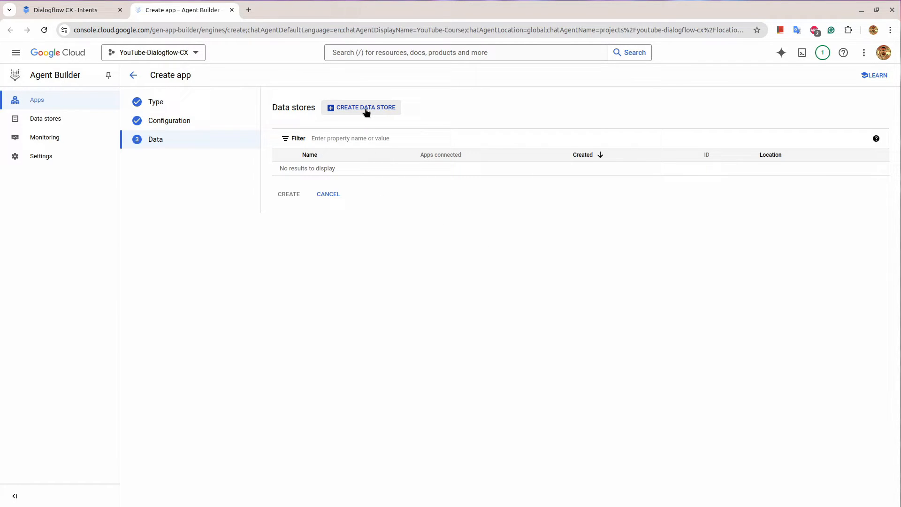
# Begin creating a data store and read the About apps and data stores documentation
pyautogui.click(361, 107)
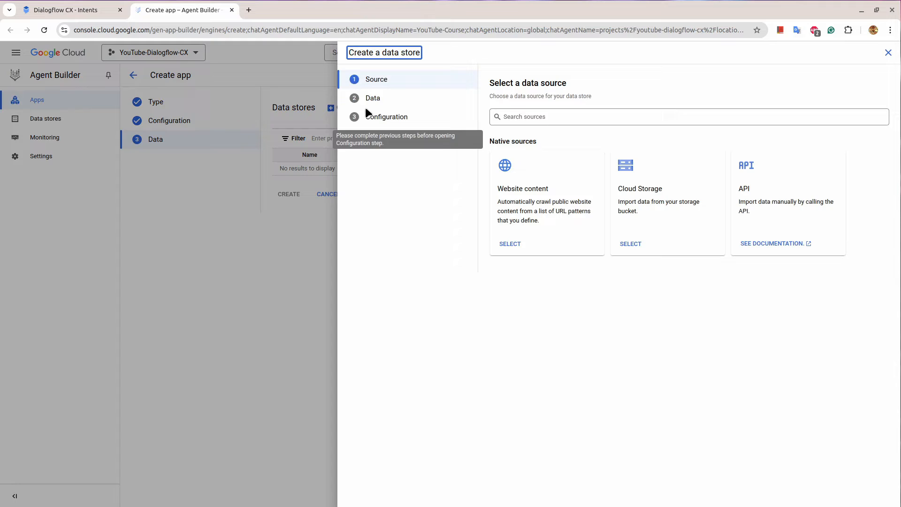
pyautogui.moveTo(531, 183)
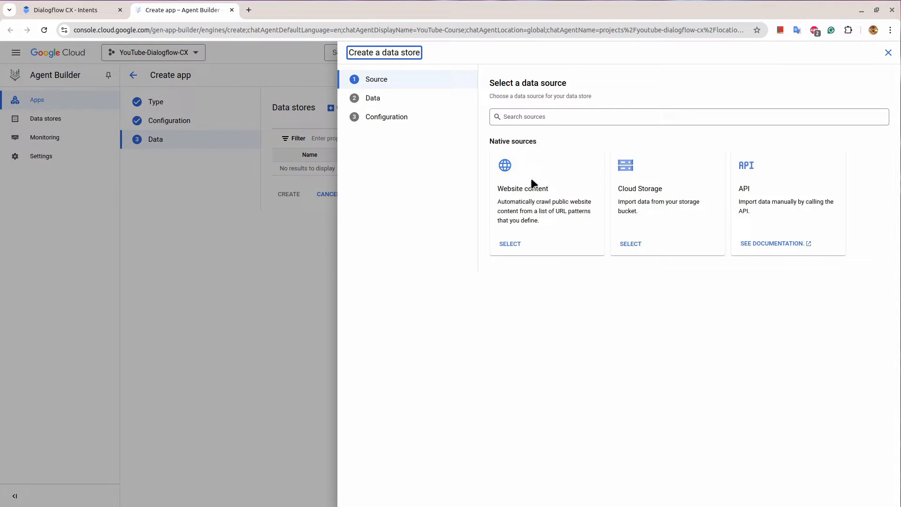
pyautogui.moveTo(770, 214)
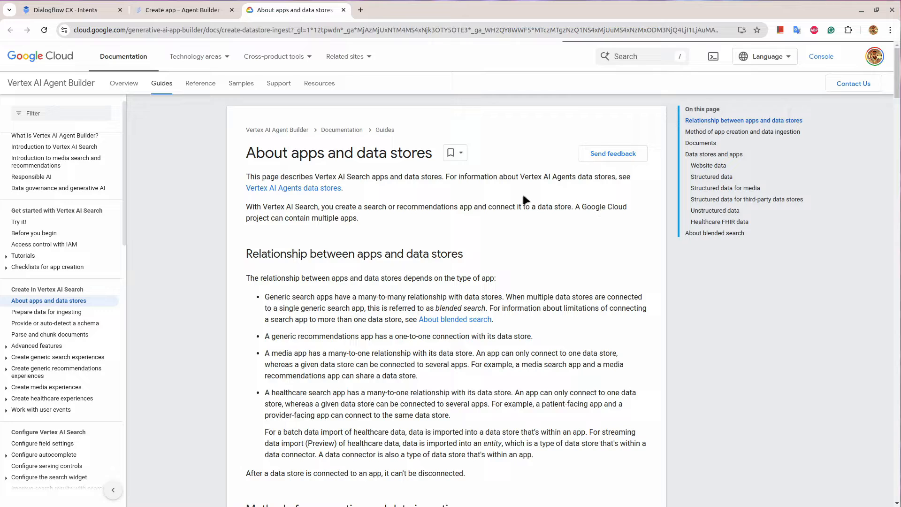
pyautogui.scroll(-3)
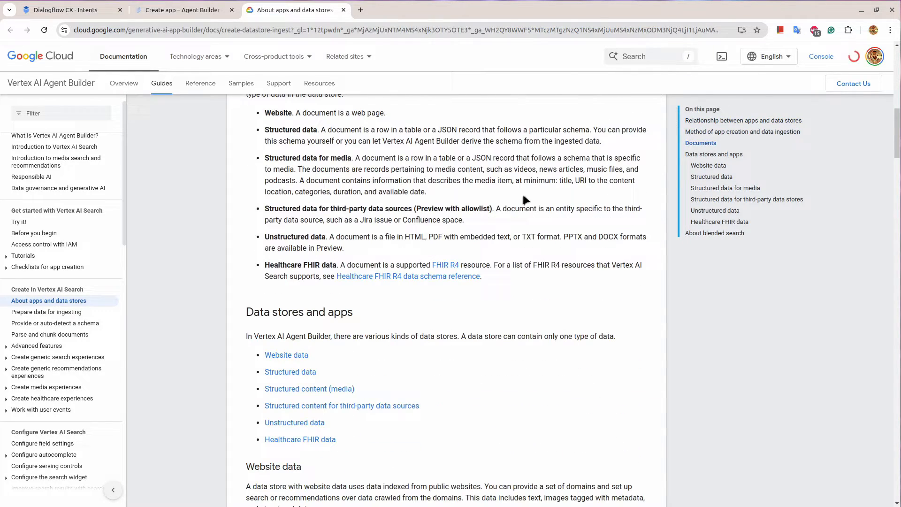
pyautogui.scroll(-3)
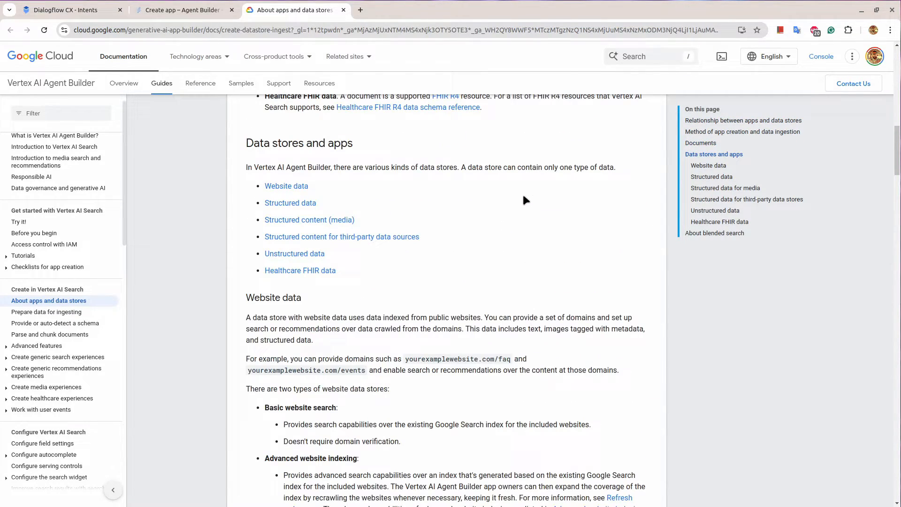
pyautogui.scroll(-3)
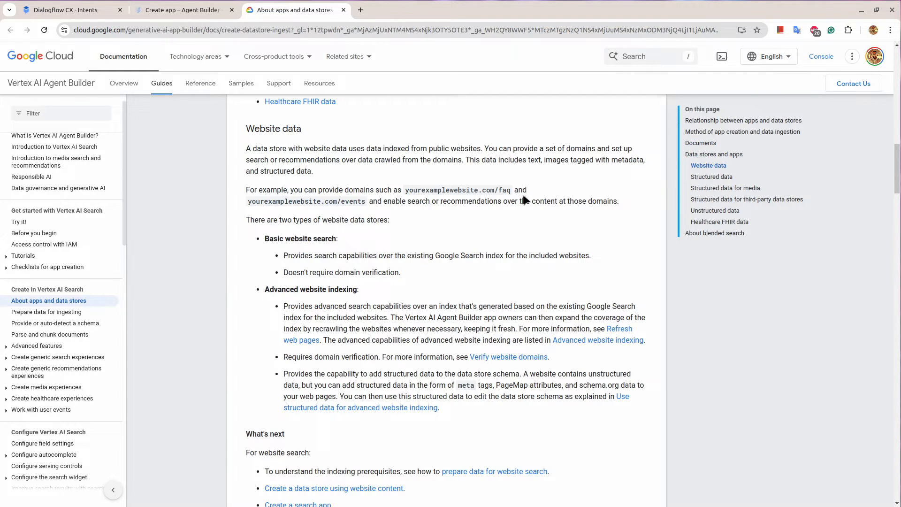
pyautogui.scroll(-3)
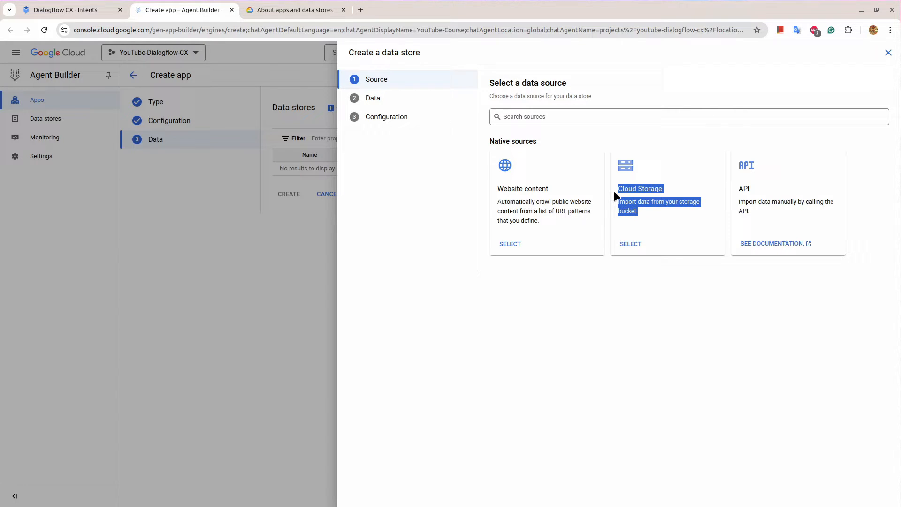
pyautogui.moveTo(689, 215)
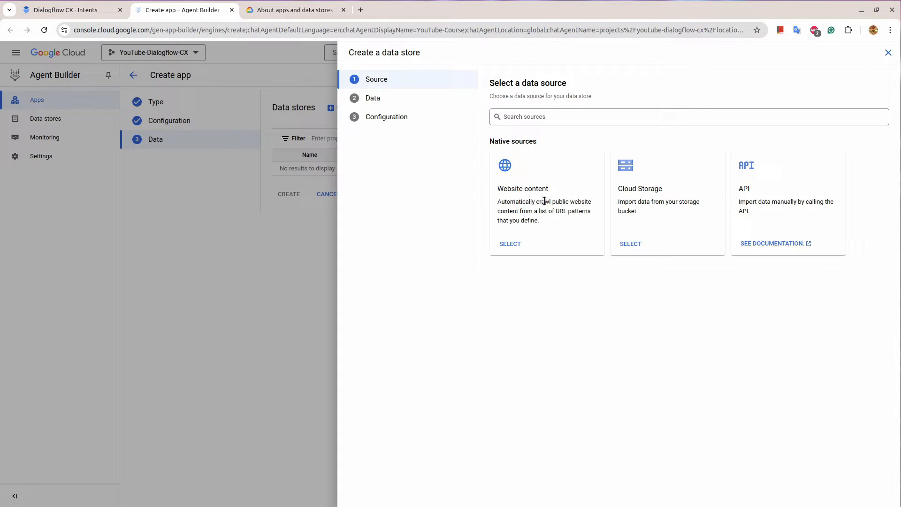
pyautogui.moveTo(565, 210)
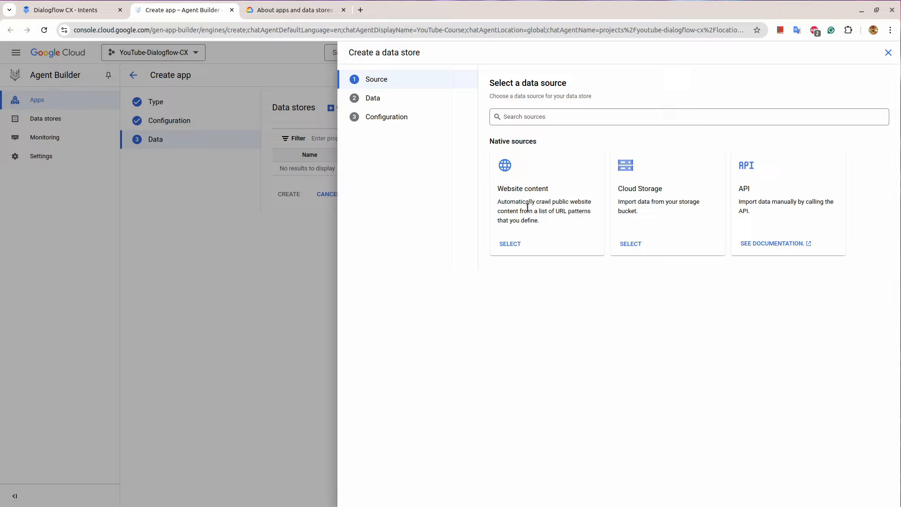
pyautogui.moveTo(497, 189); pyautogui.dragTo(539, 214)
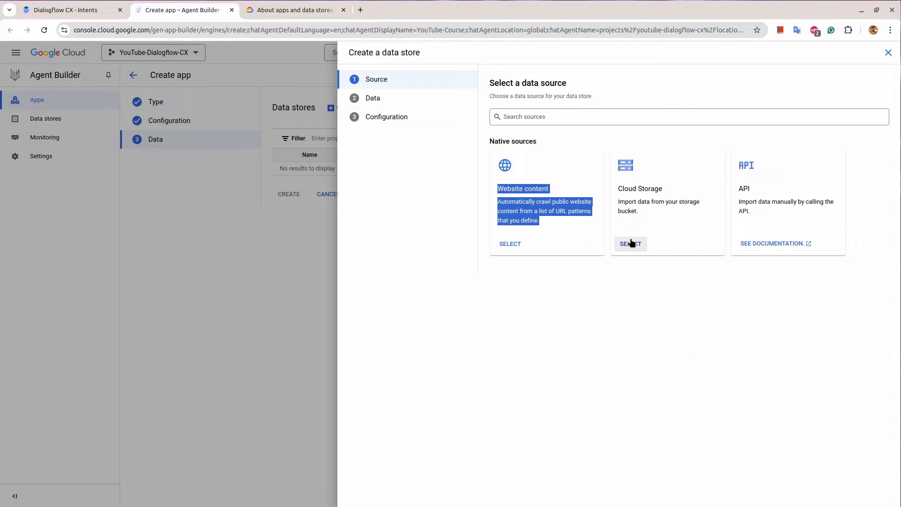
# Choose Cloud Storage as the source with Unstructured documents as the import type
pyautogui.click(630, 243)
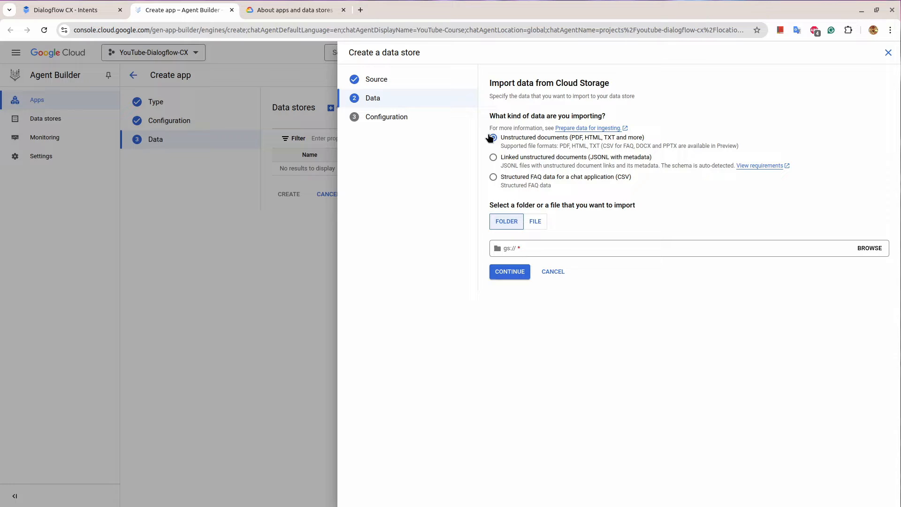
pyautogui.click(493, 138)
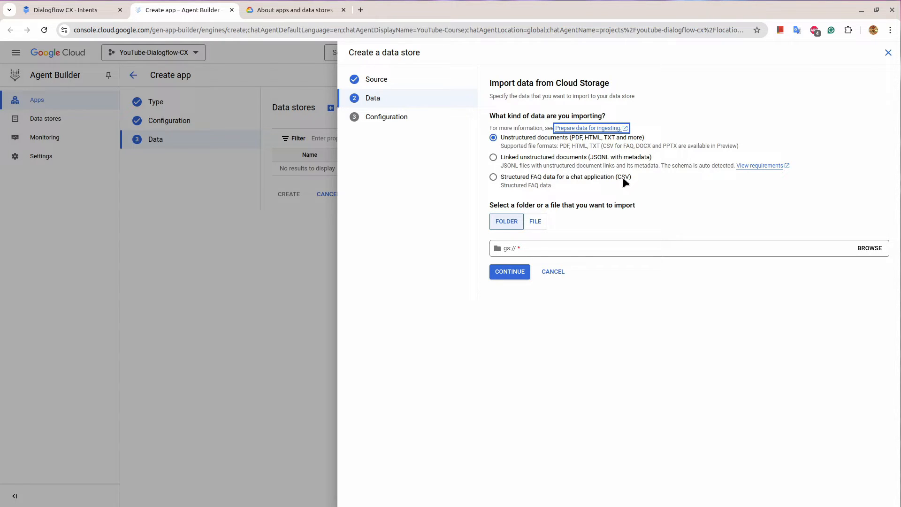
pyautogui.moveTo(603, 167)
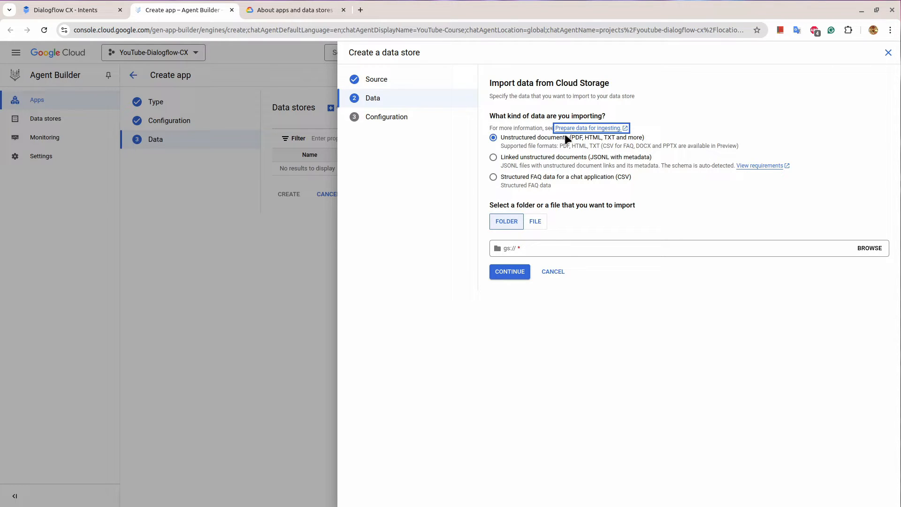
pyautogui.moveTo(617, 143)
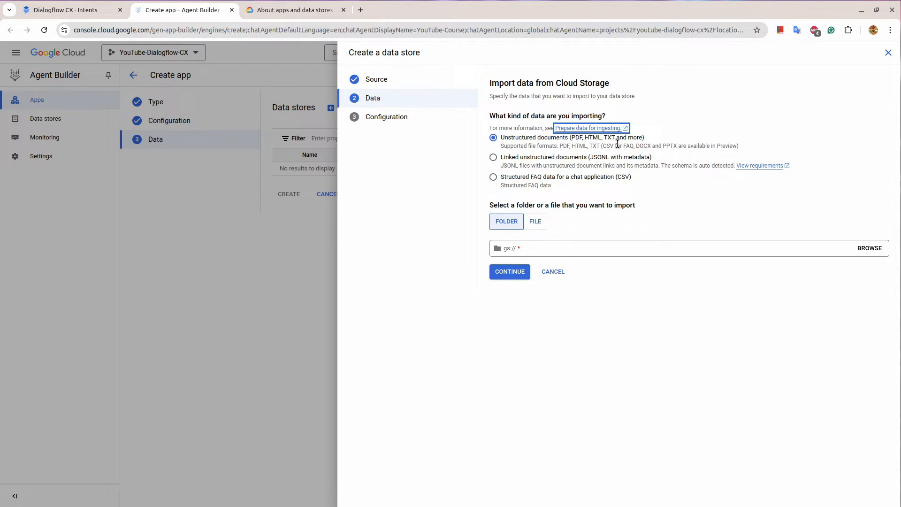
pyautogui.moveTo(655, 147)
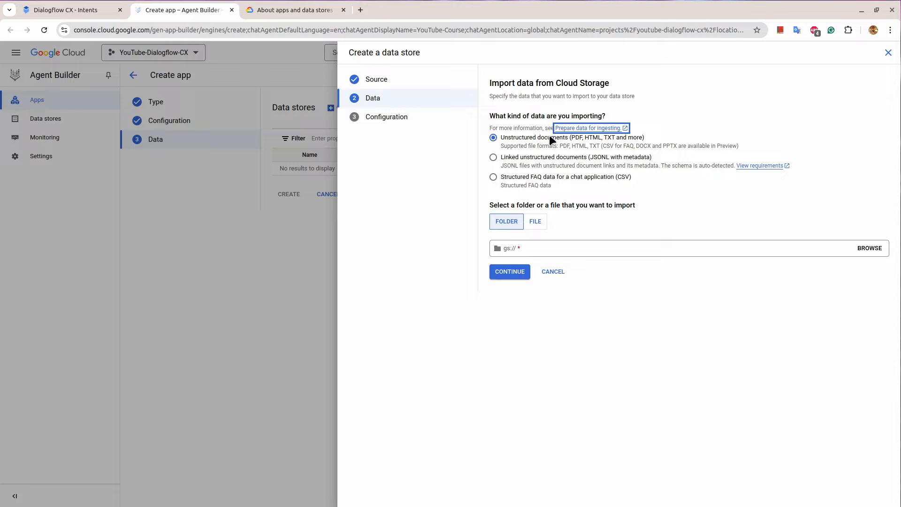
pyautogui.moveTo(610, 146)
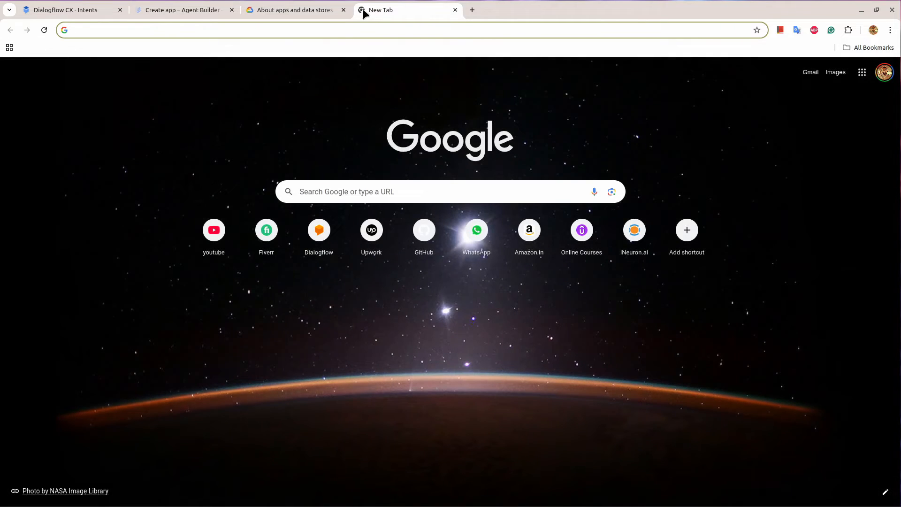
# Find the StyleTTS 2 paper on arXiv and save its PDF to Downloads
pyautogui.write('style tts2')
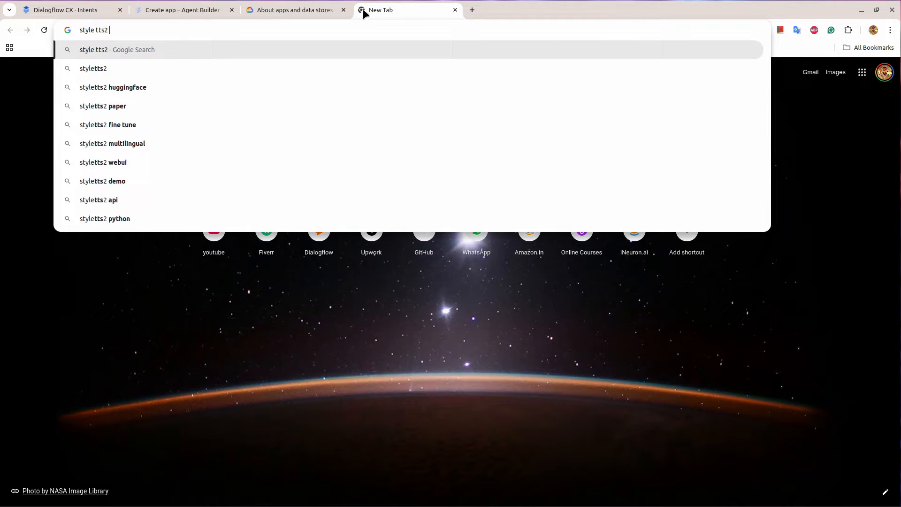
pyautogui.click(102, 106)
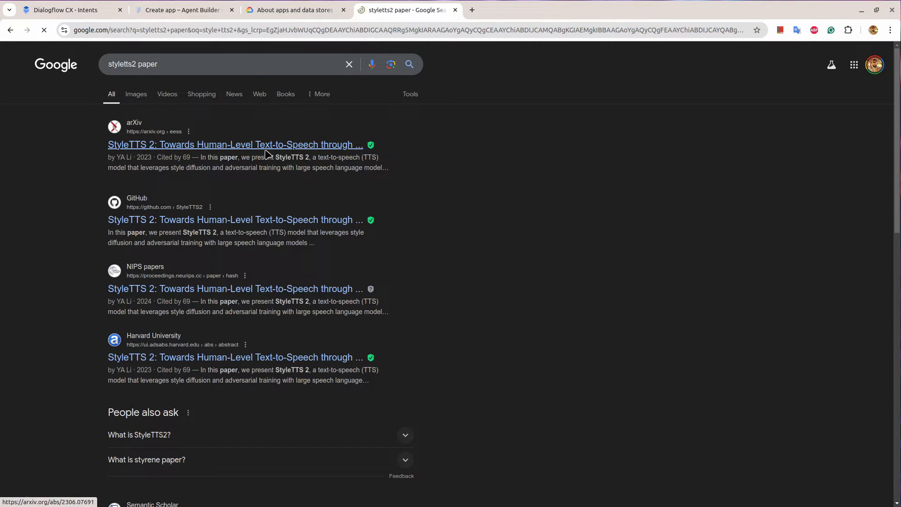
pyautogui.click(235, 144)
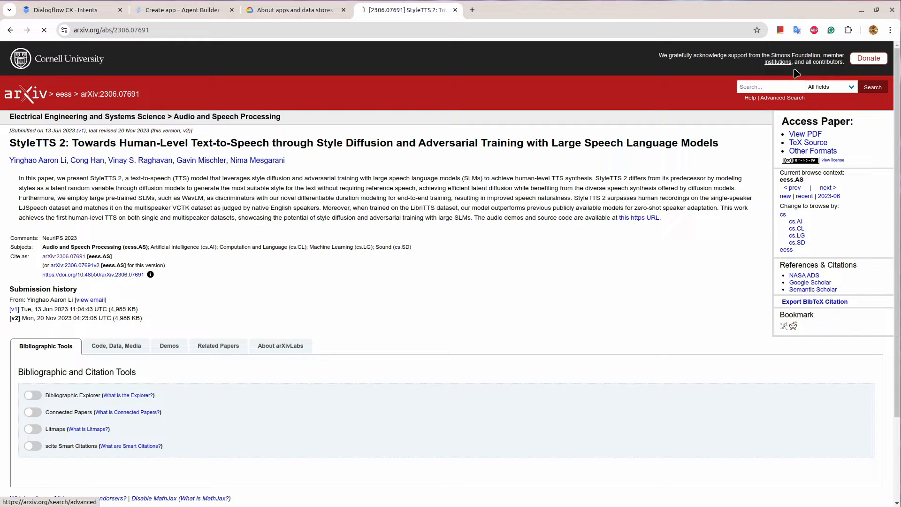
pyautogui.click(805, 134)
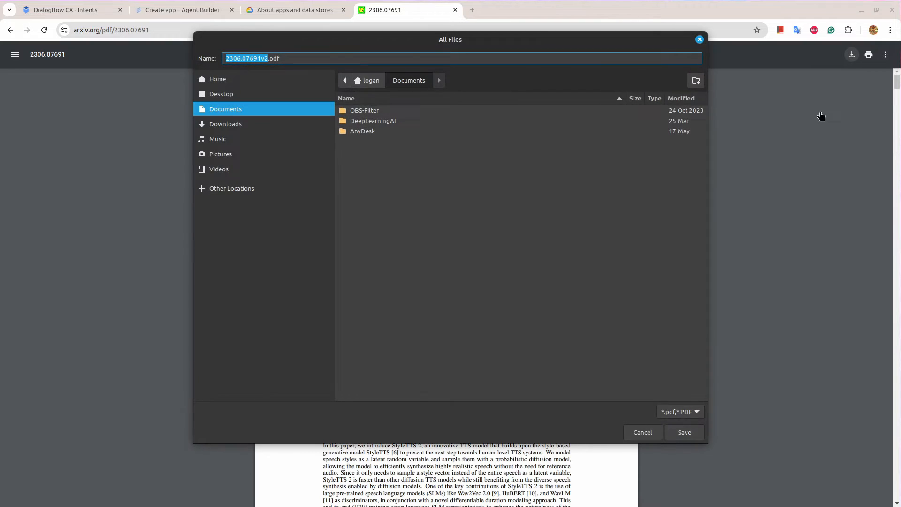
pyautogui.click(225, 124)
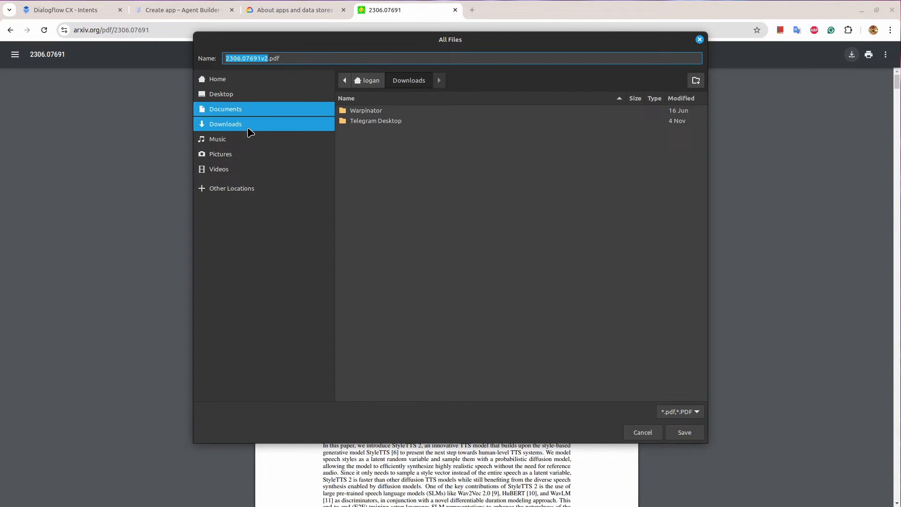
pyautogui.click(684, 432)
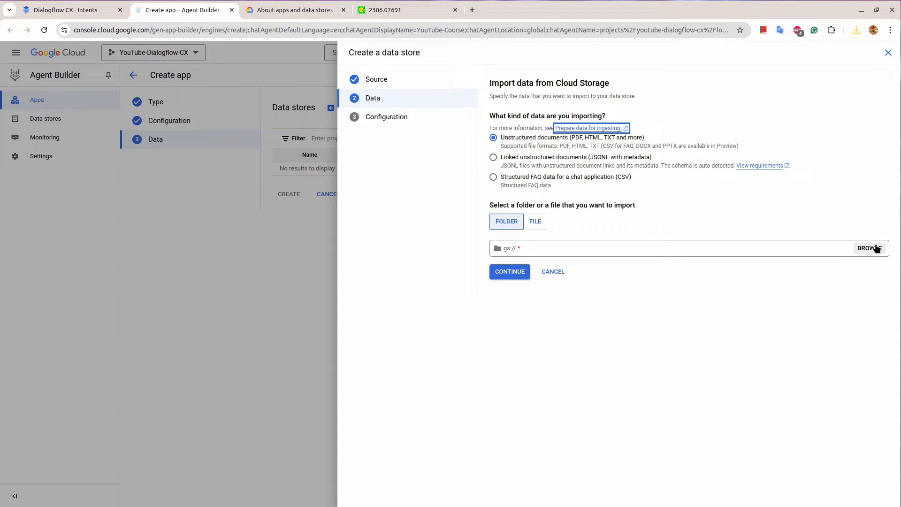
# From the import folder picker, start a new bucket named rak-kapad
pyautogui.click(869, 248)
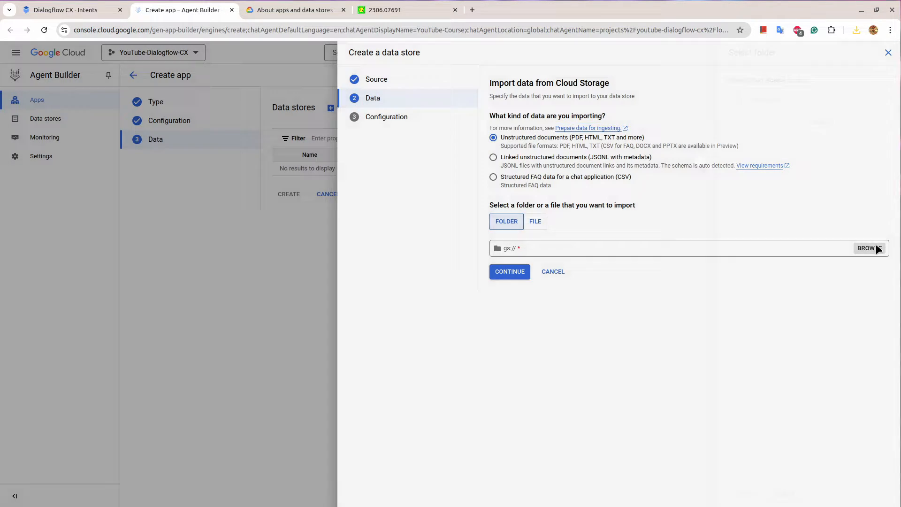
pyautogui.click(867, 247)
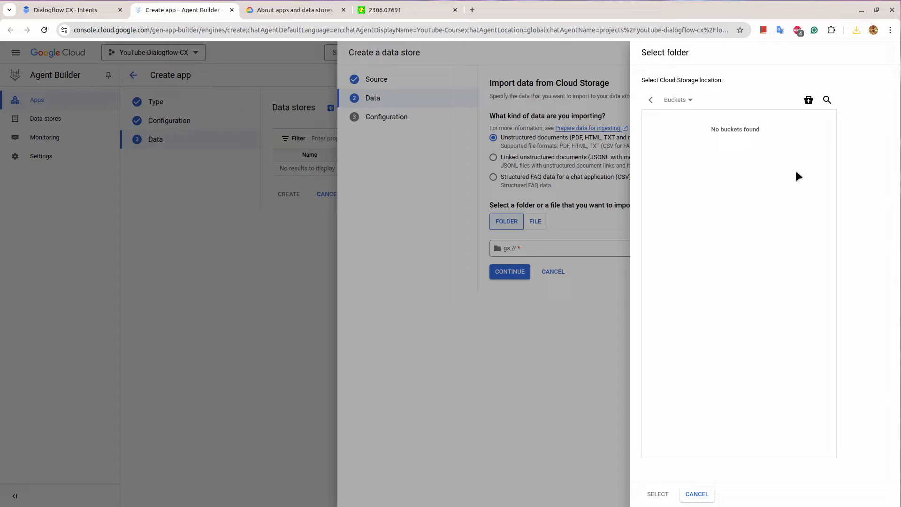
pyautogui.moveTo(808, 100)
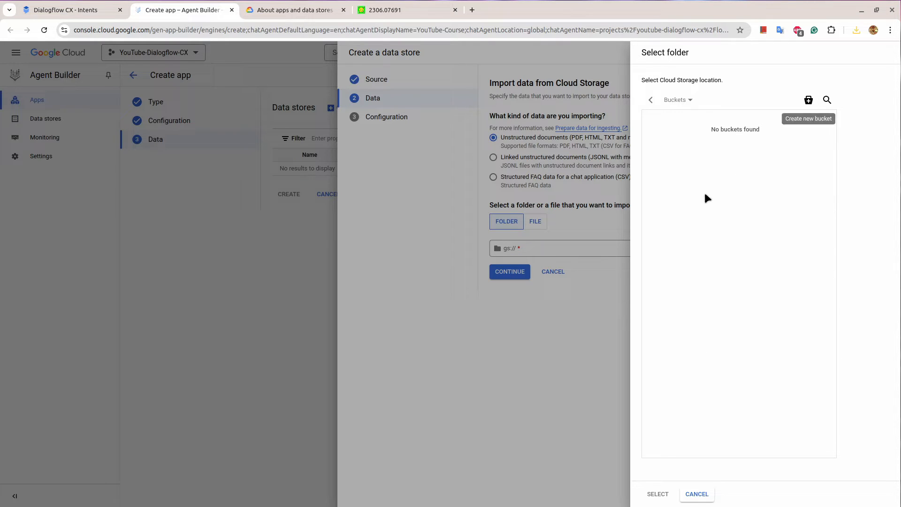
pyautogui.moveTo(718, 109)
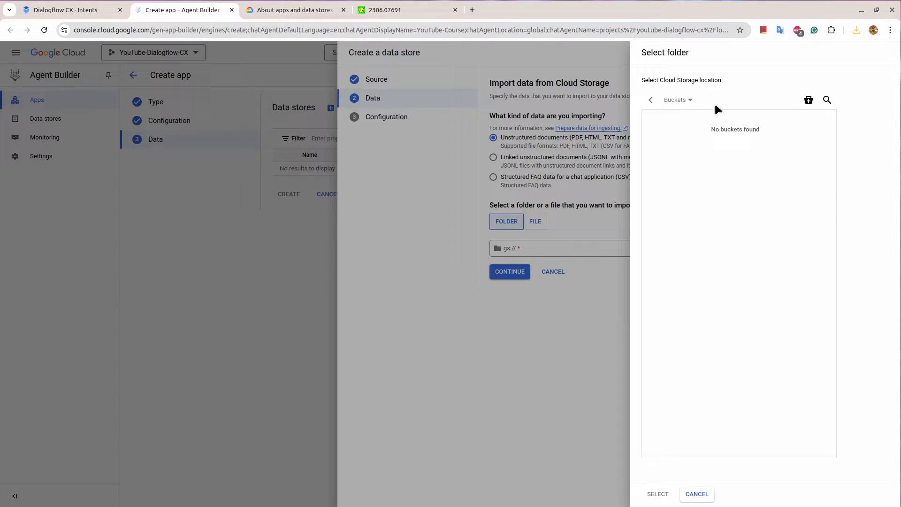
pyautogui.click(808, 100)
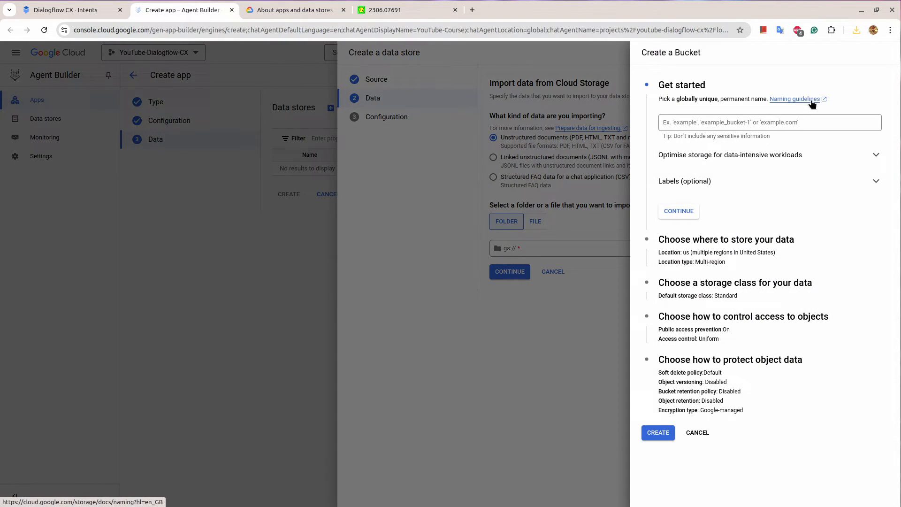
pyautogui.click(769, 122)
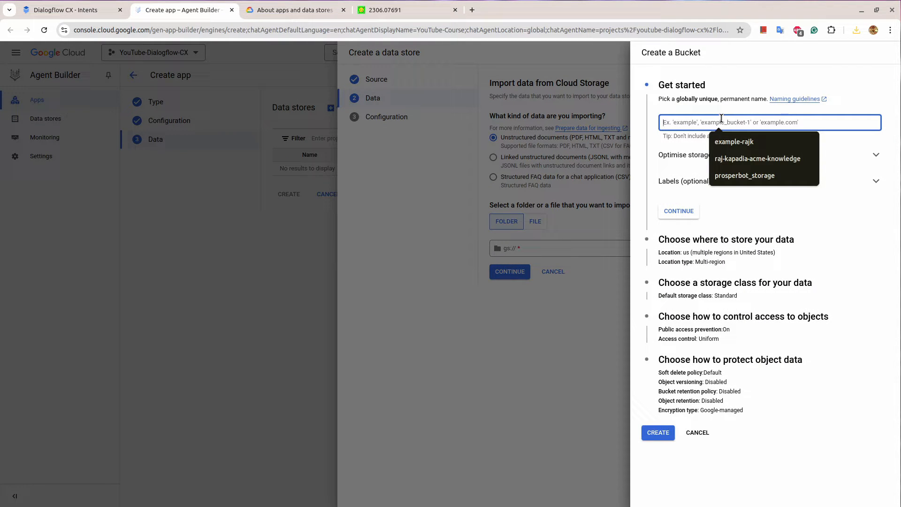
pyautogui.write('r')
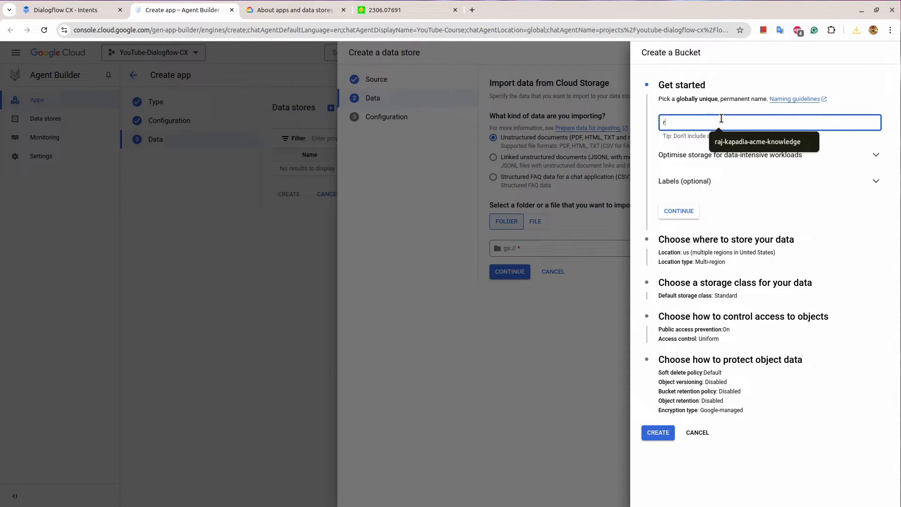
pyautogui.write('rak-kapadia-youtube-demo')
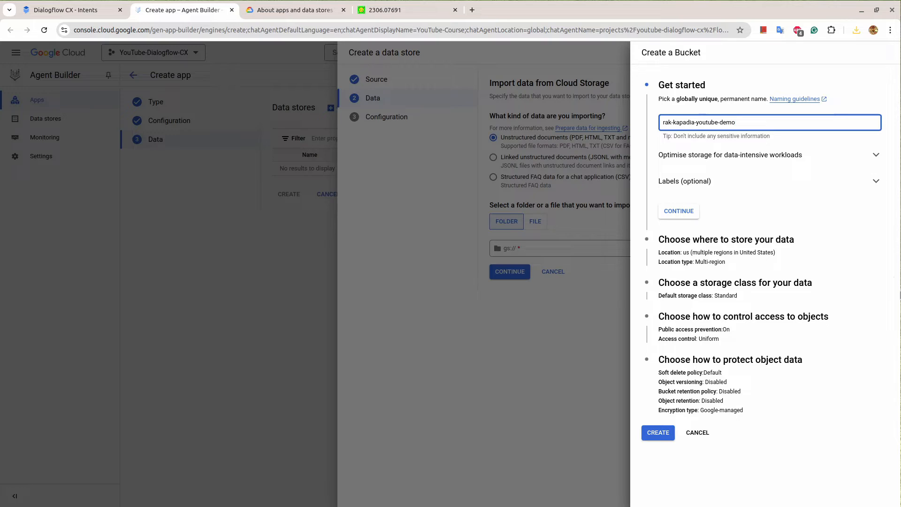
pyautogui.click(678, 211)
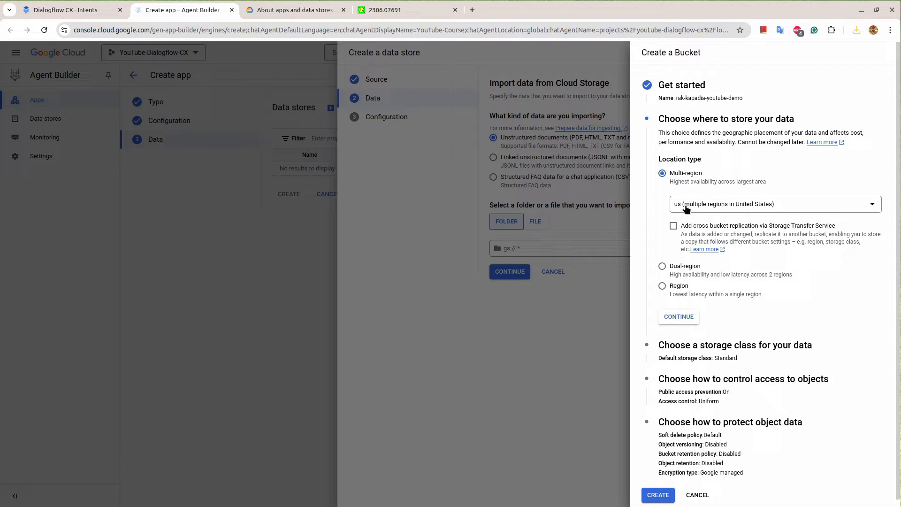
# Keep US multi-region and Standard class, create the bucket with public access prevented
pyautogui.click(775, 204)
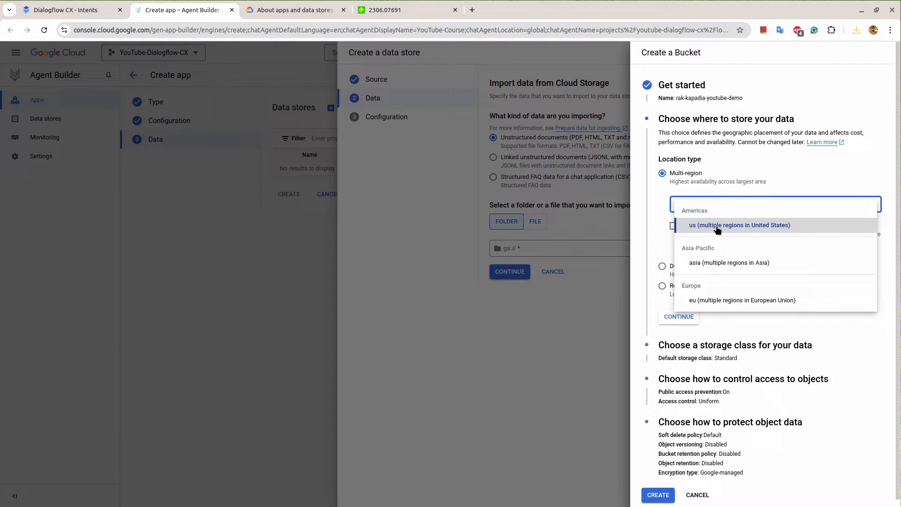
pyautogui.click(739, 225)
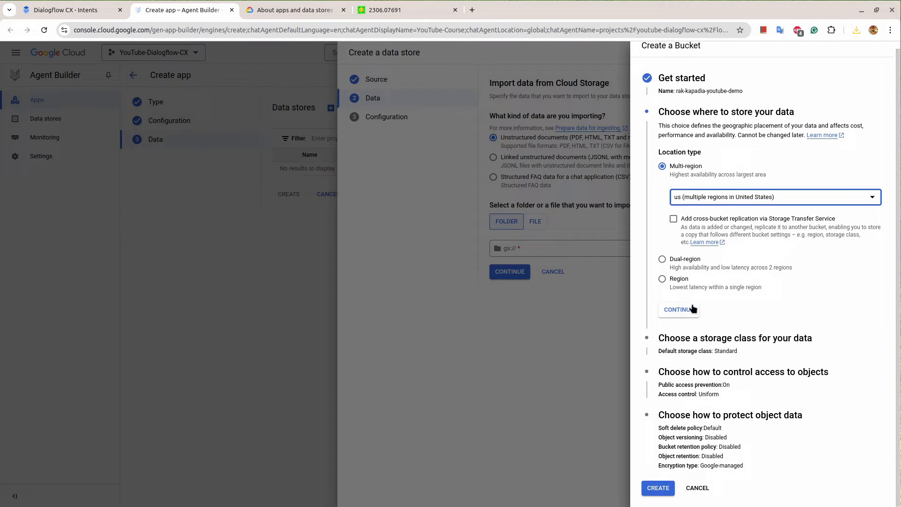
pyautogui.click(678, 309)
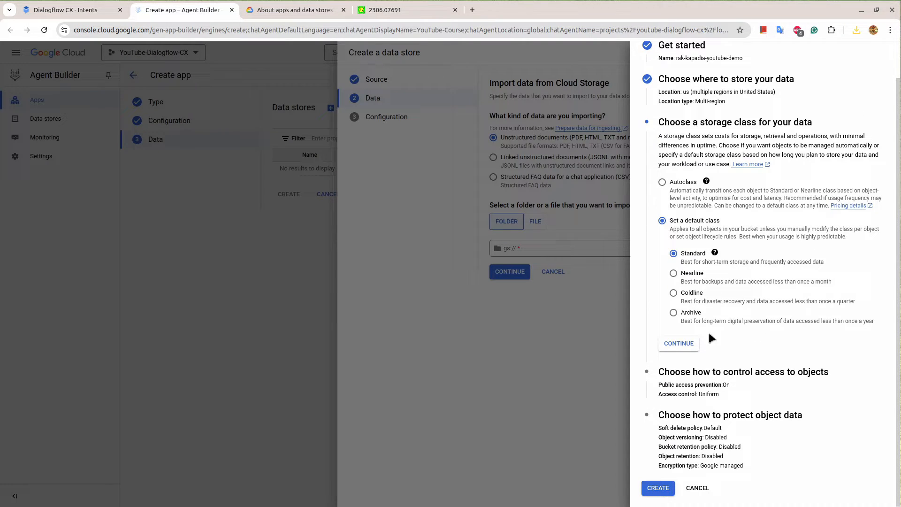
pyautogui.click(678, 343)
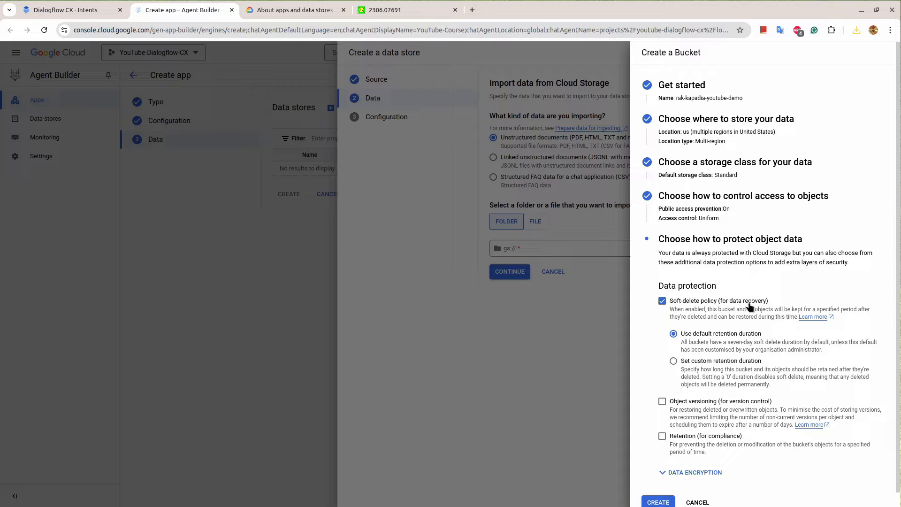
pyautogui.click(657, 501)
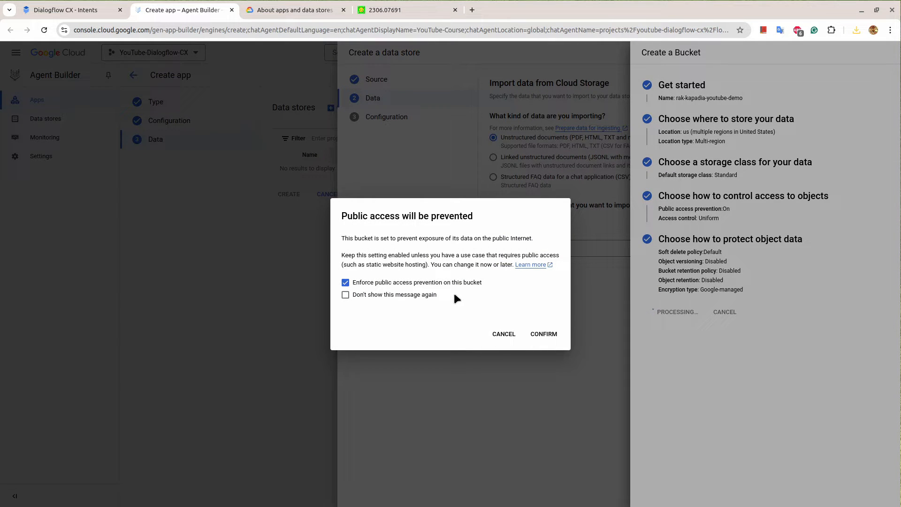
pyautogui.click(543, 335)
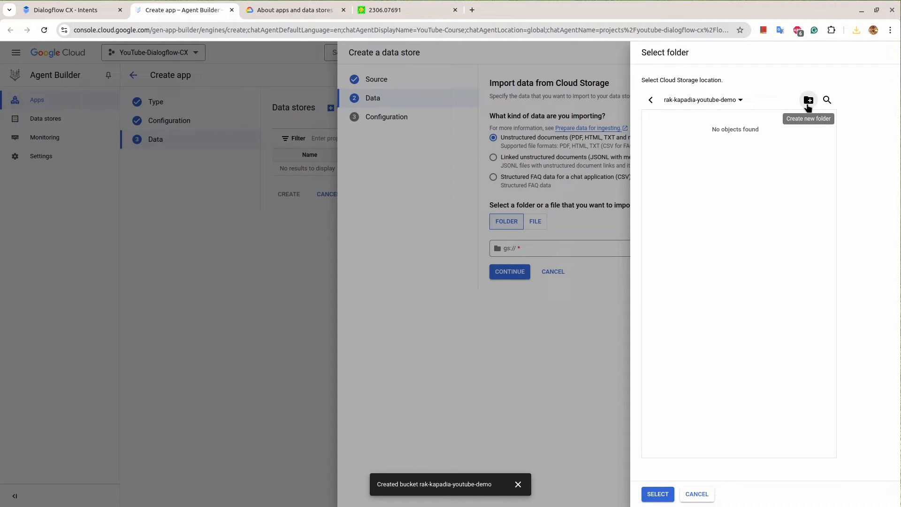
pyautogui.moveTo(761, 250)
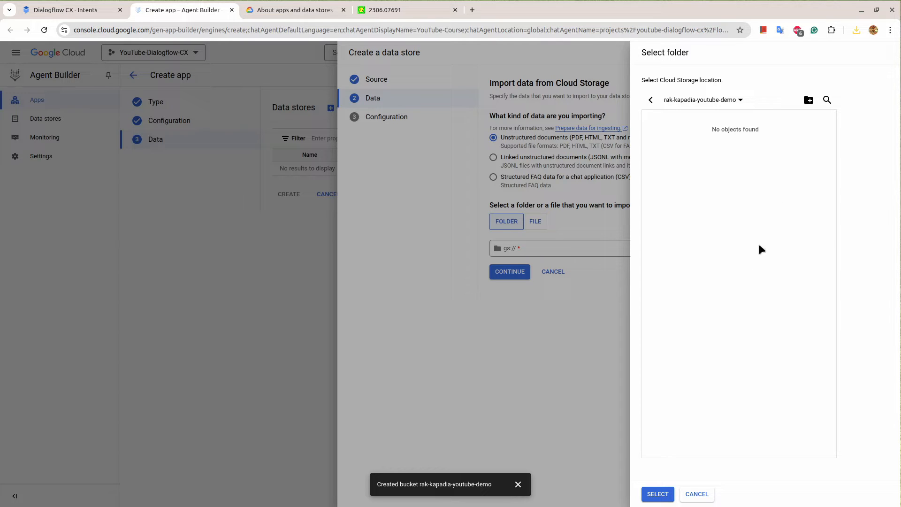
pyautogui.click(808, 99)
pyautogui.write('gcp')
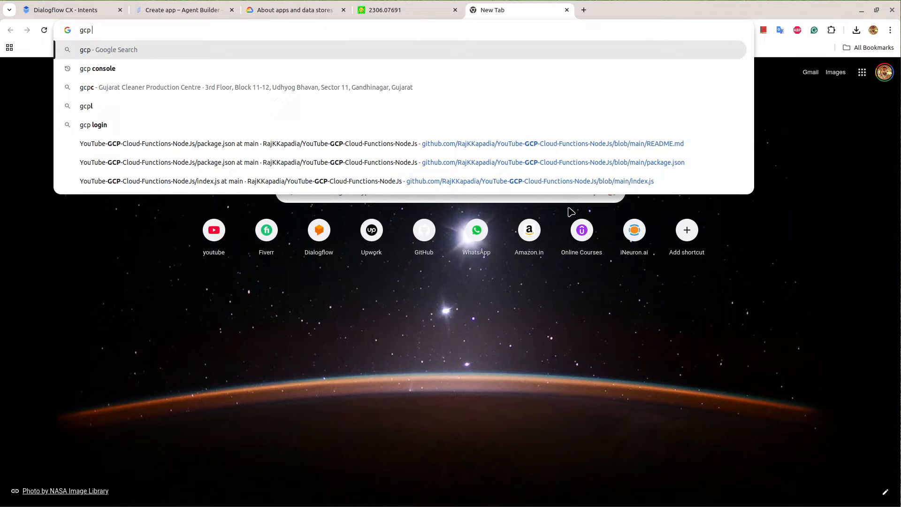
# Open the Google Cloud console's Cloud Storage buckets and the new demo bucket's details
pyautogui.click(97, 69)
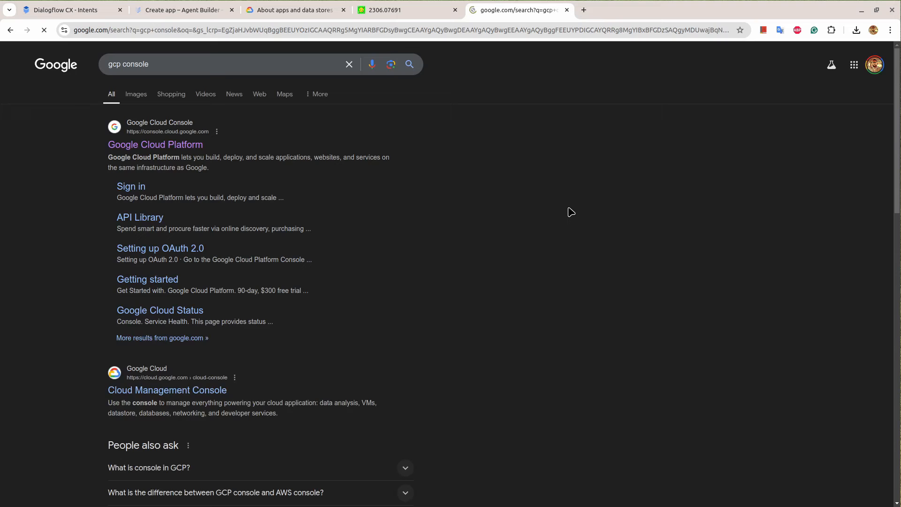
pyautogui.click(155, 144)
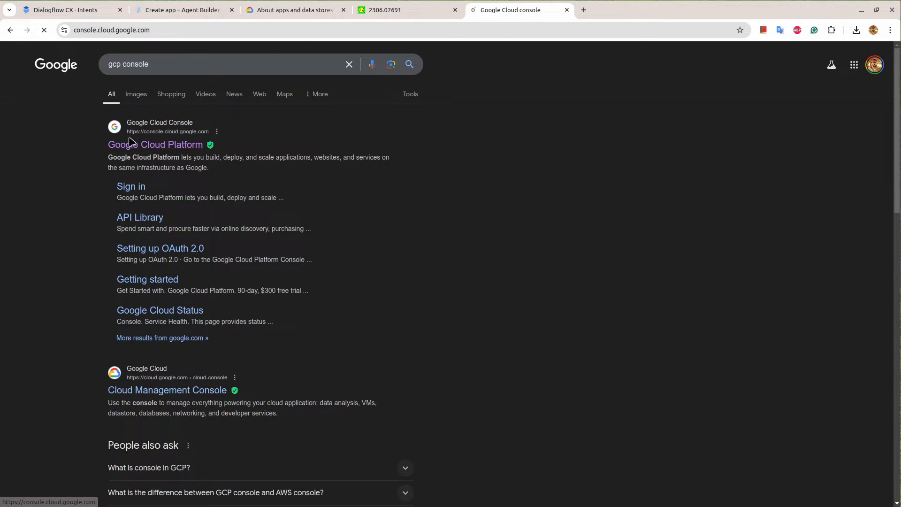
pyautogui.click(155, 145)
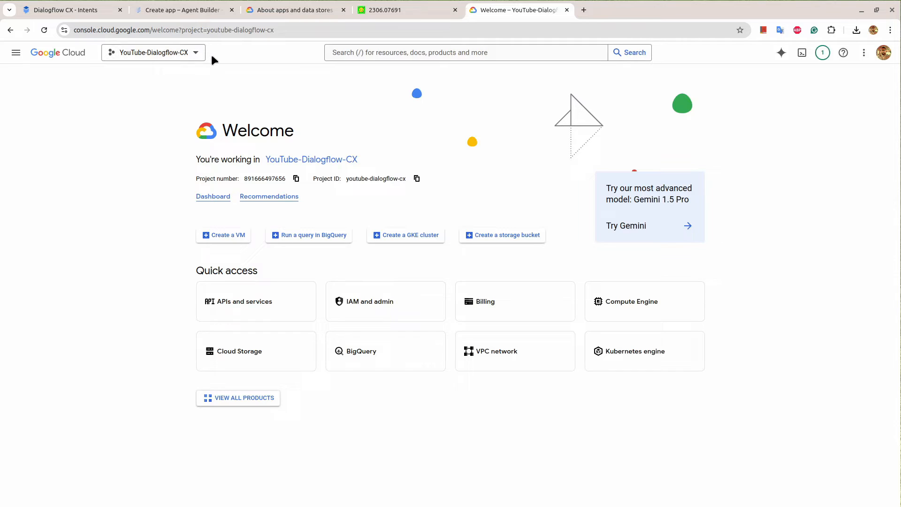
pyautogui.click(240, 351)
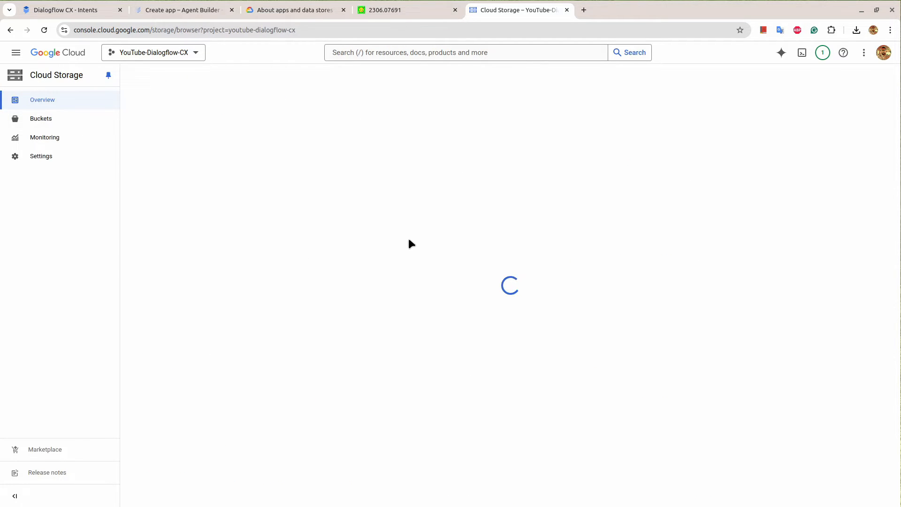
pyautogui.click(41, 118)
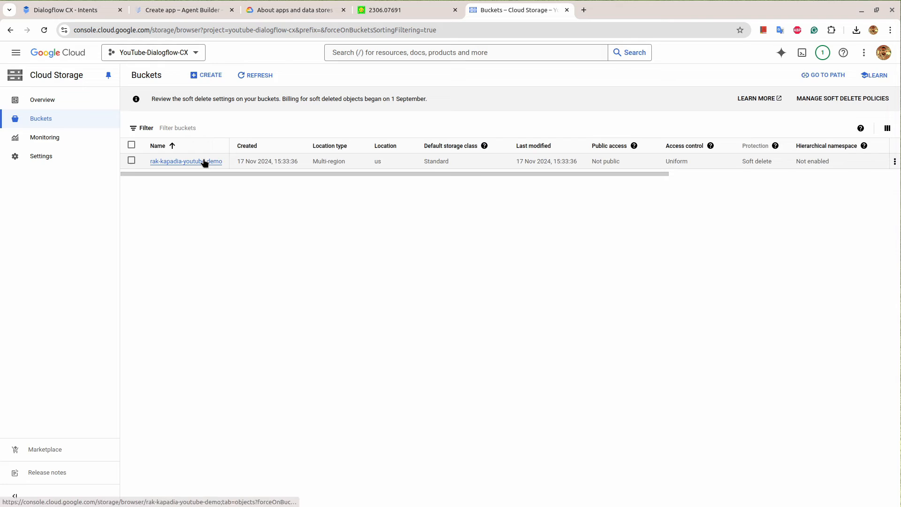
pyautogui.click(185, 161)
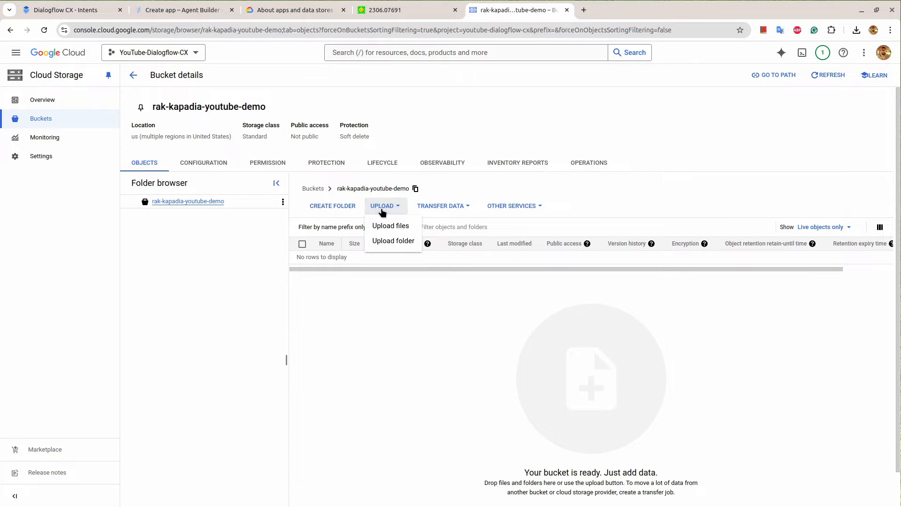
# Upload the downloaded PDF into the bucket
pyautogui.click(391, 226)
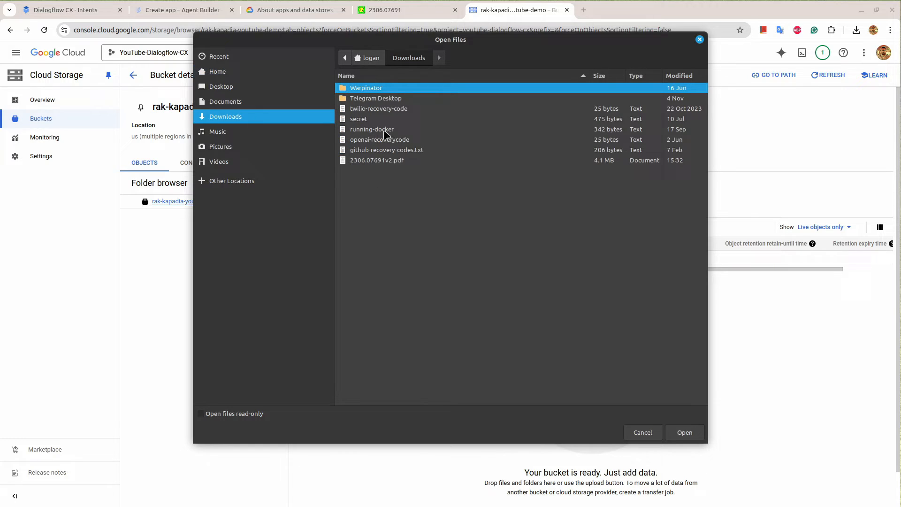
pyautogui.click(685, 432)
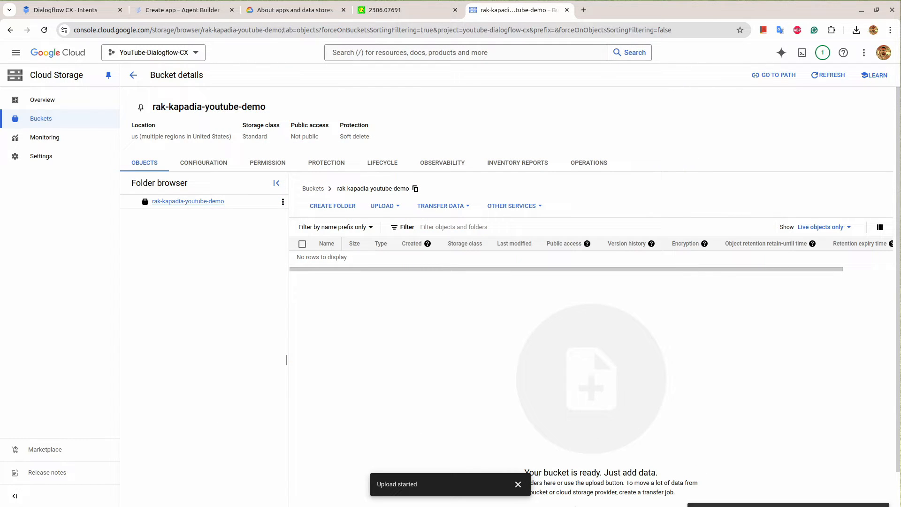
pyautogui.moveTo(518, 484)
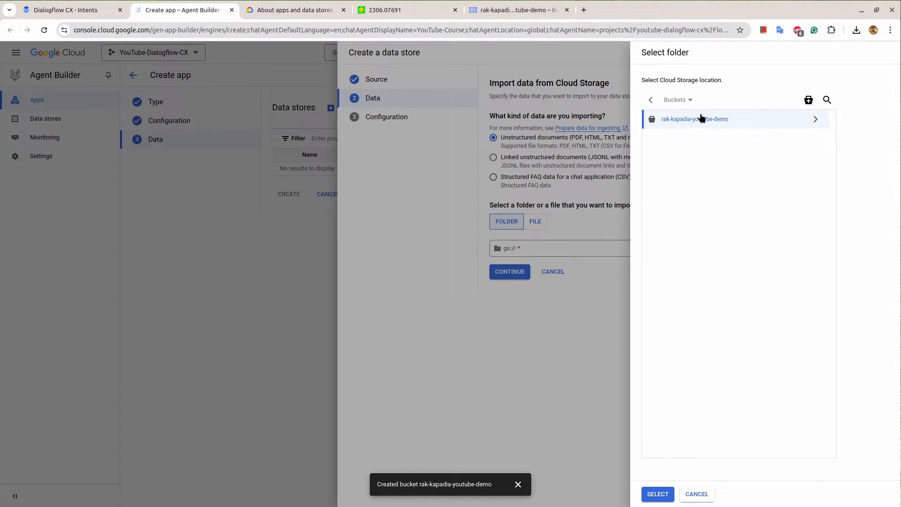
# Select the whole demo bucket as import source and create the data store named Test Data Store
pyautogui.click(695, 119)
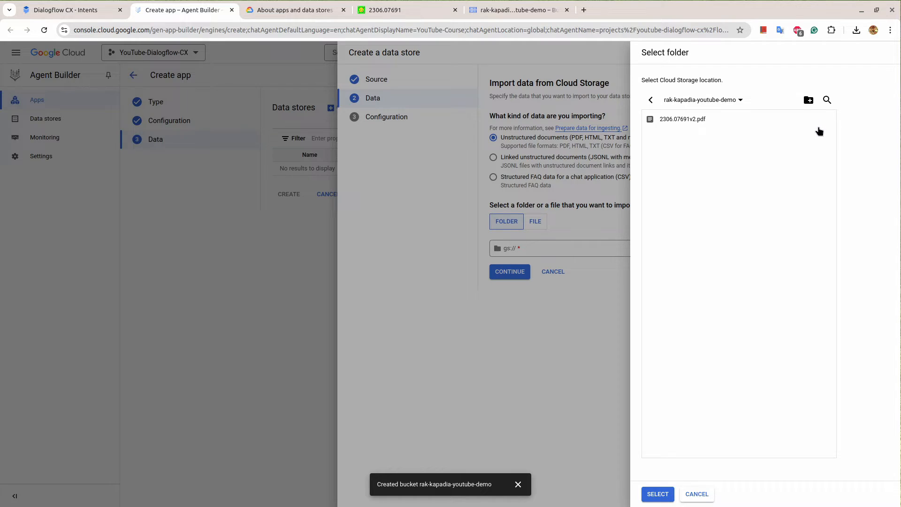
pyautogui.click(684, 119)
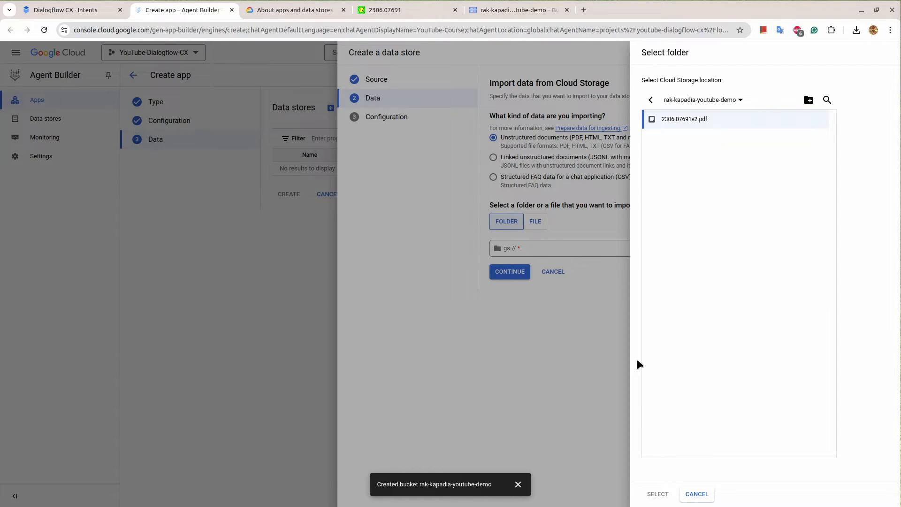
pyautogui.moveTo(696, 493)
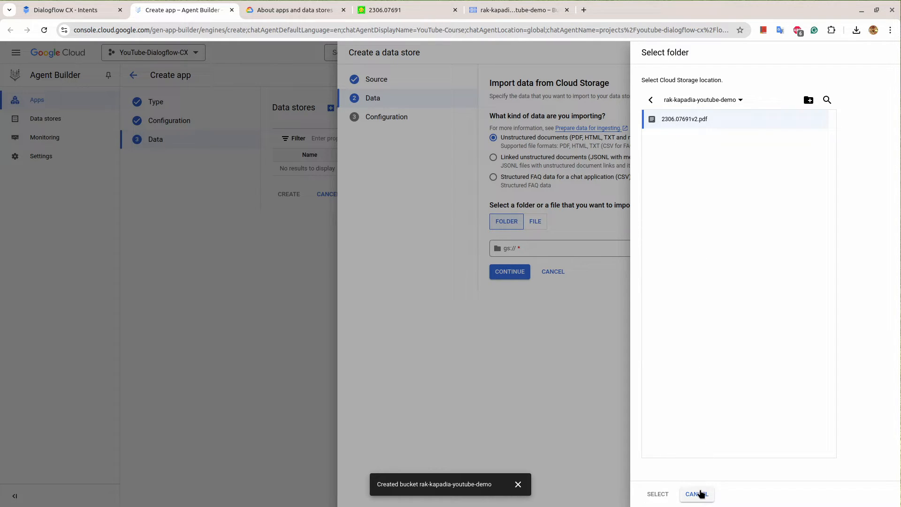
pyautogui.moveTo(637, 103)
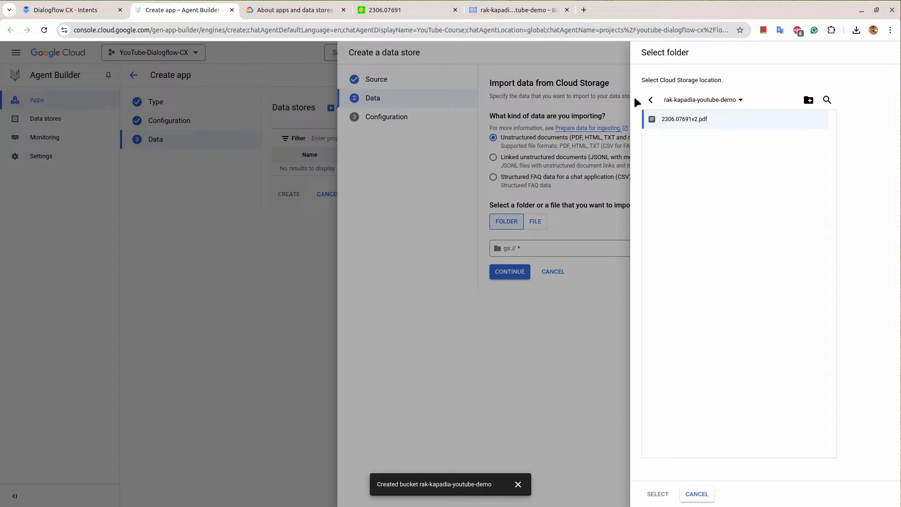
pyautogui.click(651, 100)
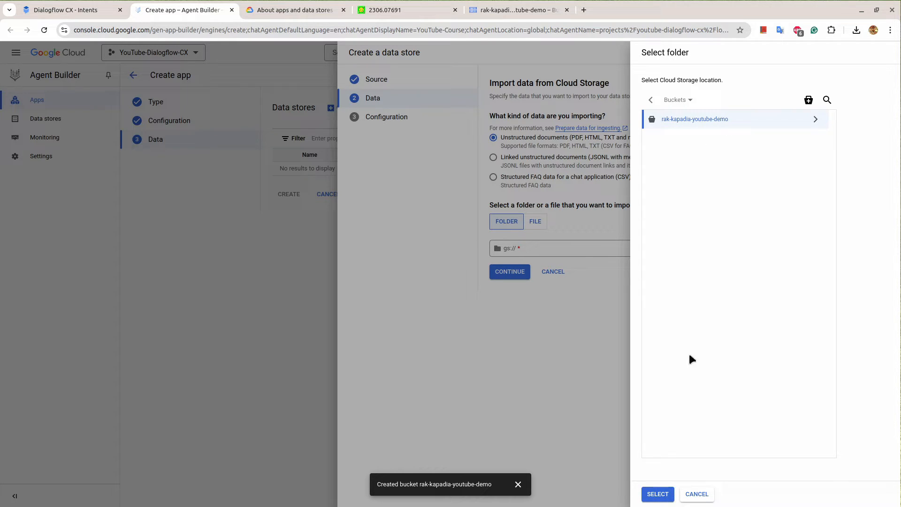
pyautogui.click(657, 494)
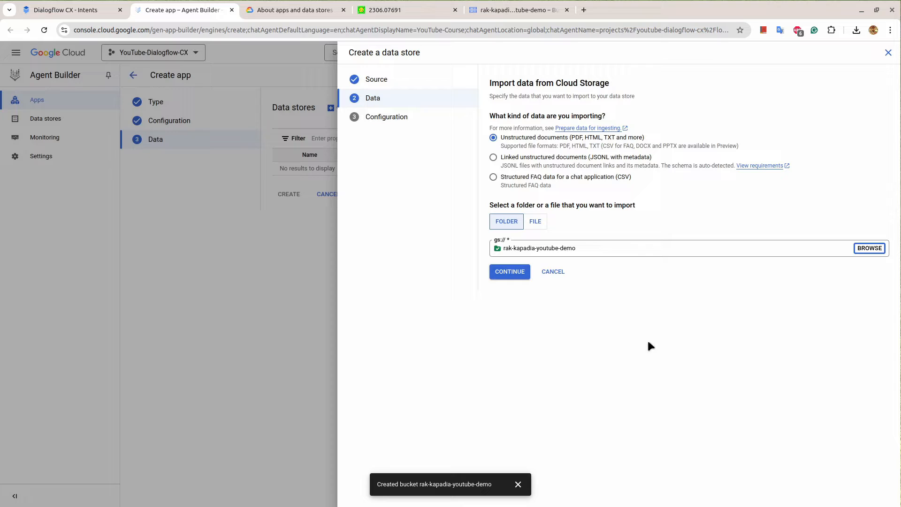
pyautogui.click(509, 271)
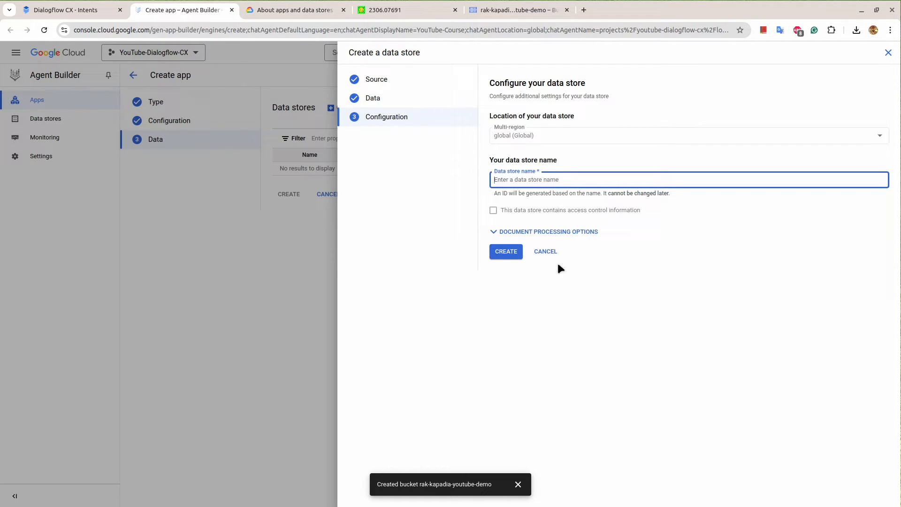
pyautogui.write('Test Data Store')
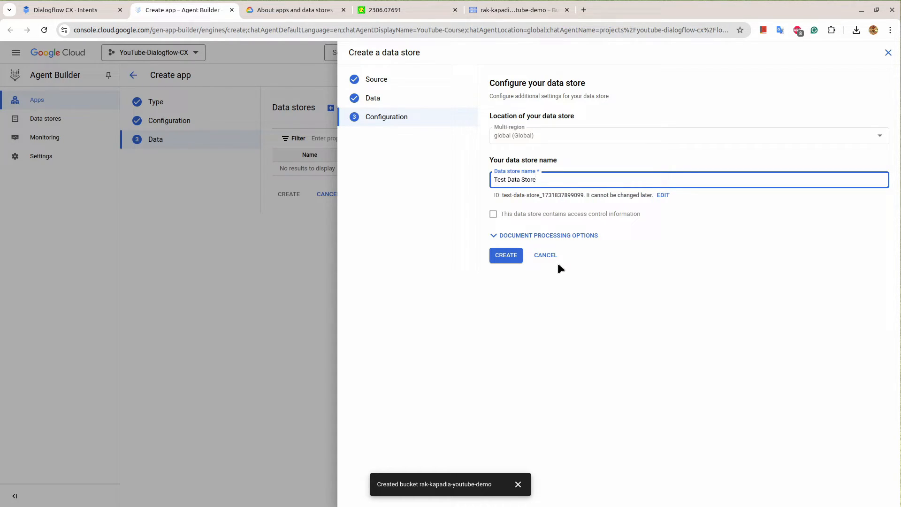
pyautogui.click(505, 254)
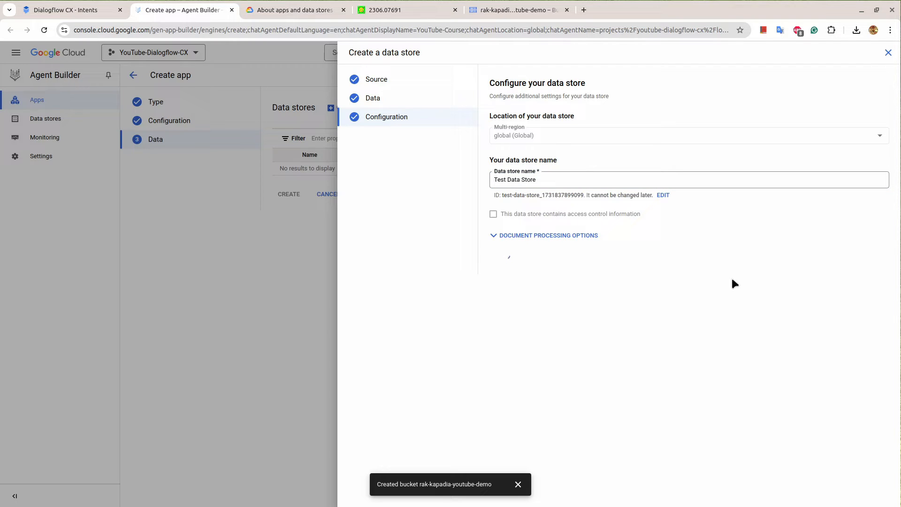
pyautogui.click(542, 235)
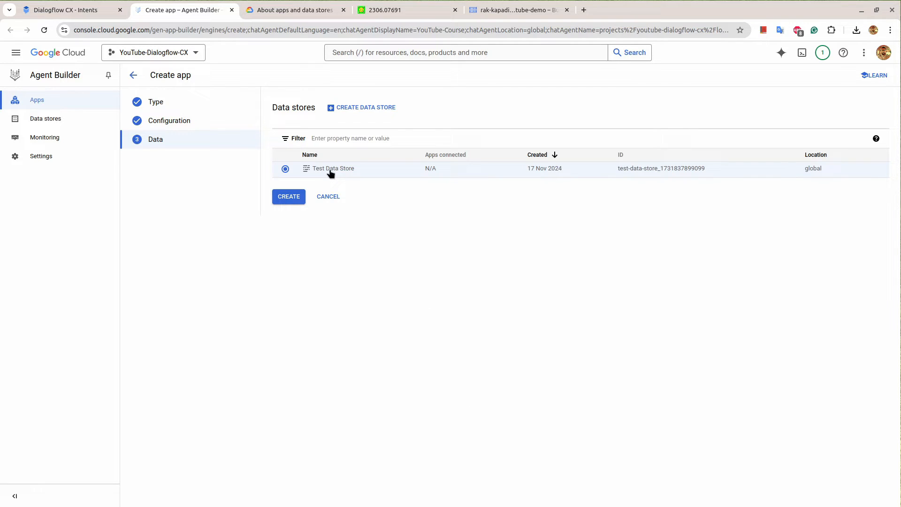
pyautogui.moveTo(344, 170)
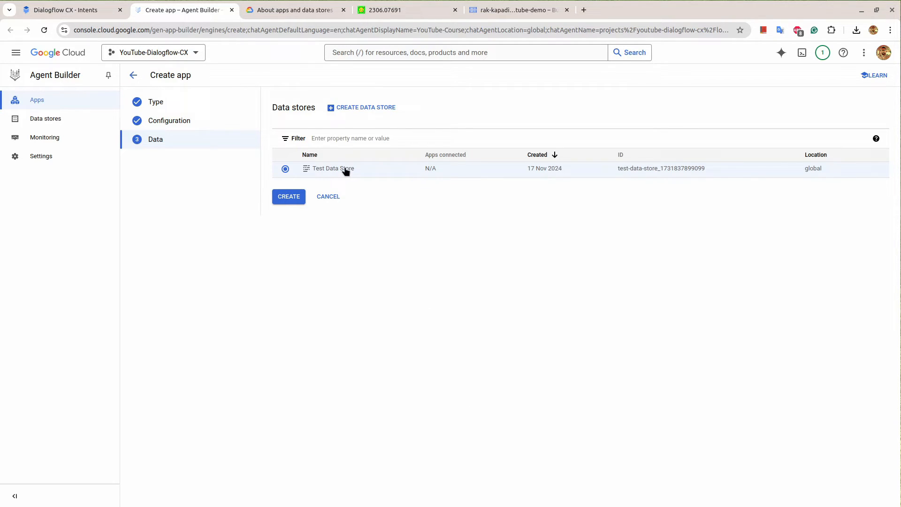
# Create the chat app with Test Data Store attached
pyautogui.click(333, 168)
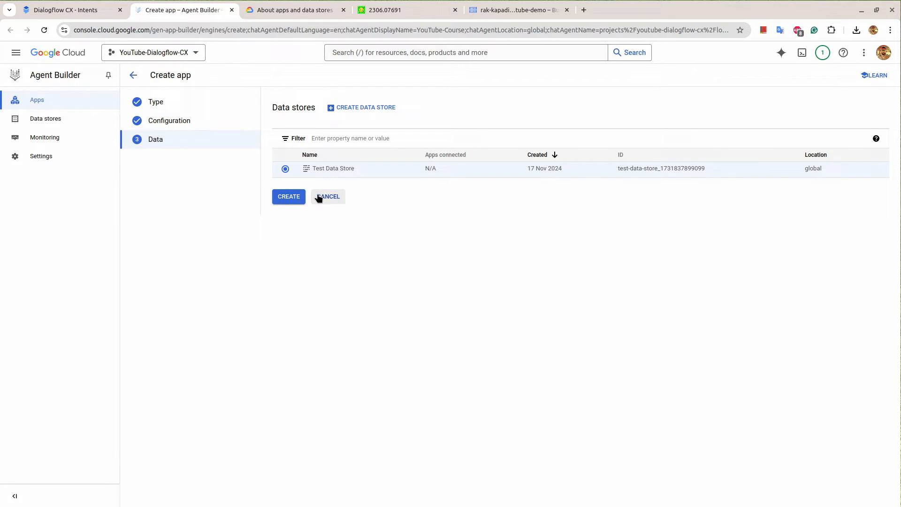
pyautogui.click(288, 197)
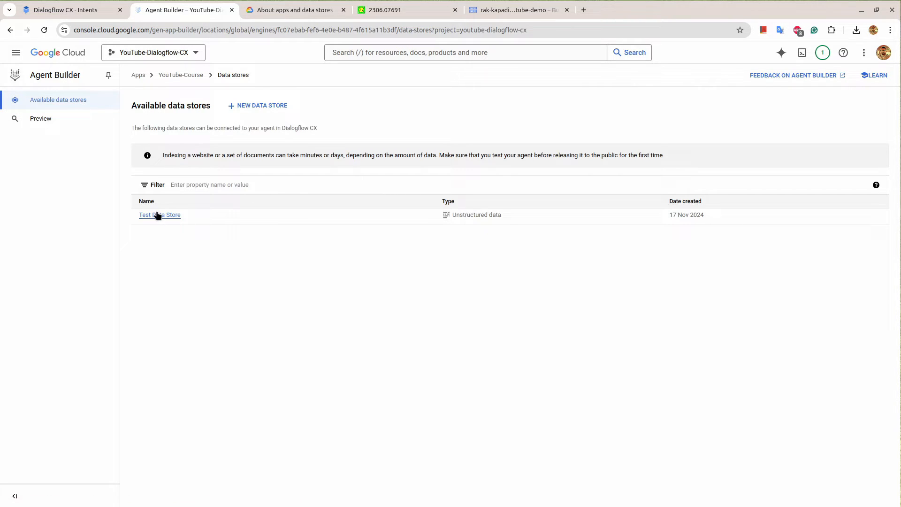
# Check the Test Data Store's Activity and Documents tabs, then return to the Dialogflow CX agent
pyautogui.click(160, 214)
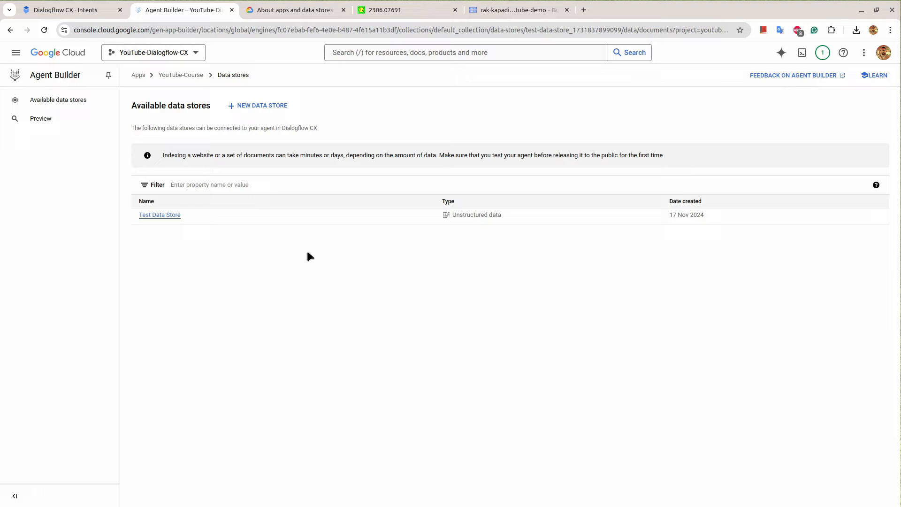
pyautogui.click(160, 214)
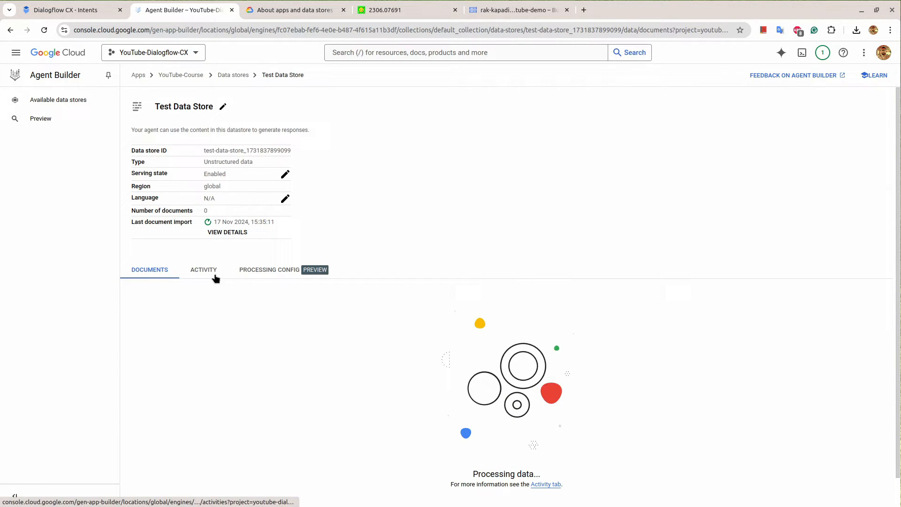
pyautogui.click(270, 269)
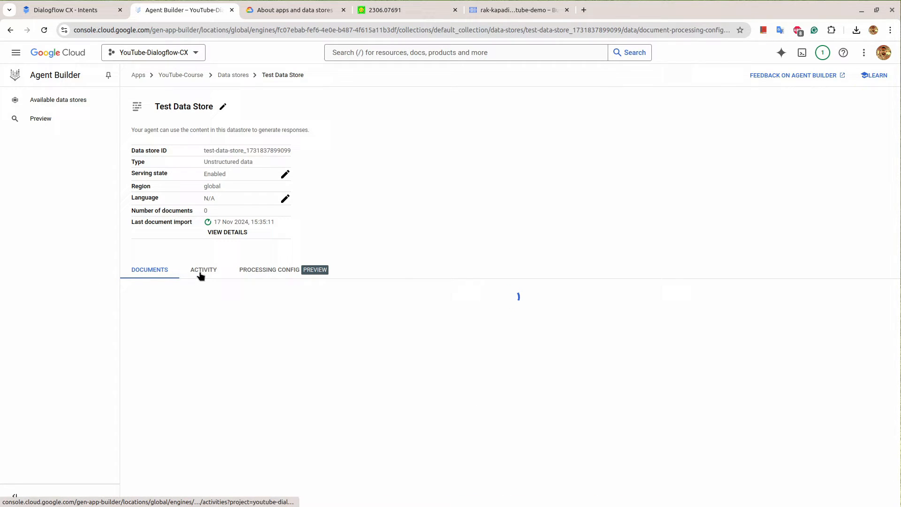
pyautogui.click(269, 270)
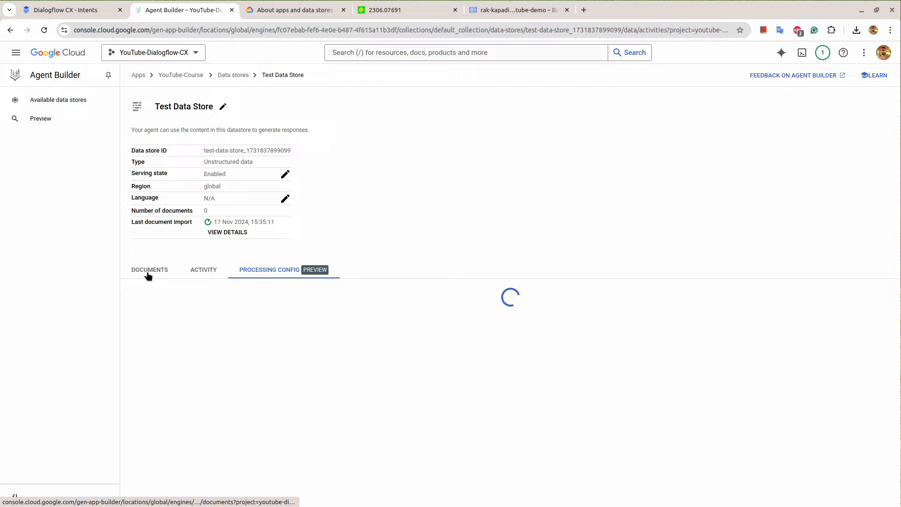
pyautogui.click(203, 269)
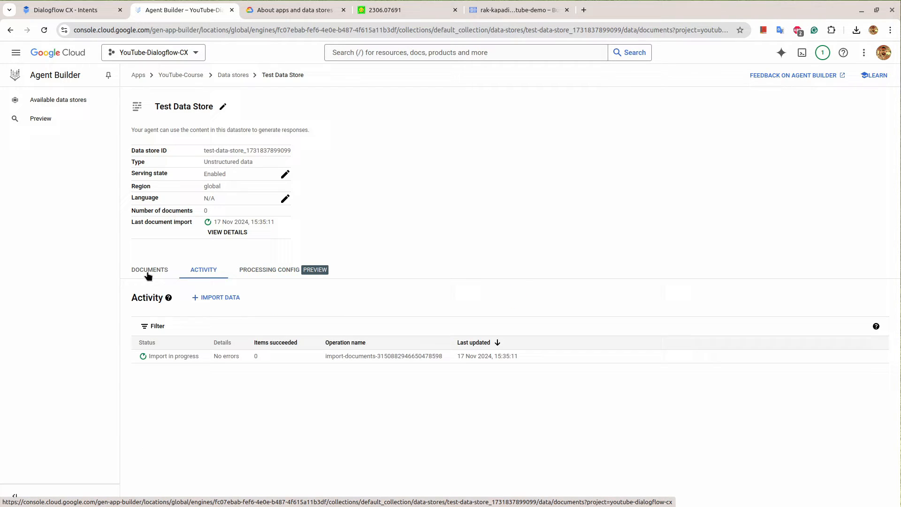
pyautogui.click(149, 270)
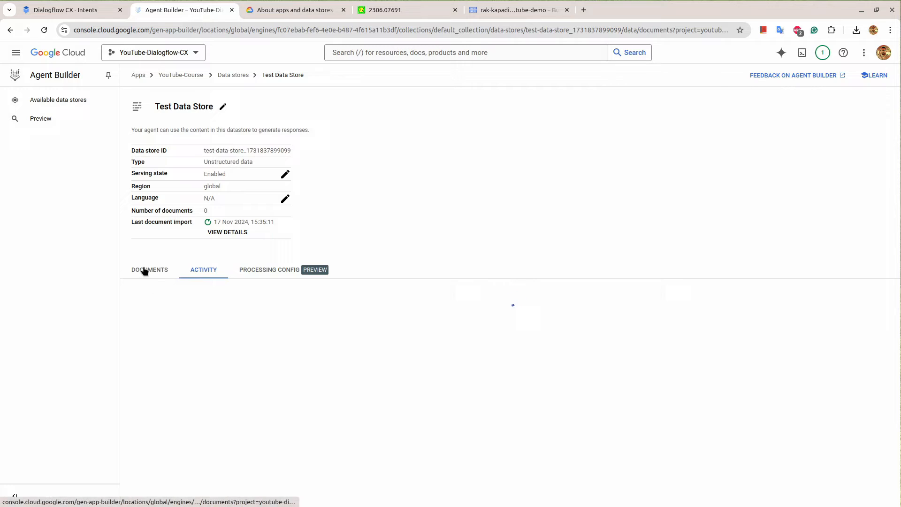
pyautogui.click(149, 270)
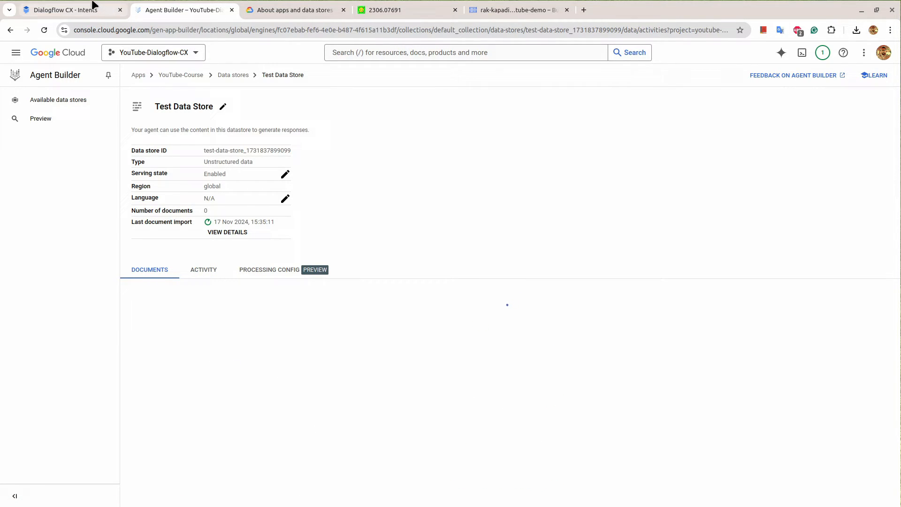
pyautogui.click(68, 9)
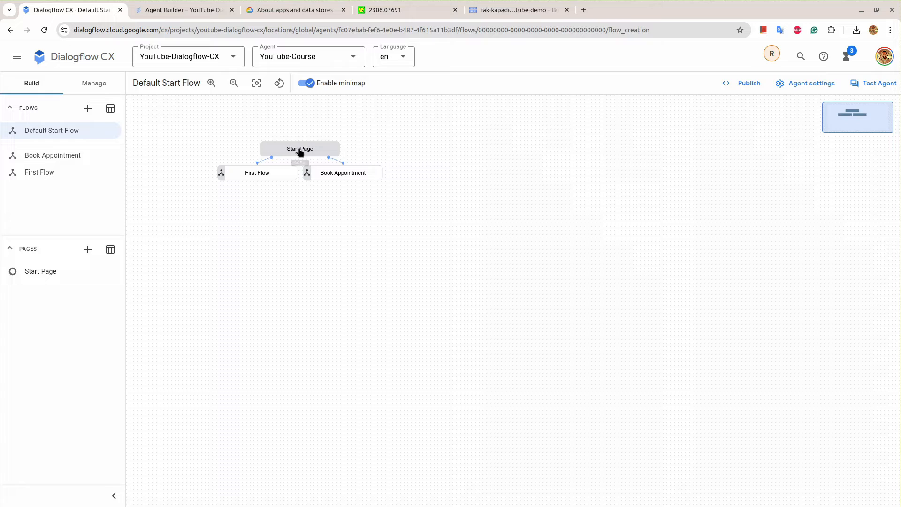
# Add an empty generator slot to the Start Page's sys.no-match-default fulfillment
pyautogui.click(299, 149)
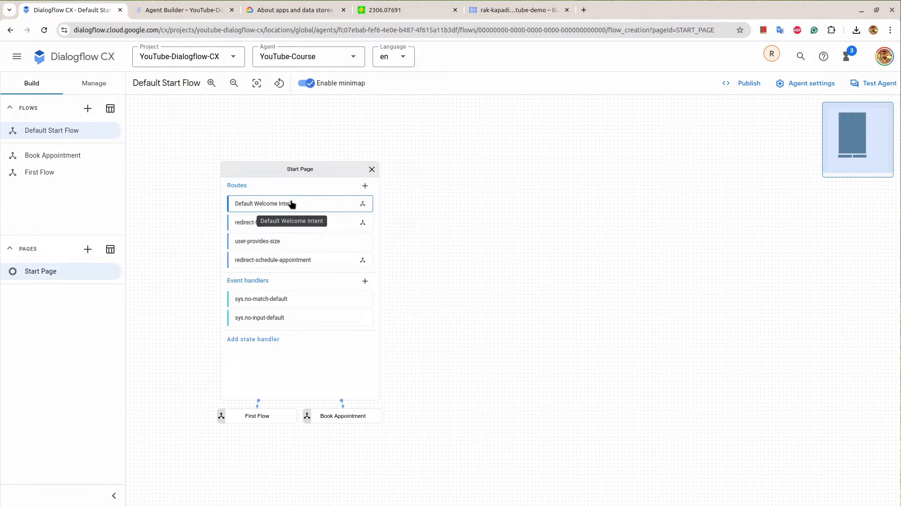
pyautogui.moveTo(249, 344)
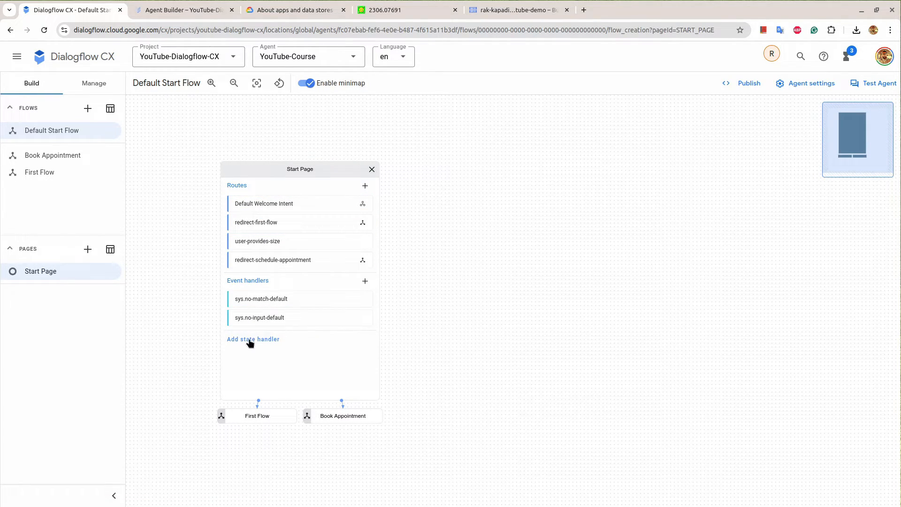
pyautogui.moveTo(260, 317)
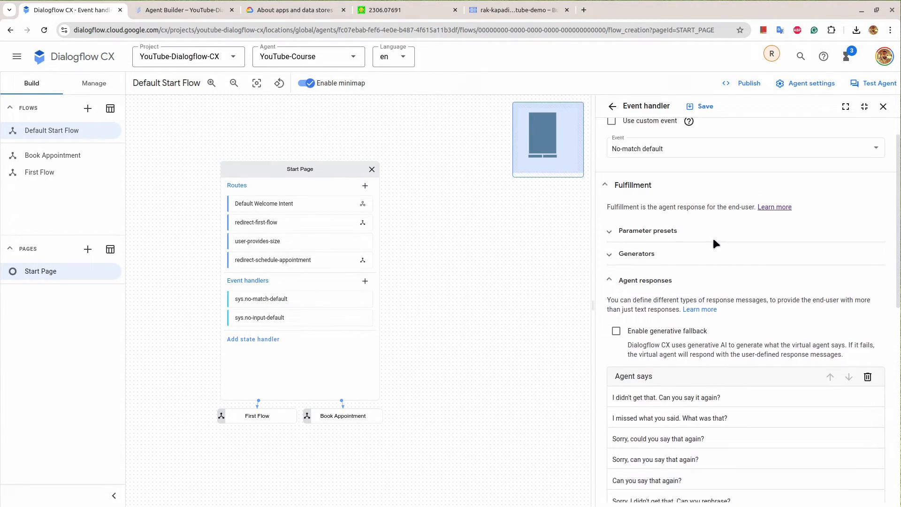
pyautogui.scroll(-3)
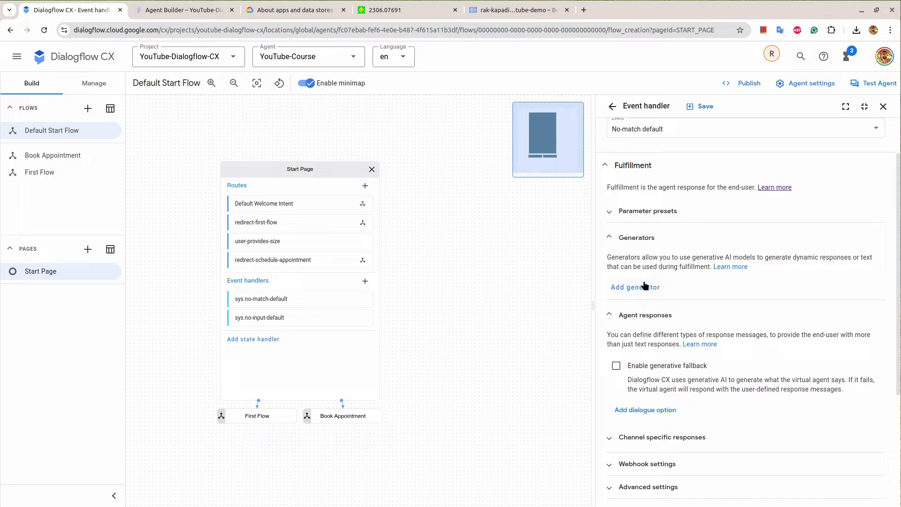
pyautogui.click(634, 288)
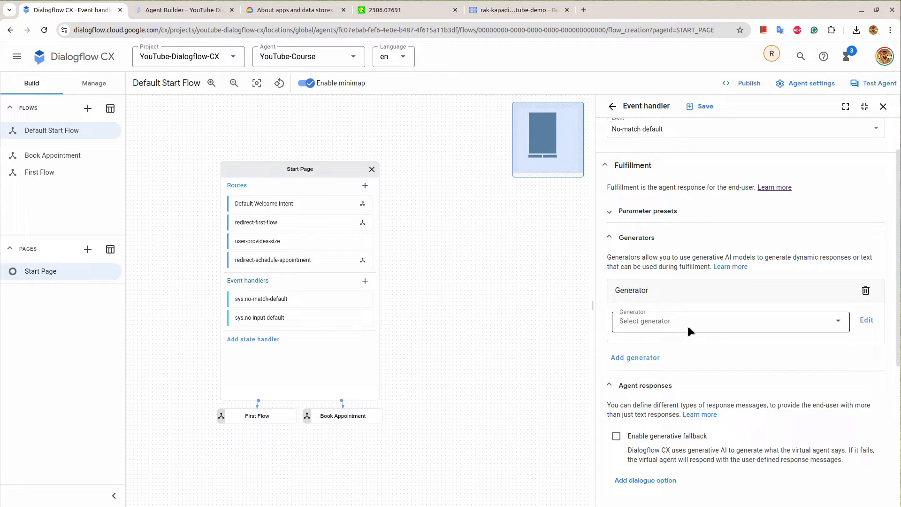
pyautogui.click(729, 321)
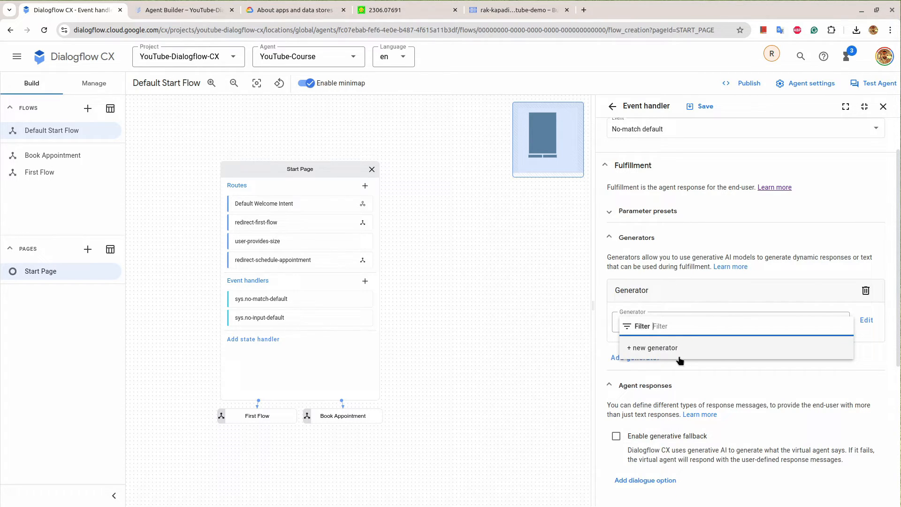
pyautogui.click(183, 10)
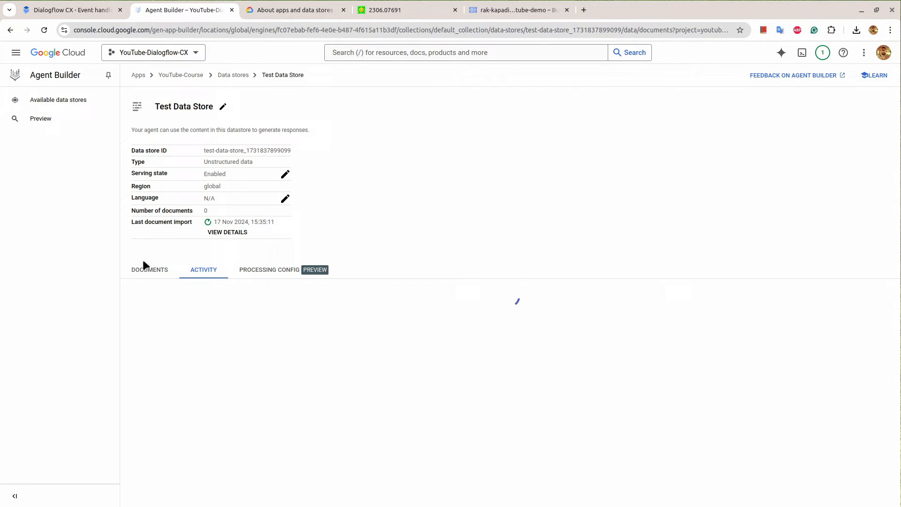
pyautogui.click(149, 269)
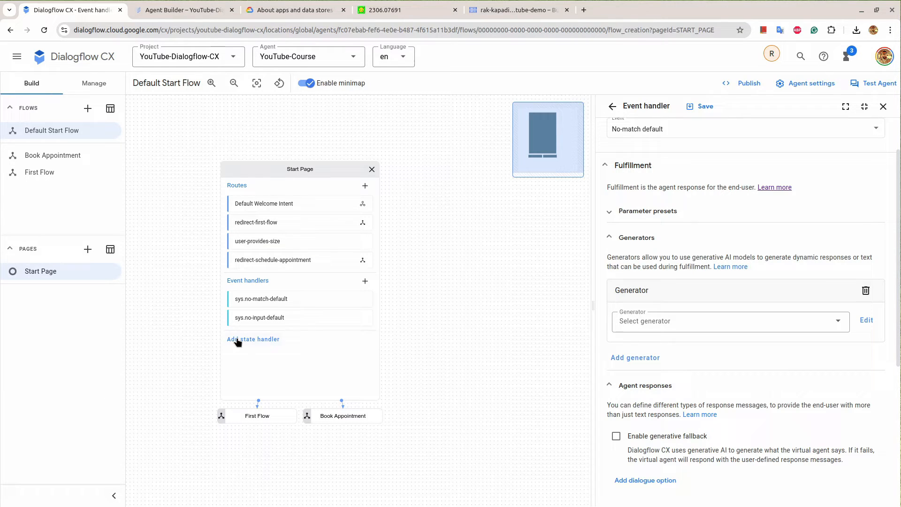
# Add a Data stores handler to Start Page, find no unstructured-document stores, and check Test Data Store in Agent Builder
pyautogui.click(253, 339)
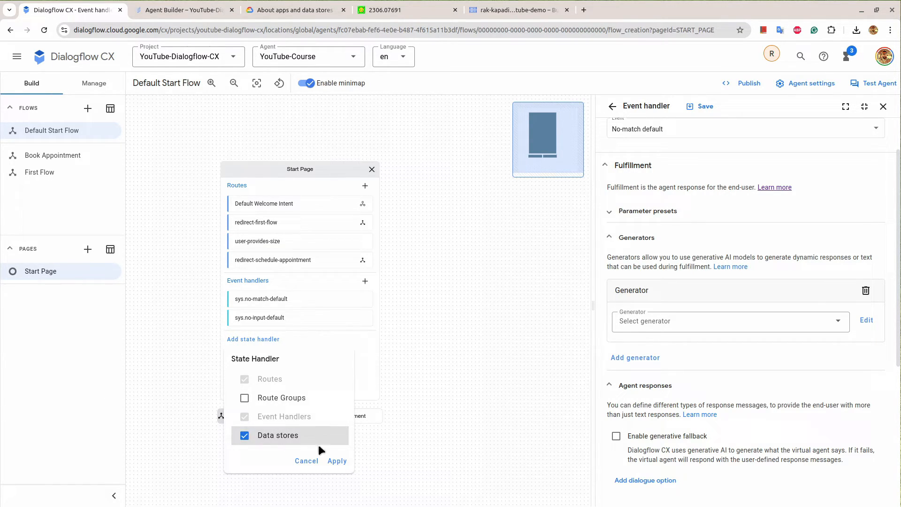
pyautogui.click(337, 460)
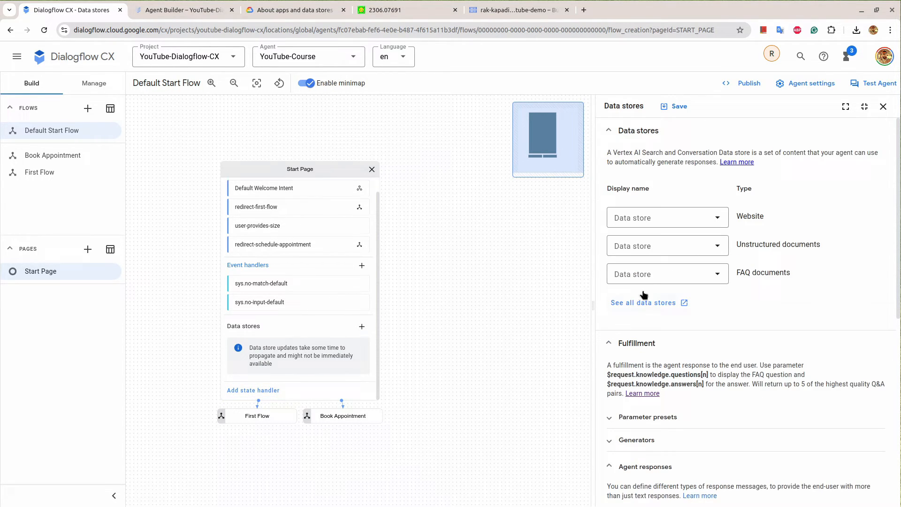
pyautogui.click(666, 245)
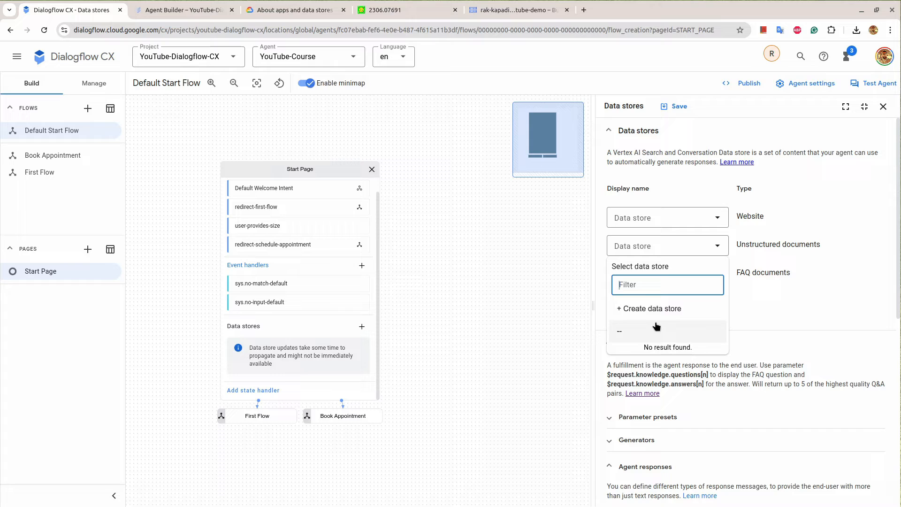
pyautogui.click(183, 10)
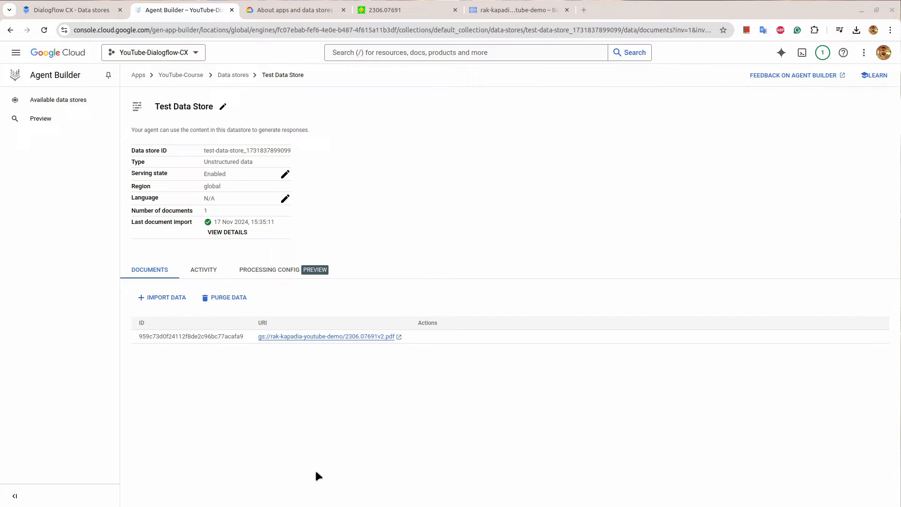
pyautogui.moveTo(290, 319)
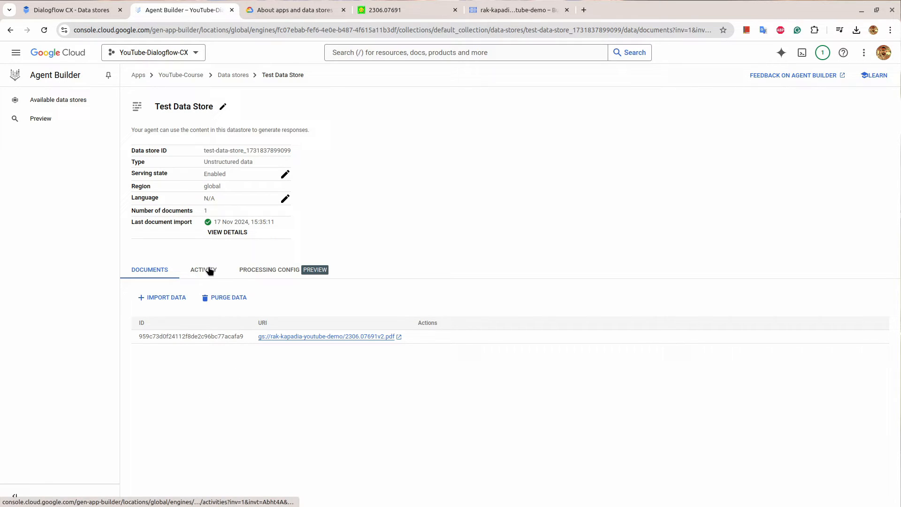
# Check Test Data Store's import activity, then return to the Dialogflow CX start page settings
pyautogui.click(204, 270)
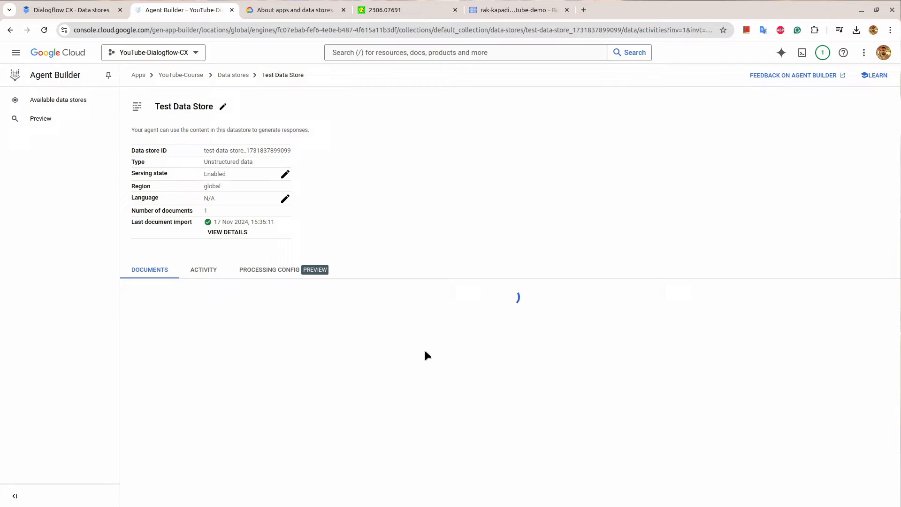
pyautogui.click(204, 270)
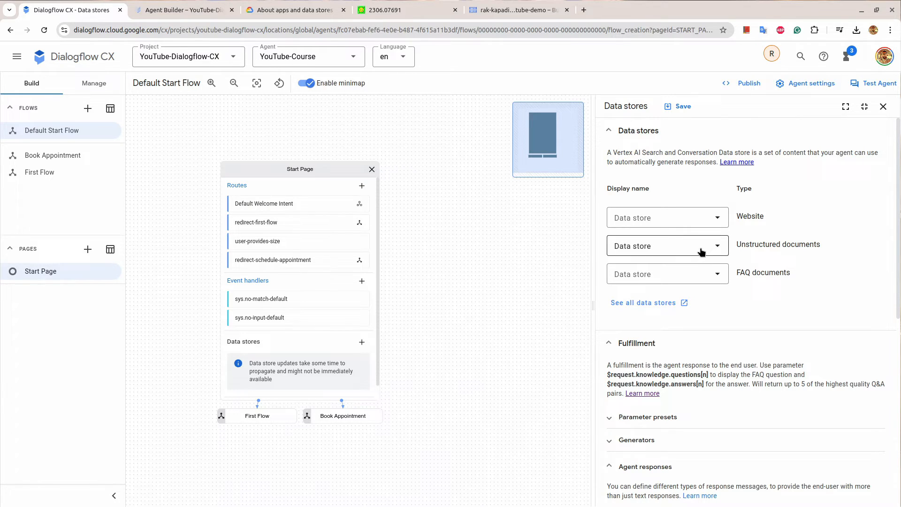
# Attach Test Data Store as the unstructured-documents source with response $request.knowledge.answers[0] and save
pyautogui.click(666, 245)
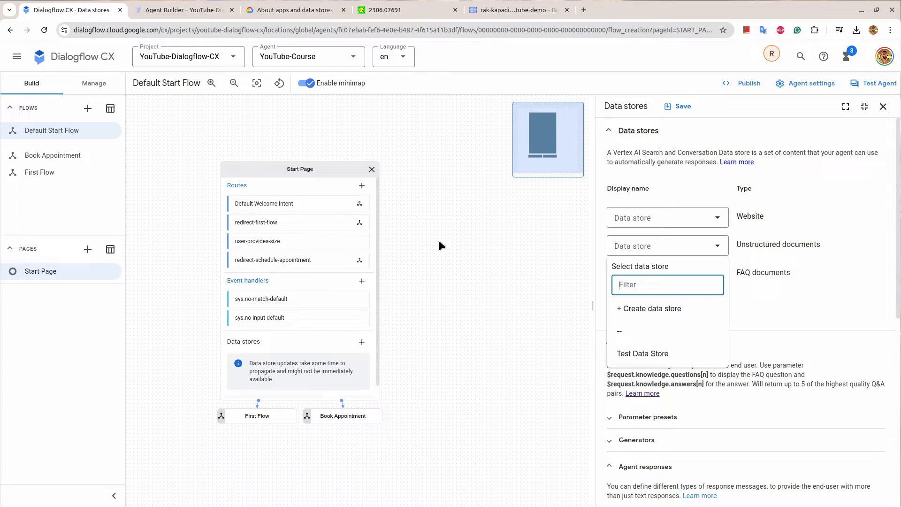
pyautogui.moveTo(541, 294)
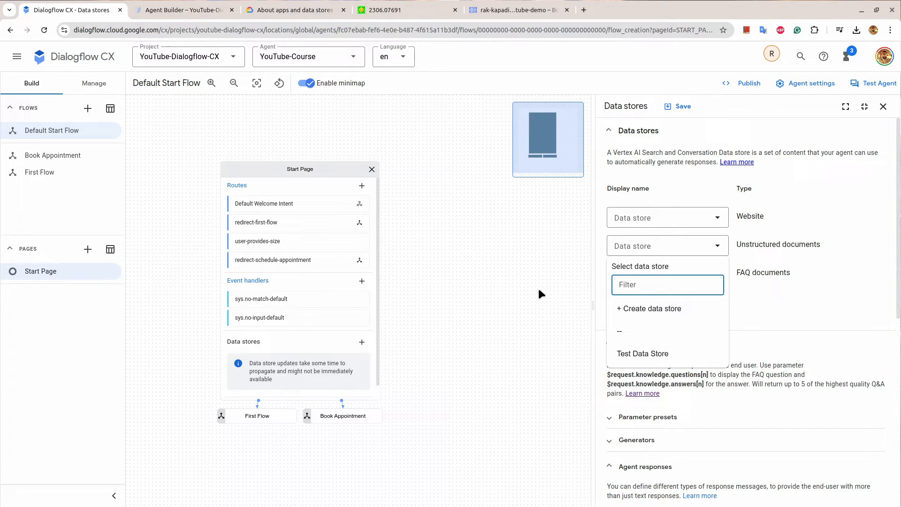
pyautogui.click(642, 353)
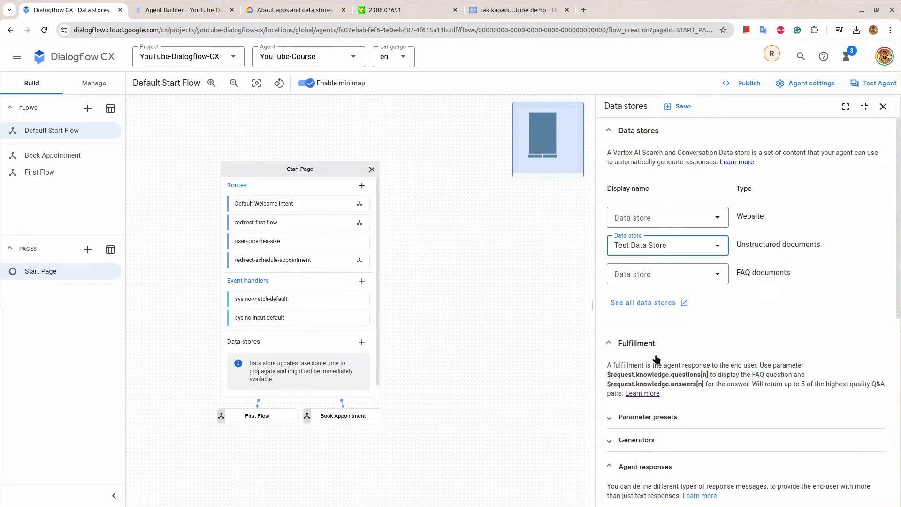
pyautogui.moveTo(837, 280)
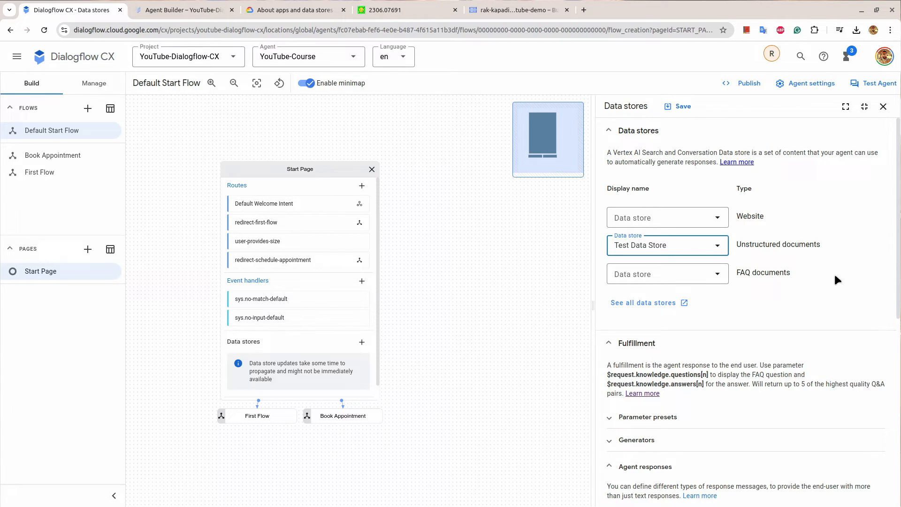
pyautogui.scroll(-3)
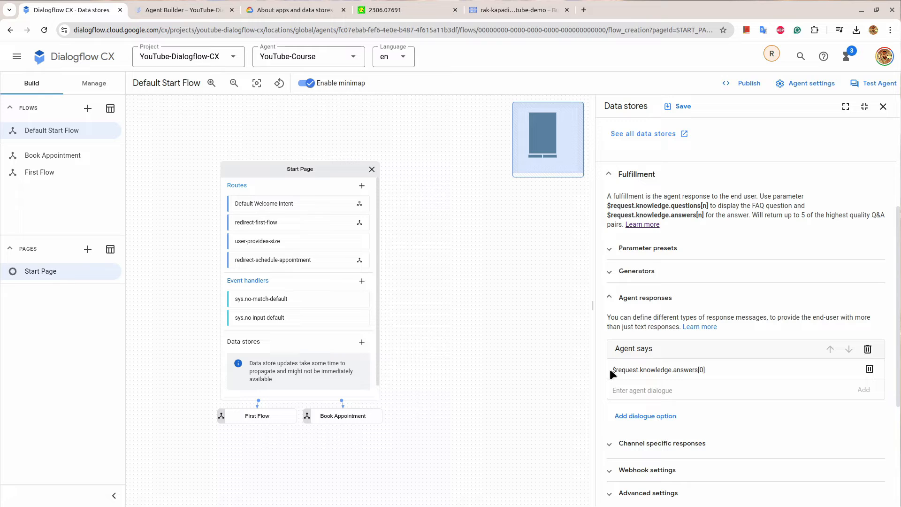
pyautogui.tripleClick(658, 369)
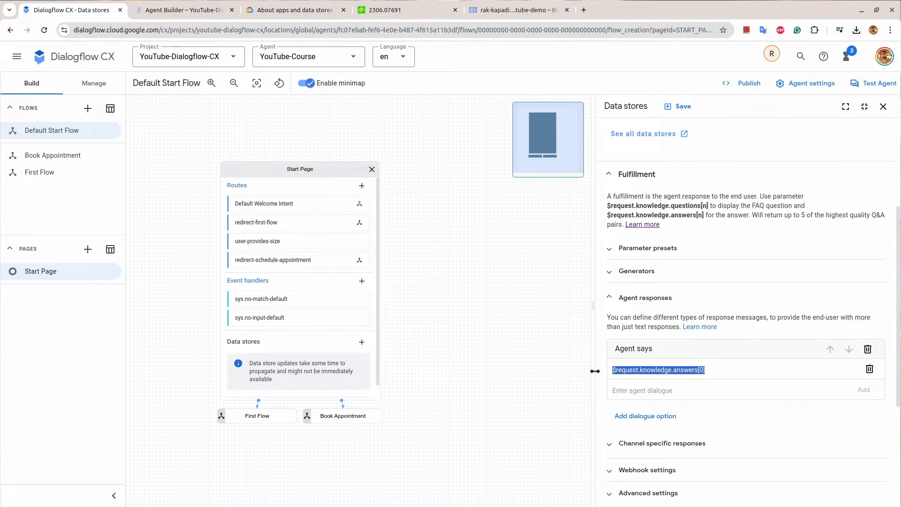
pyautogui.scroll(-3)
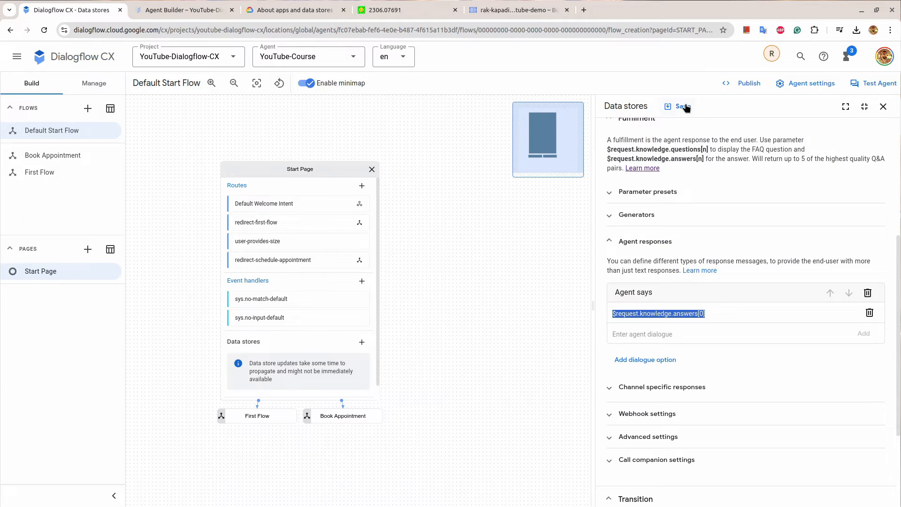
pyautogui.click(683, 106)
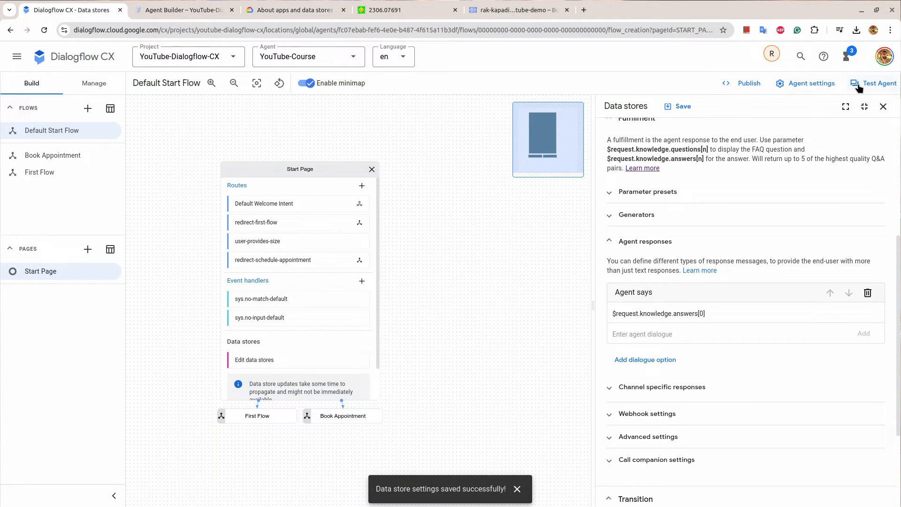
# In the test simulator, send 'hi' and then ask 'what's style tts2'
pyautogui.click(878, 82)
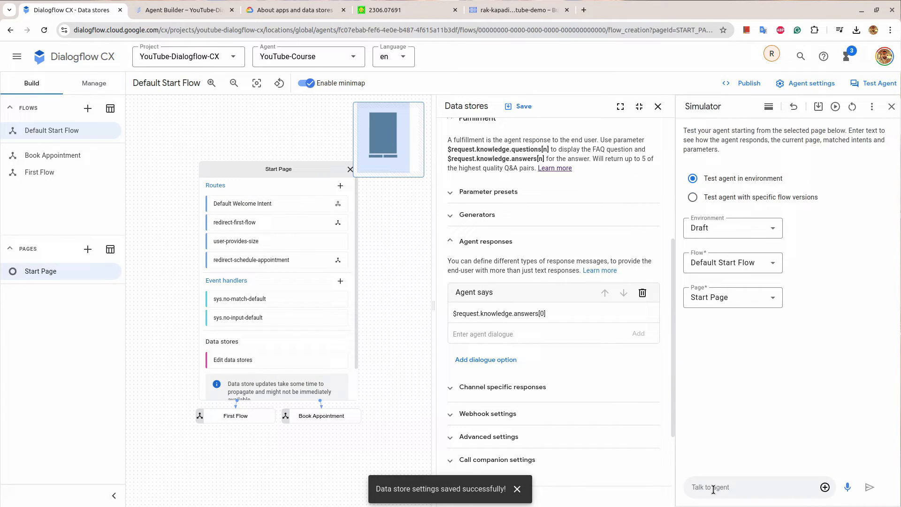
pyautogui.write('hi')
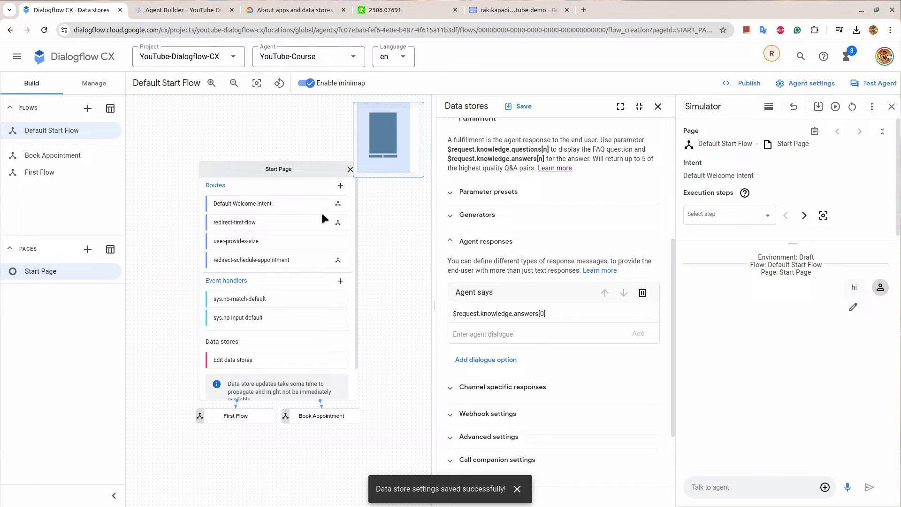
pyautogui.moveTo(338, 221)
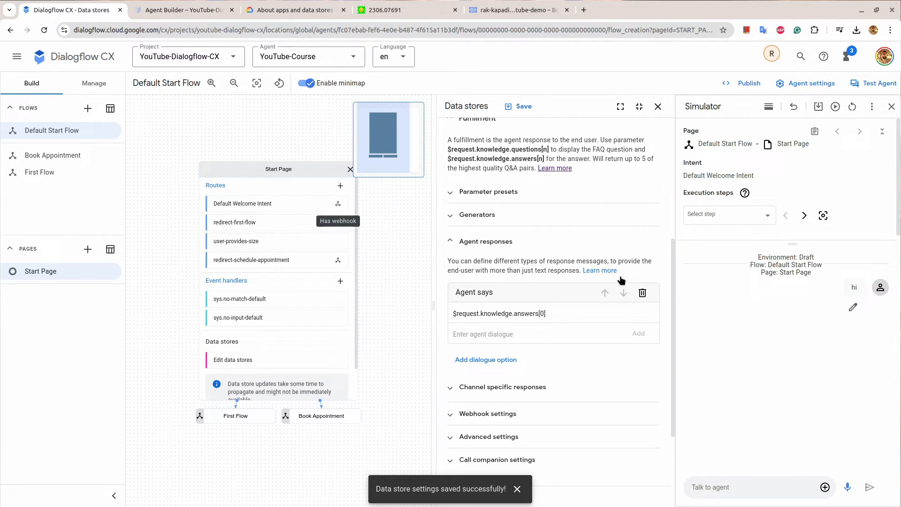
pyautogui.click(747, 487)
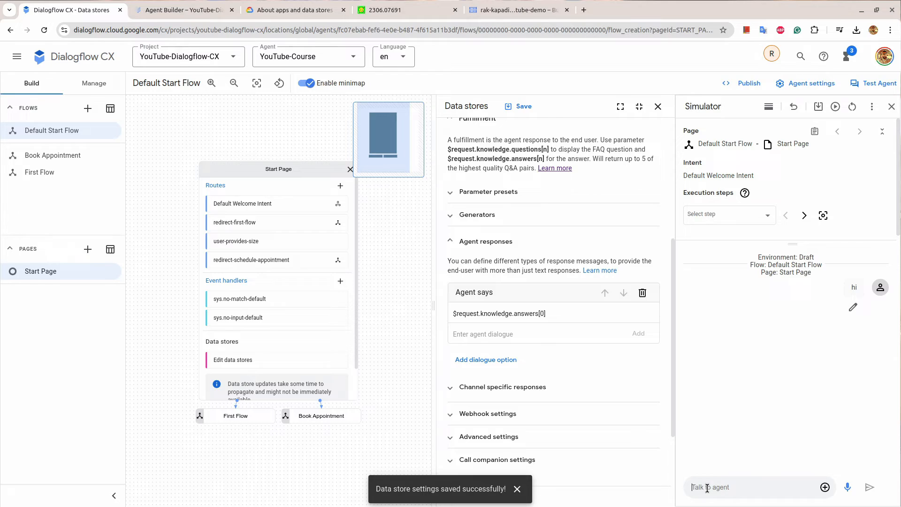
pyautogui.write("what's")
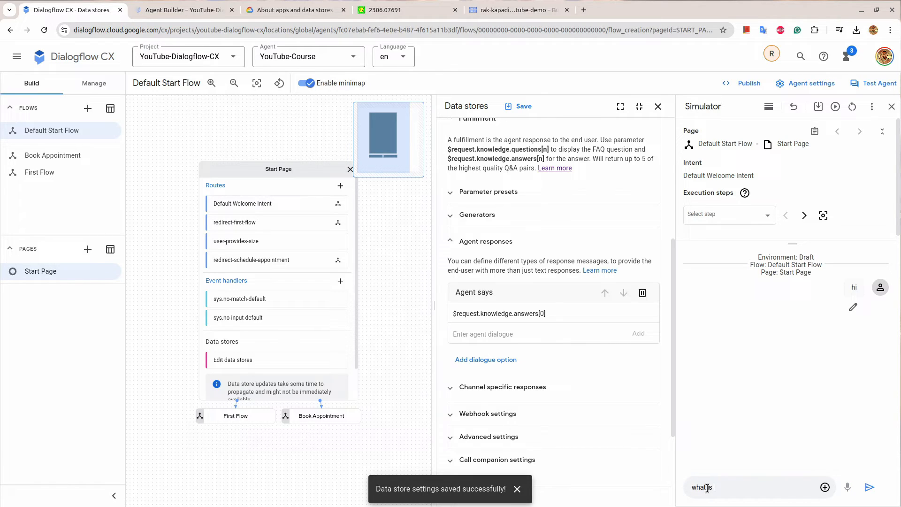
pyautogui.write('style')
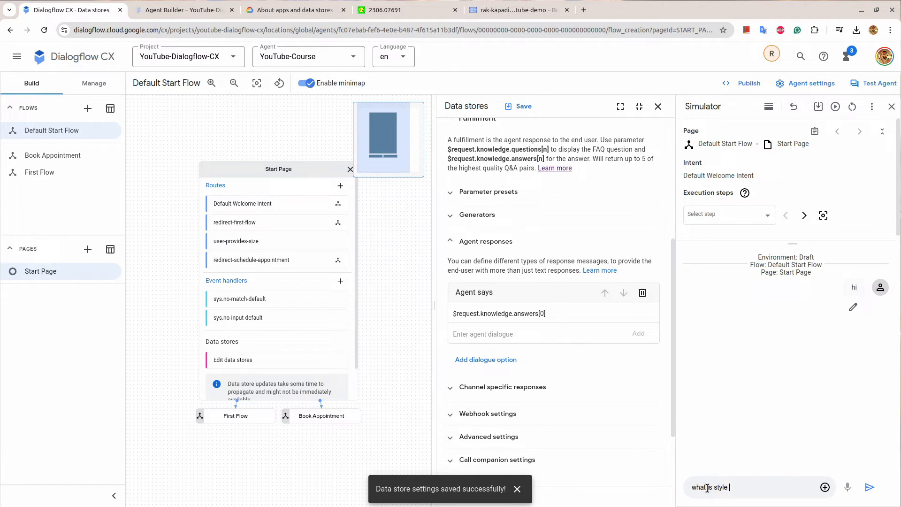
pyautogui.write('tts2?')
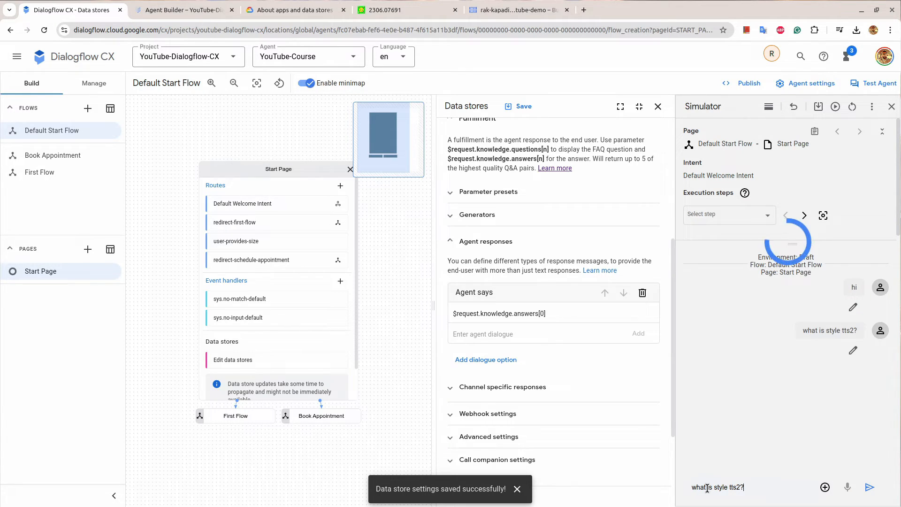
pyautogui.click(869, 488)
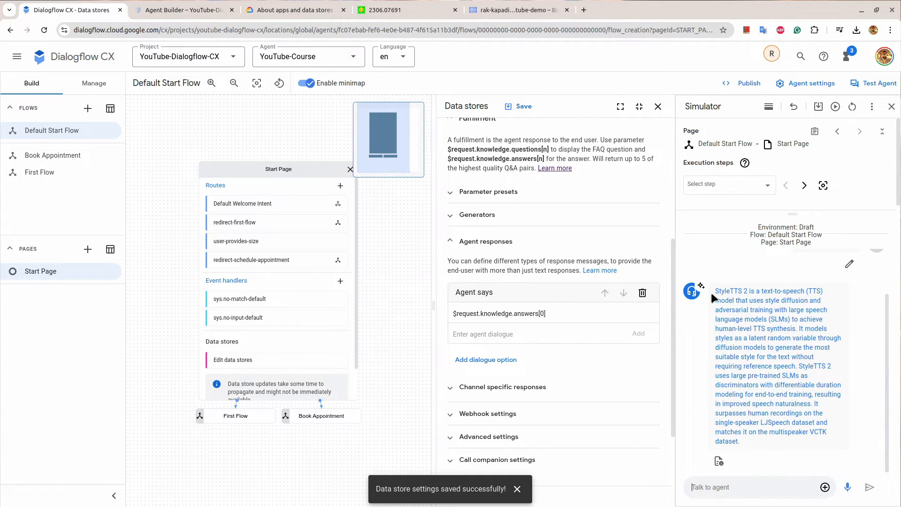
# Compare the agent's StyleTTS 2 answer with the arXiv PDF, then close the simulator
pyautogui.moveTo(715, 291); pyautogui.dragTo(759, 441)
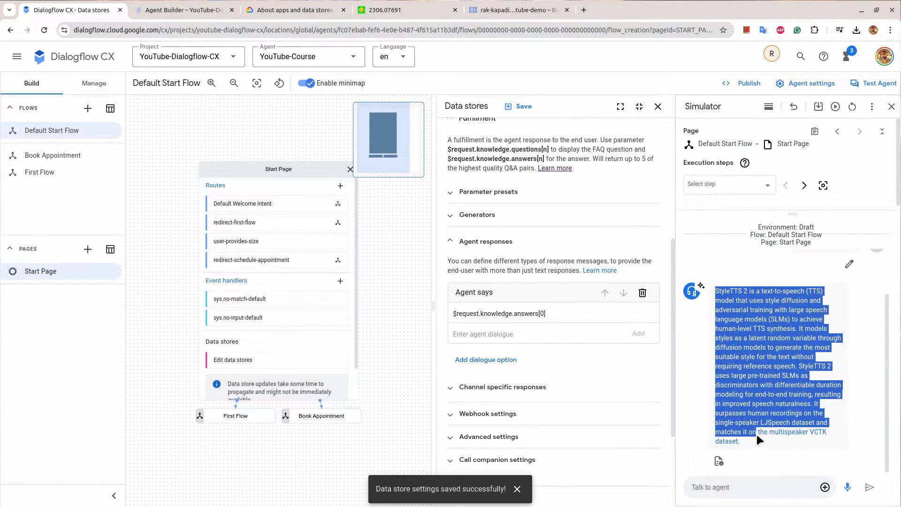
pyautogui.click(385, 9)
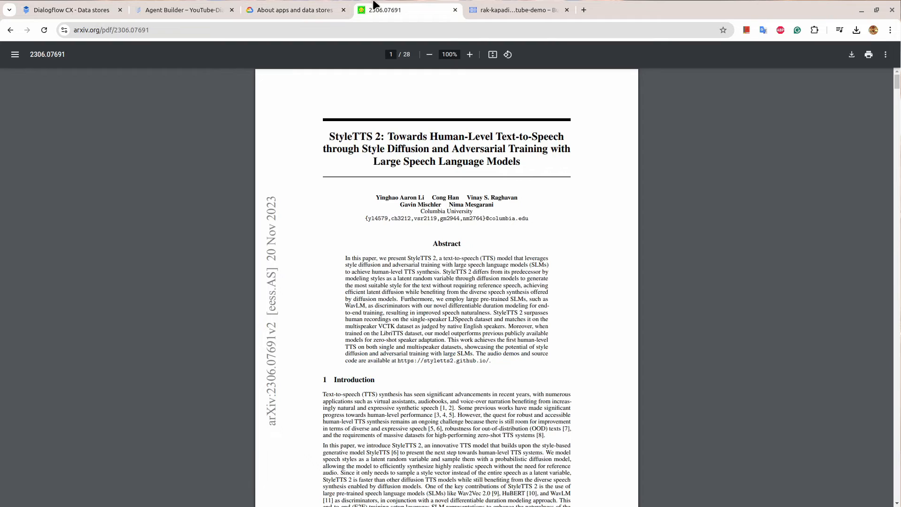
pyautogui.moveTo(474, 352)
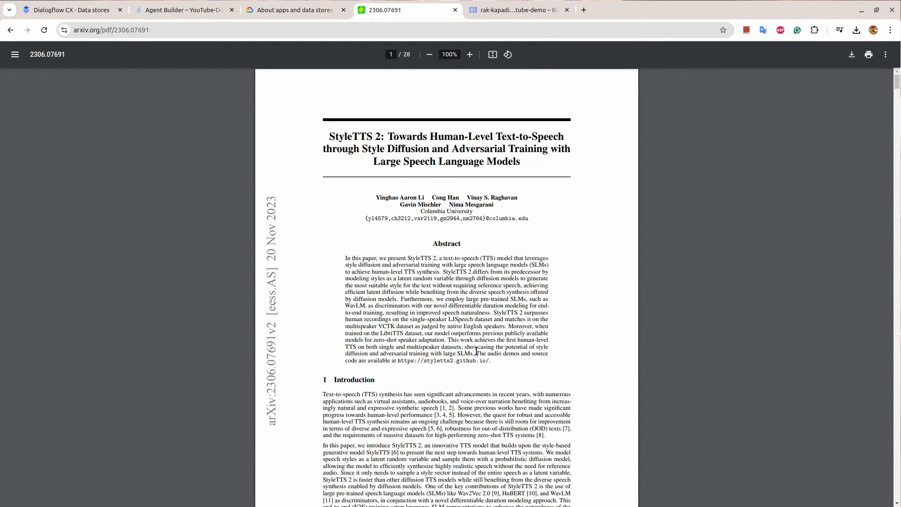
pyautogui.click(68, 9)
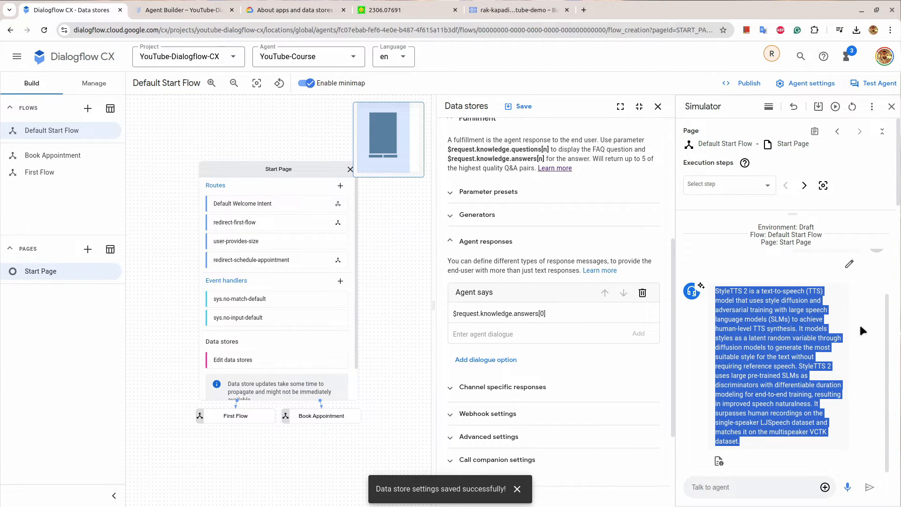
pyautogui.moveTo(892, 109)
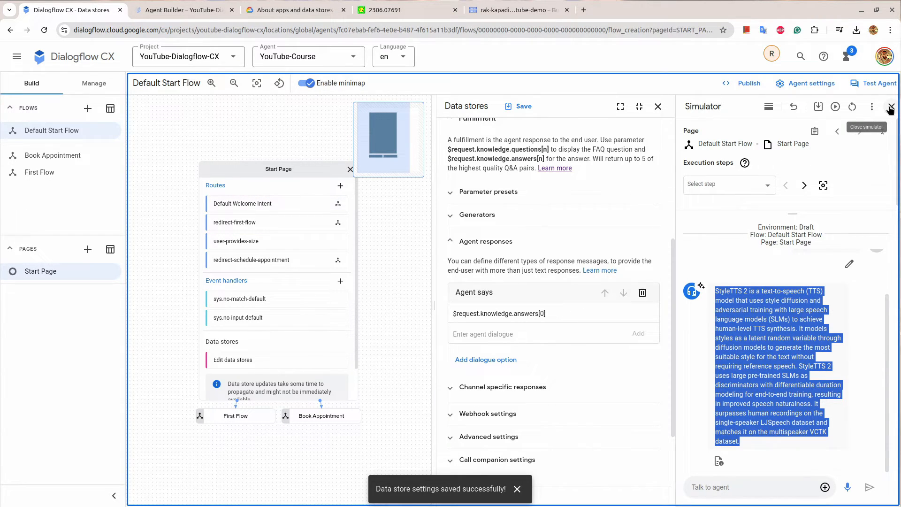
pyautogui.click(892, 108)
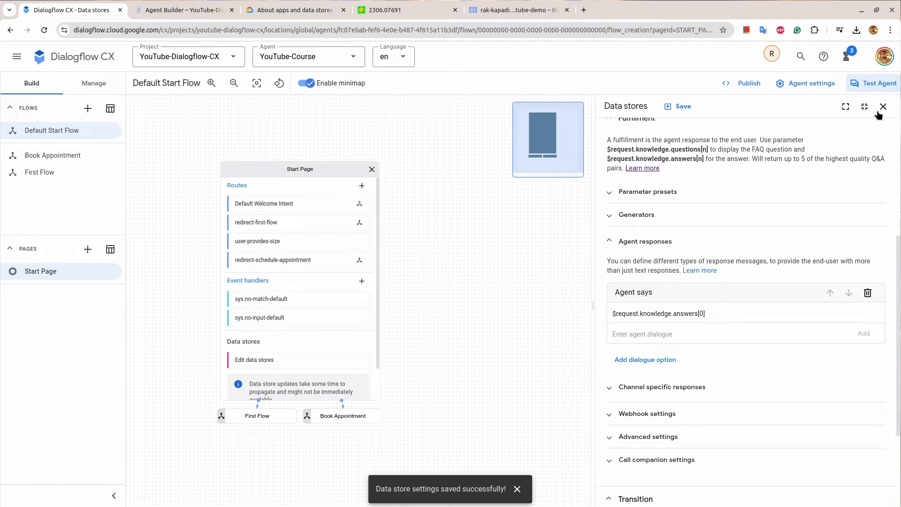
# In the sys.no-match-default handler, add a generator slot and bring up the option to create a new generator
pyautogui.click(883, 107)
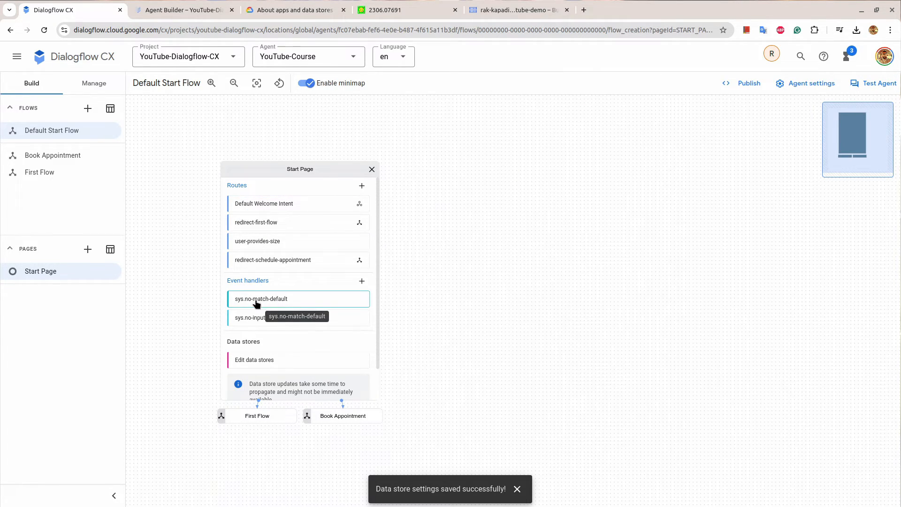
pyautogui.click(260, 298)
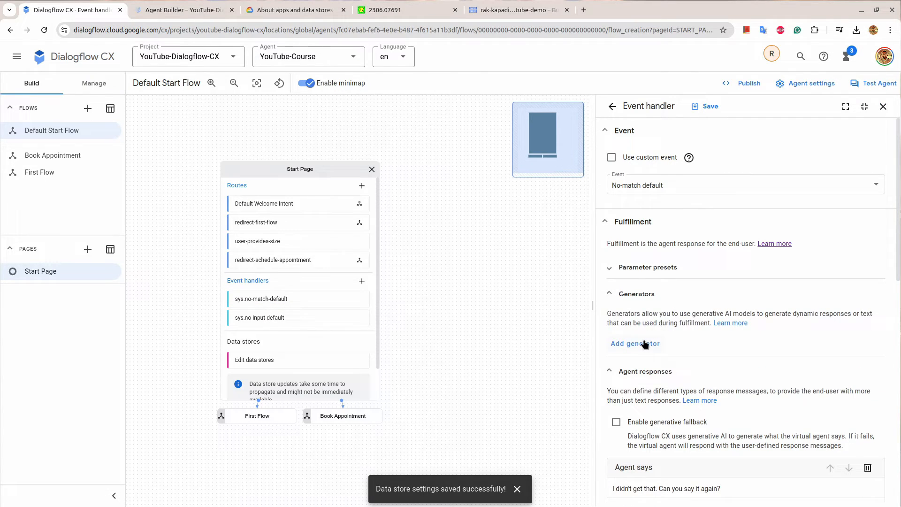
pyautogui.click(634, 344)
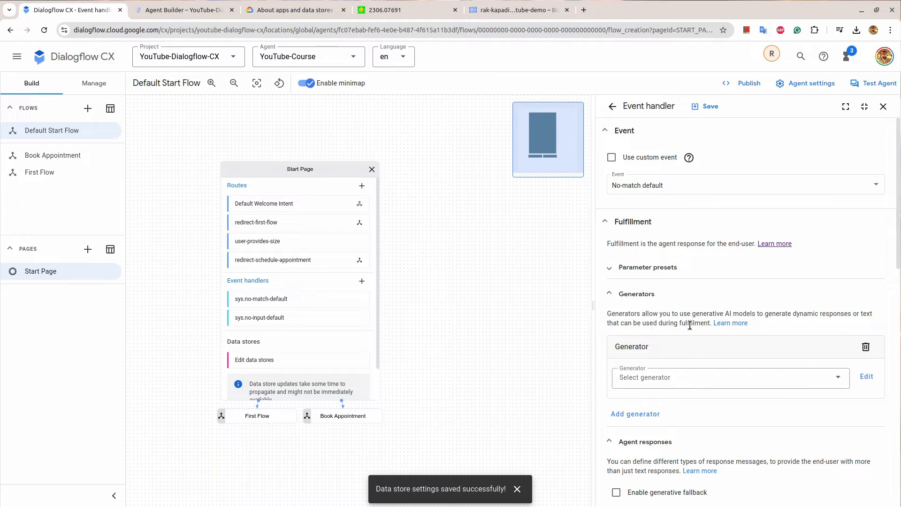
pyautogui.click(726, 377)
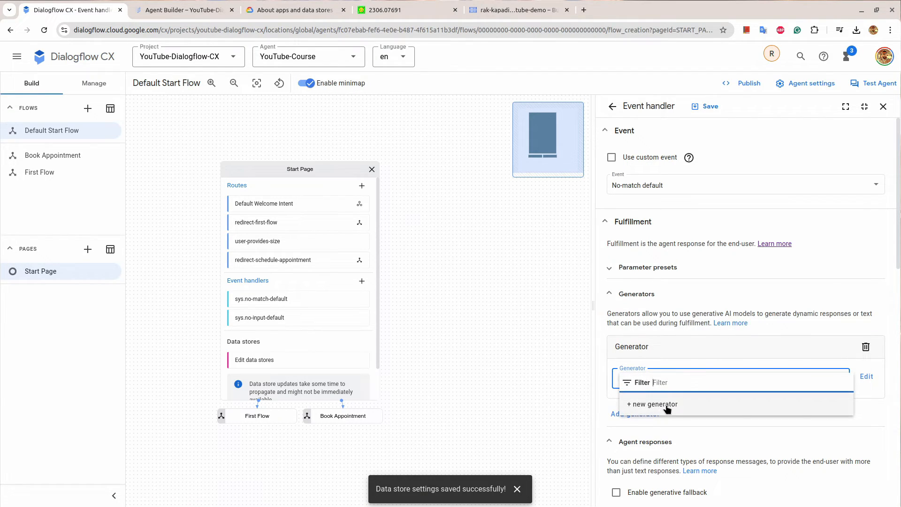
# Create Test Generator with a prompt asking to politely say the user's query isn't understood
pyautogui.click(652, 403)
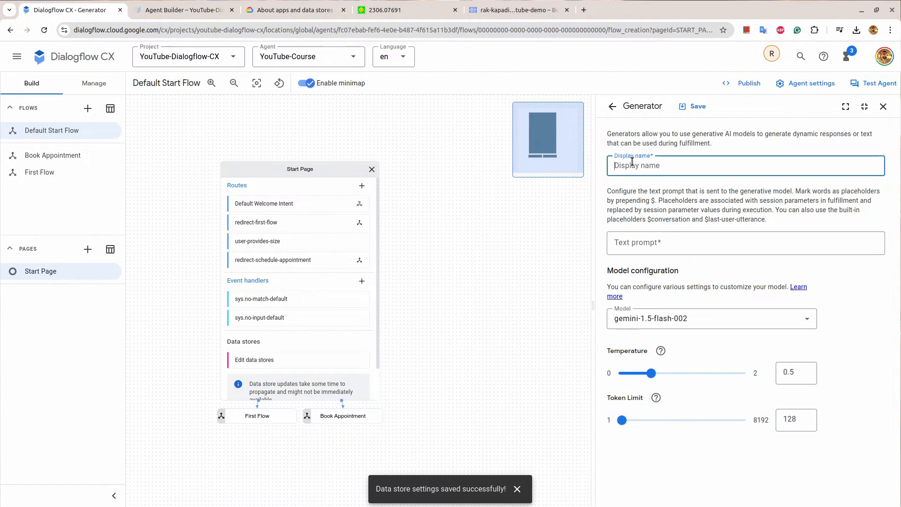
pyautogui.write('Test Generator')
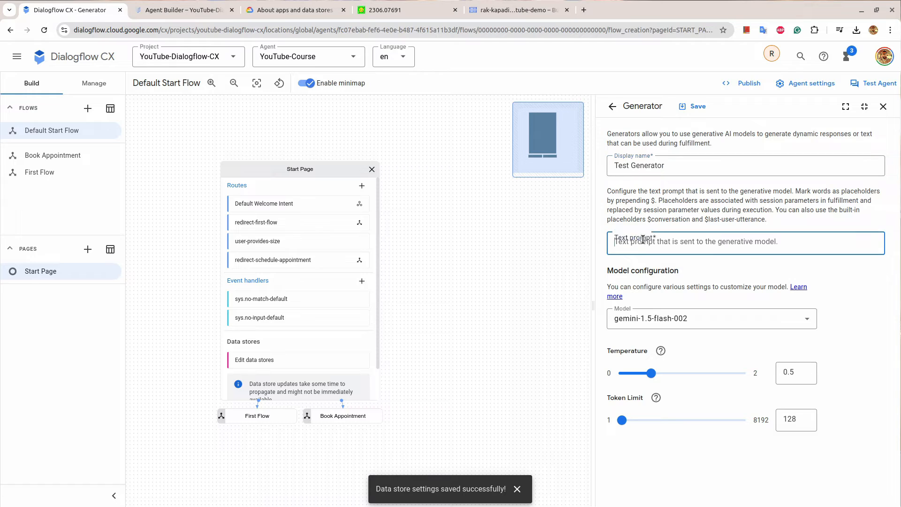
pyautogui.write('You are a helpfu')
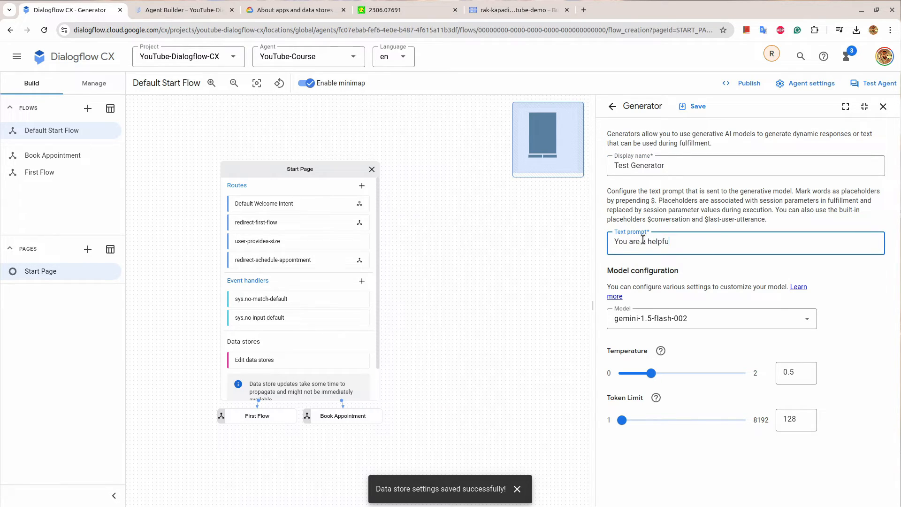
pyautogui.write('assistant')
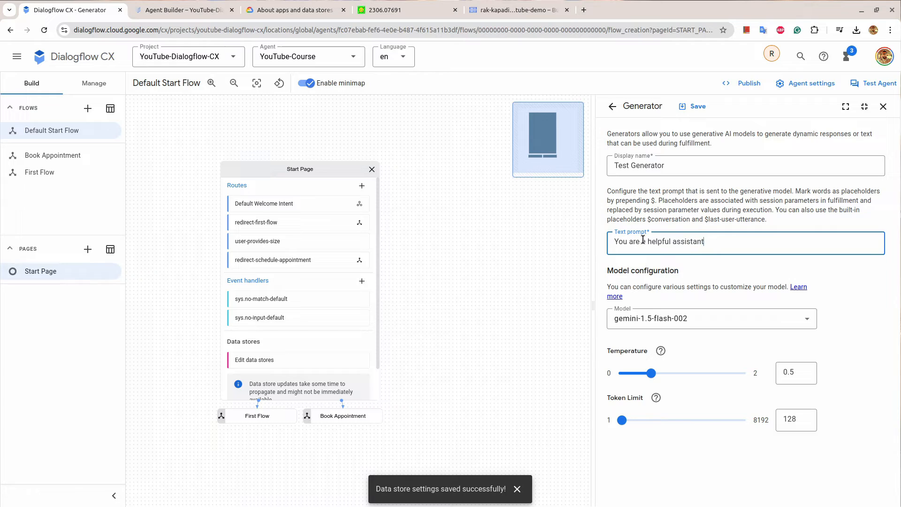
pyautogui.write(', polit')
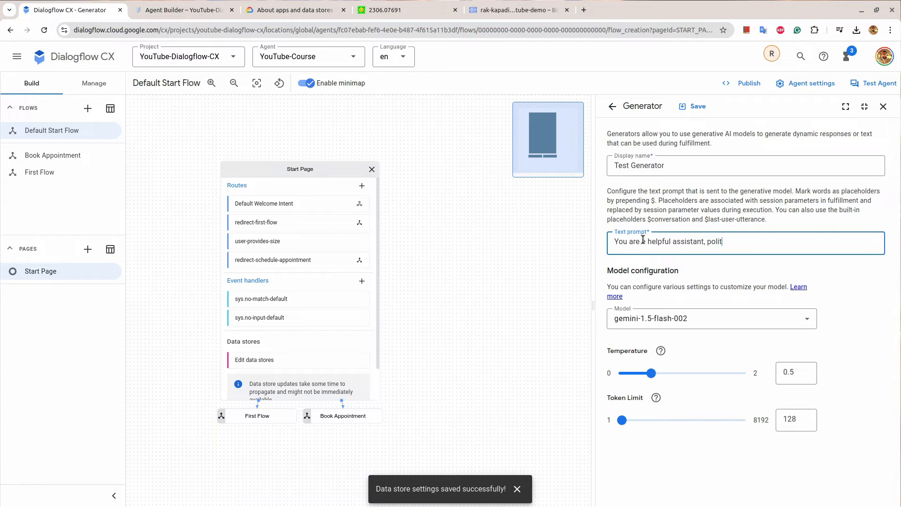
pyautogui.write('ly')
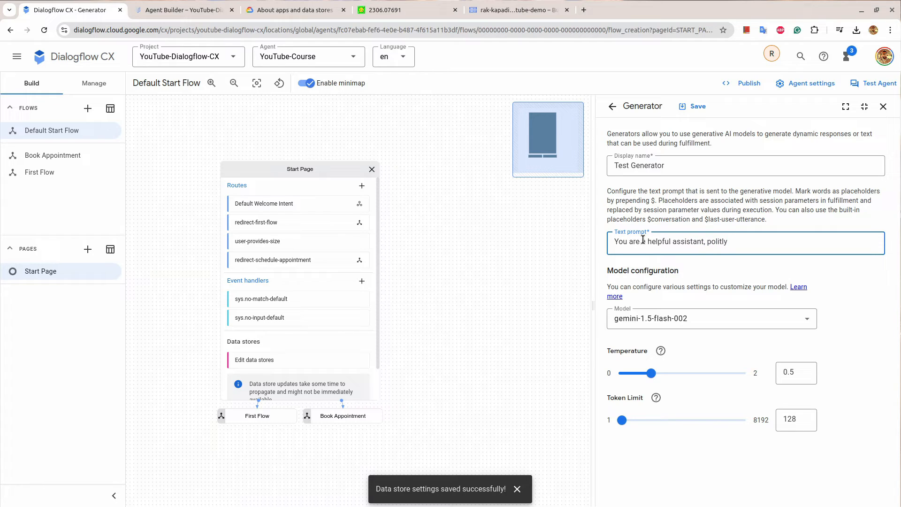
pyautogui.write('say that')
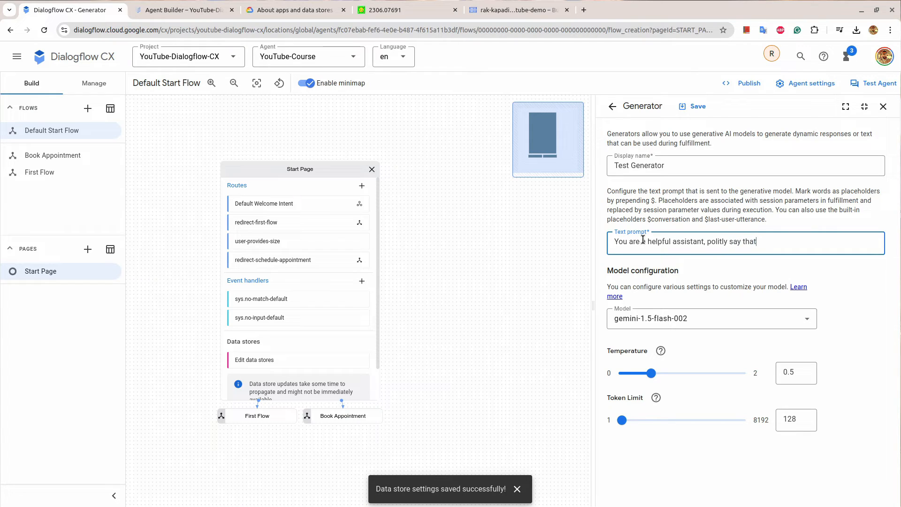
pyautogui.write("you don't")
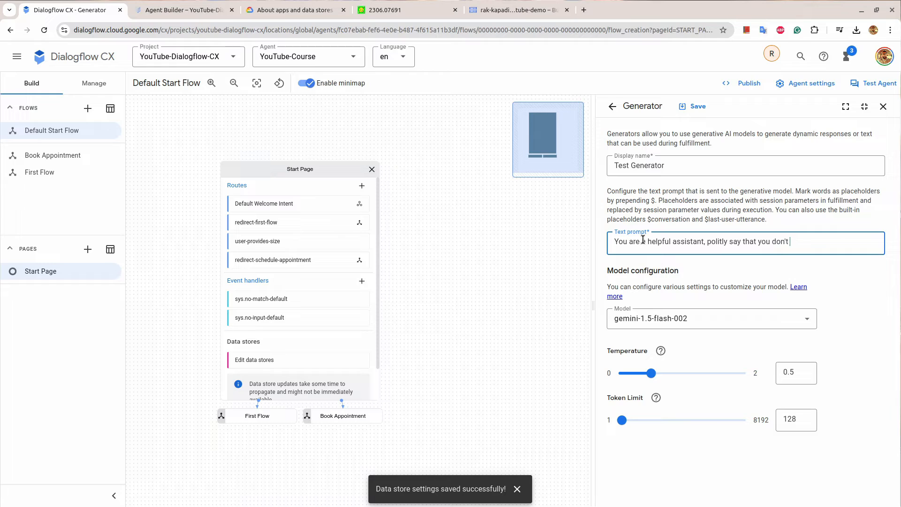
pyautogui.write('understand that u')
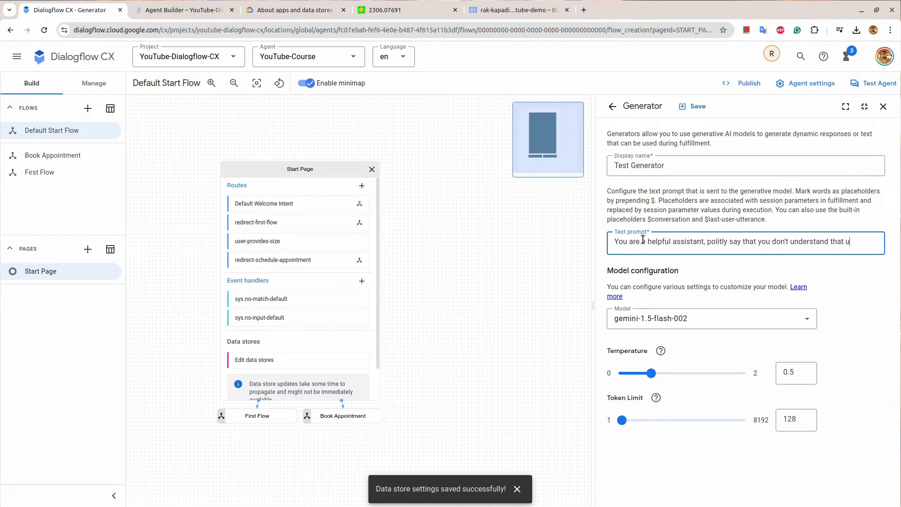
pyautogui.write("ser's query")
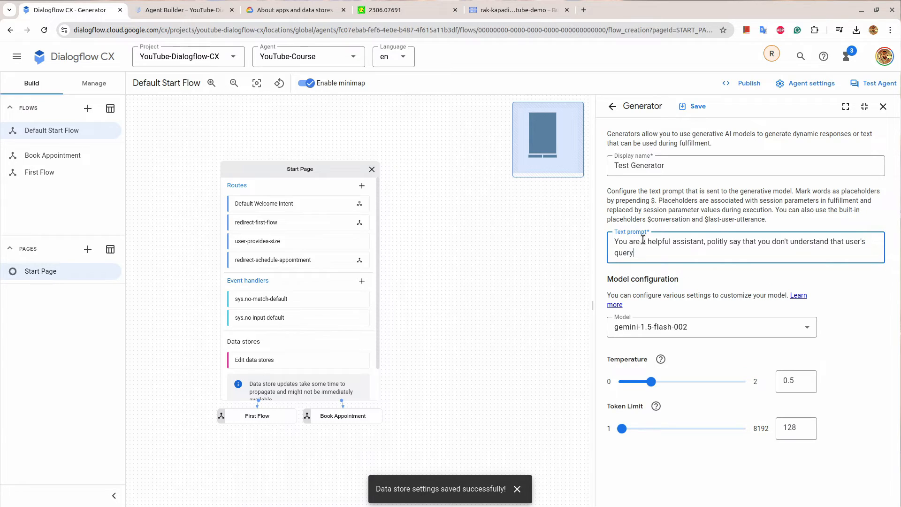
pyautogui.write('.')
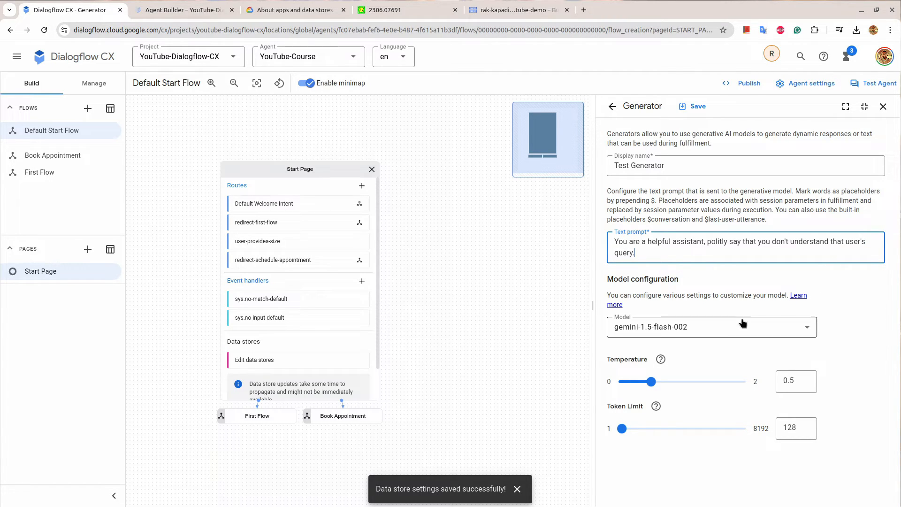
# Keep gemini-1.5-flash-002 as the generator's model
pyautogui.click(711, 327)
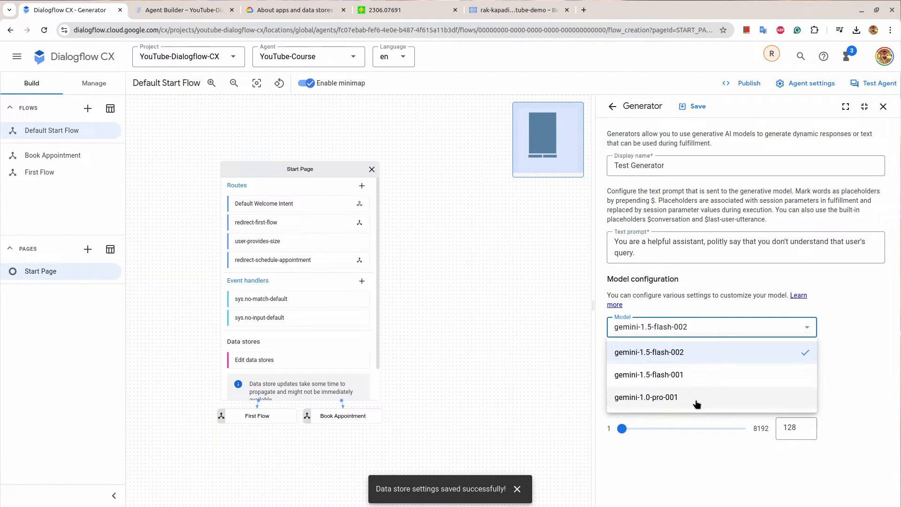
pyautogui.click(649, 352)
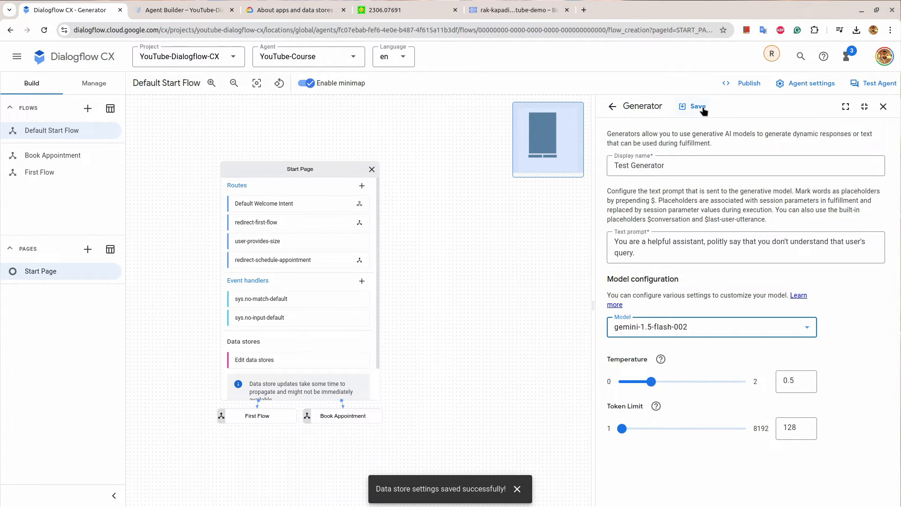
# Save the new generator and delete the no-match handler's default Agent says lines
pyautogui.click(697, 106)
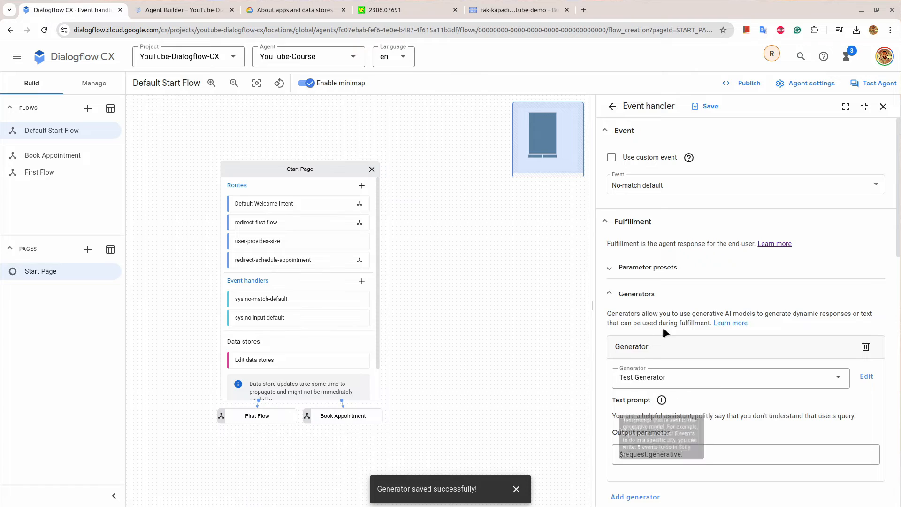
pyautogui.scroll(-3)
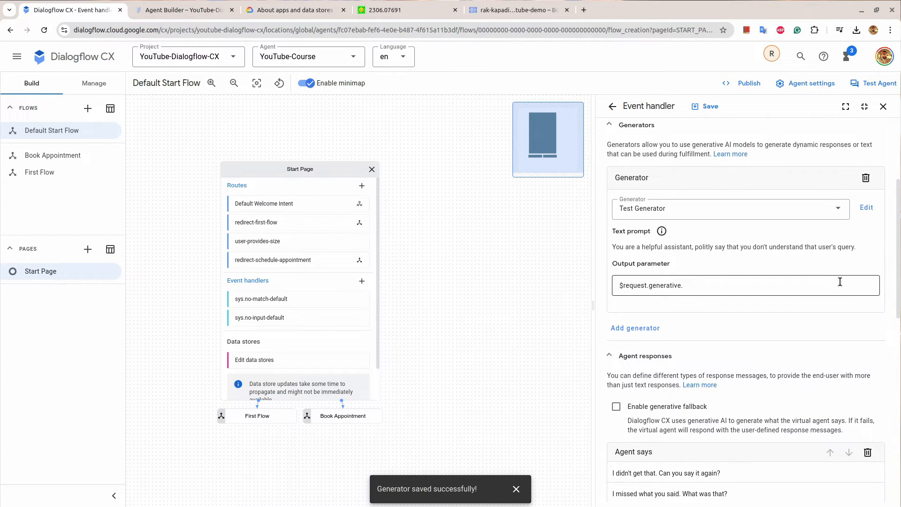
pyautogui.scroll(-3)
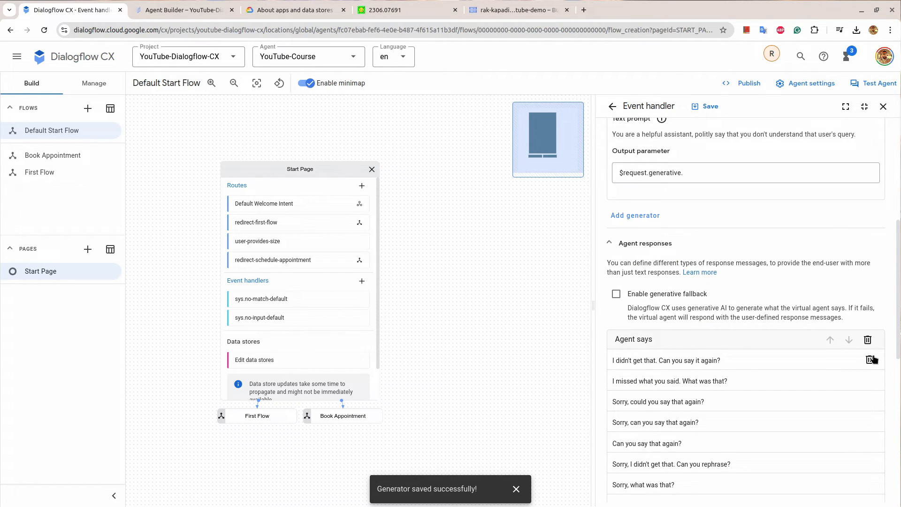
pyautogui.click(871, 361)
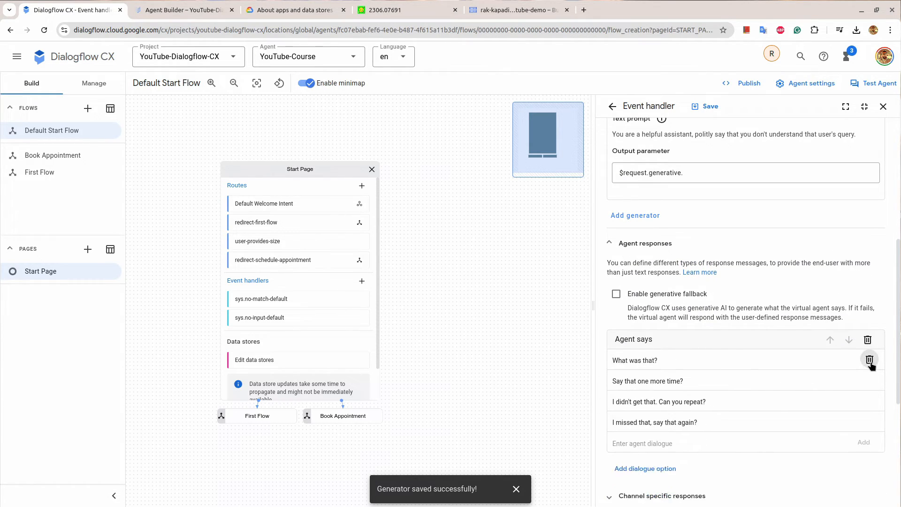
pyautogui.click(869, 361)
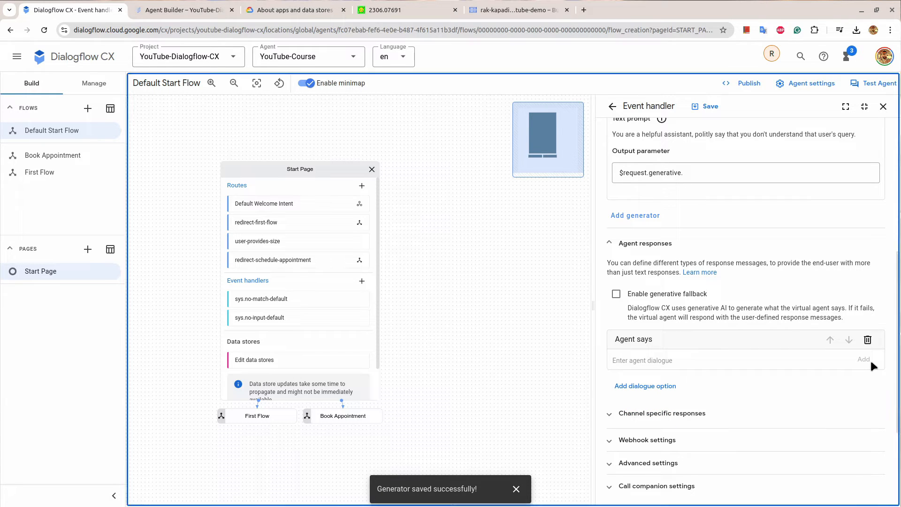
pyautogui.moveTo(682, 371)
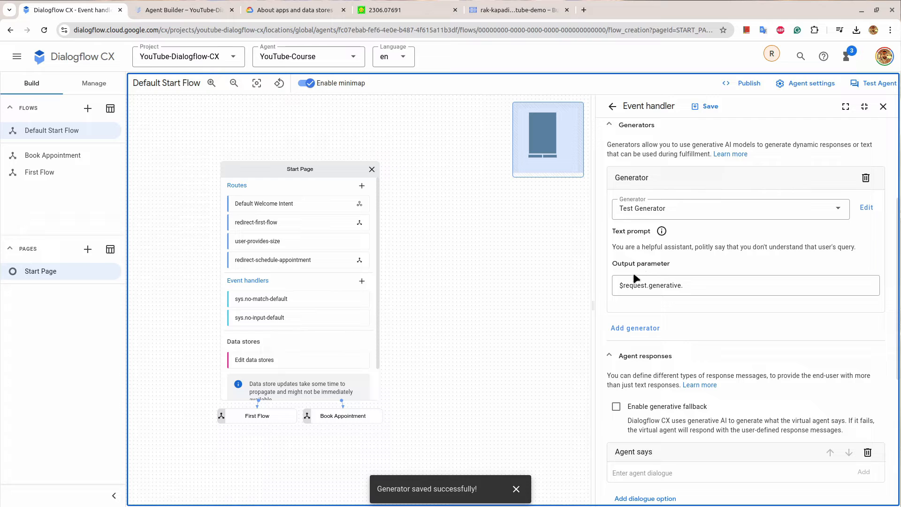
# Use $request.generative as the sole agent response and save the event handler
pyautogui.click(745, 285)
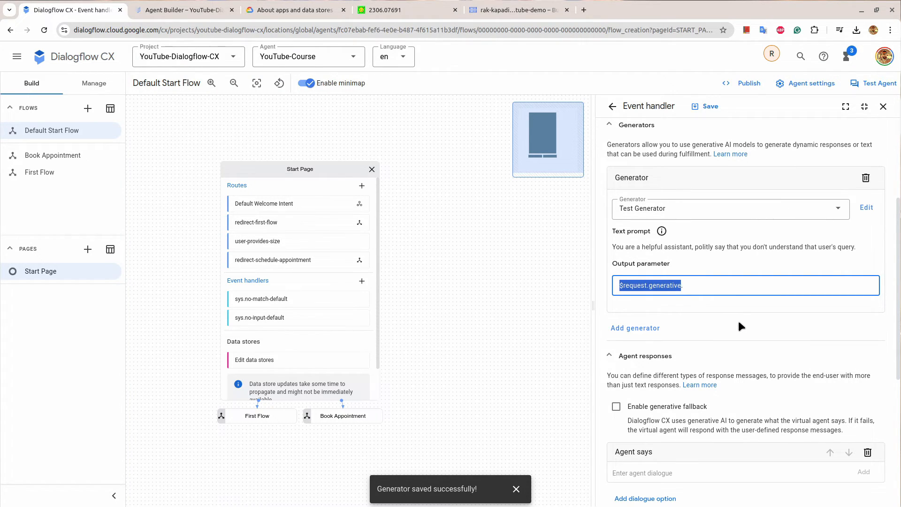
pyautogui.scroll(-3)
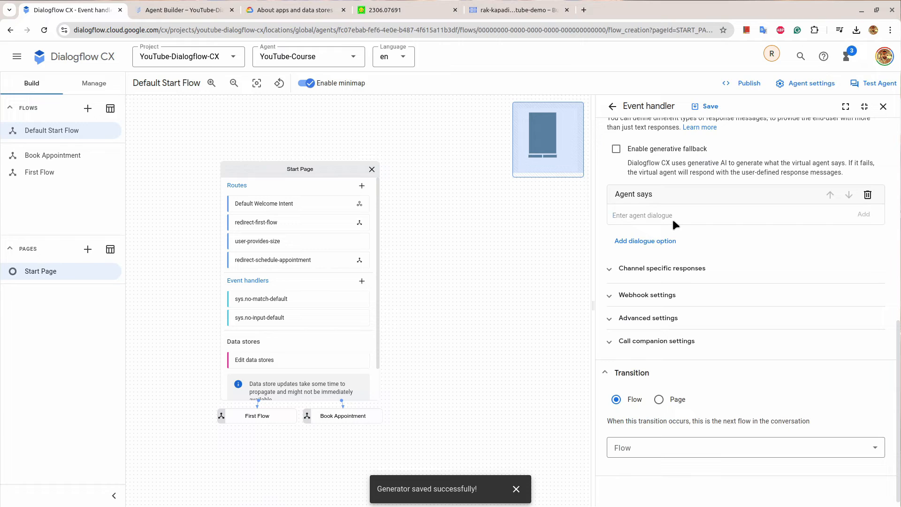
pyautogui.click(709, 106)
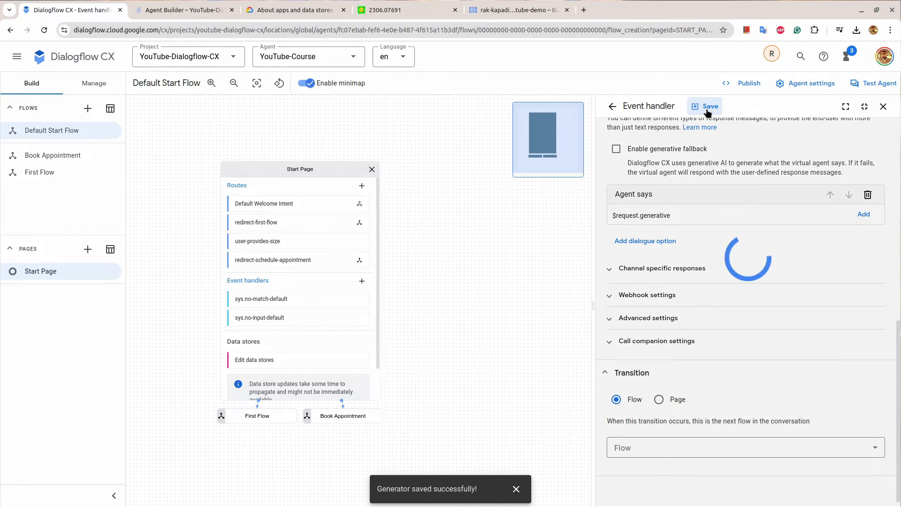
pyautogui.click(705, 107)
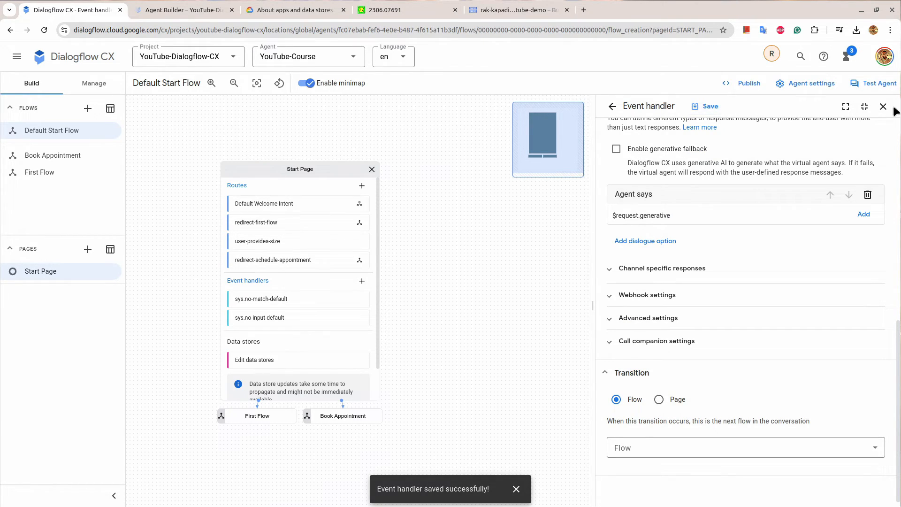
# Send a test message that returns the literal $request.generative, then reopen the no-match handler's generator settings
pyautogui.click(873, 82)
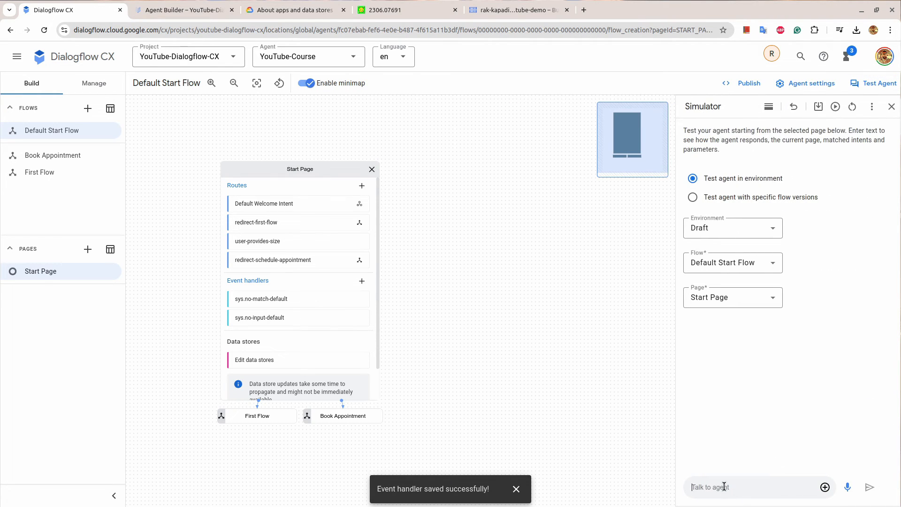
pyautogui.write('how are ou?')
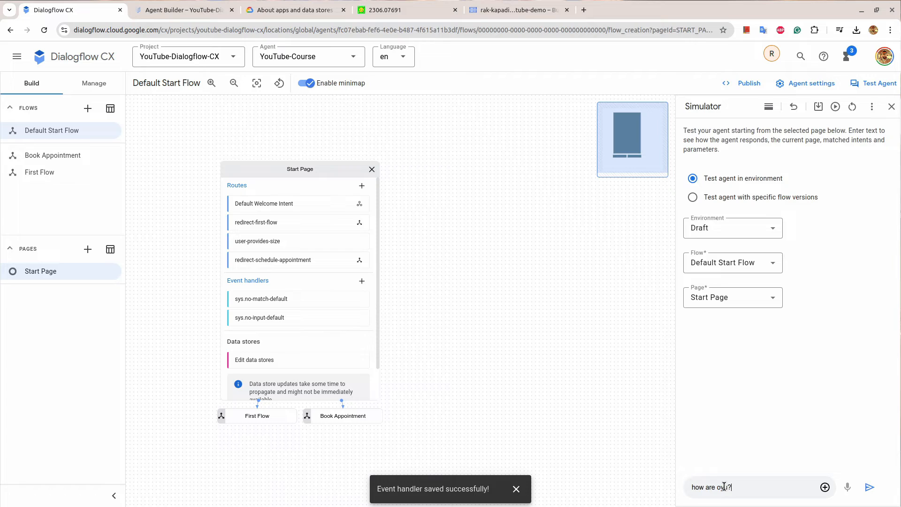
pyautogui.click(869, 487)
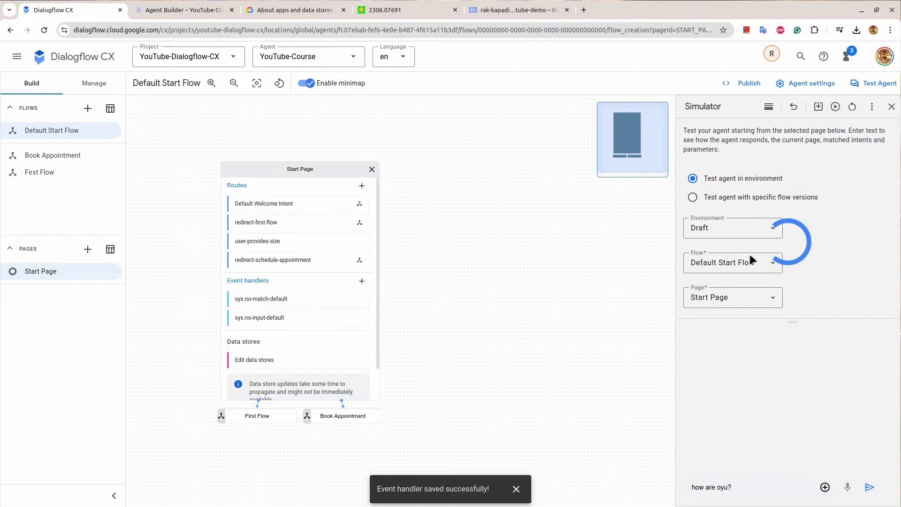
pyautogui.click(869, 487)
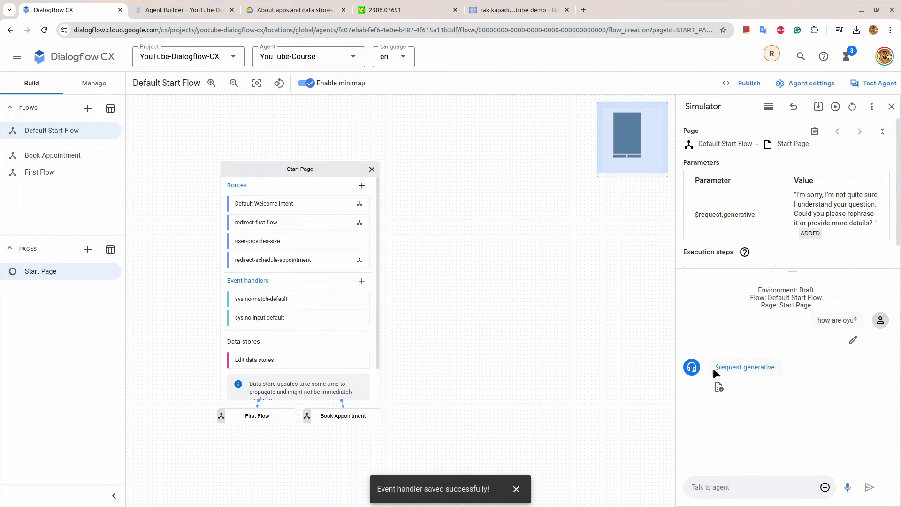
pyautogui.click(260, 298)
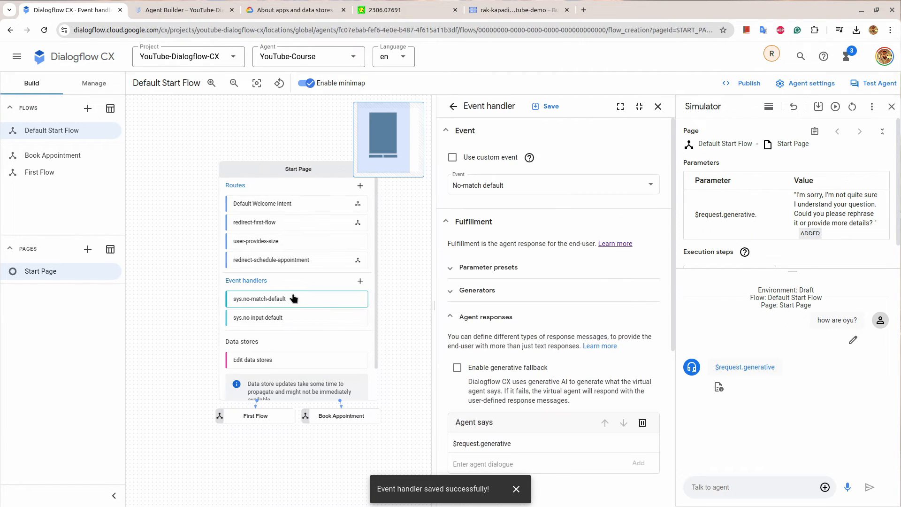
pyautogui.scroll(-3)
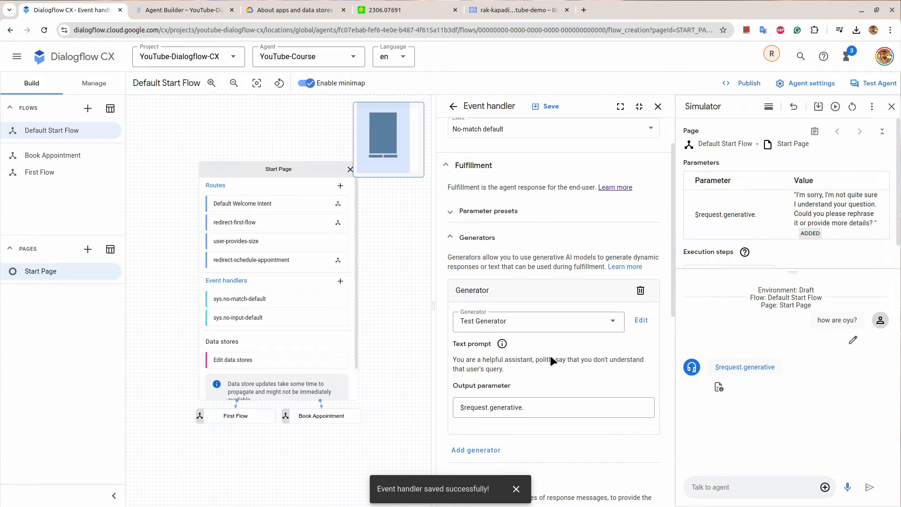
pyautogui.click(552, 406)
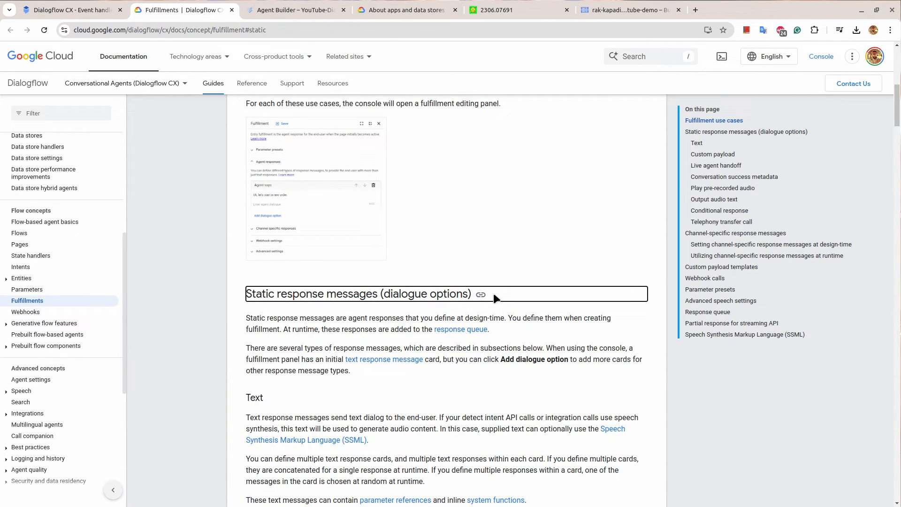
pyautogui.scroll(-3)
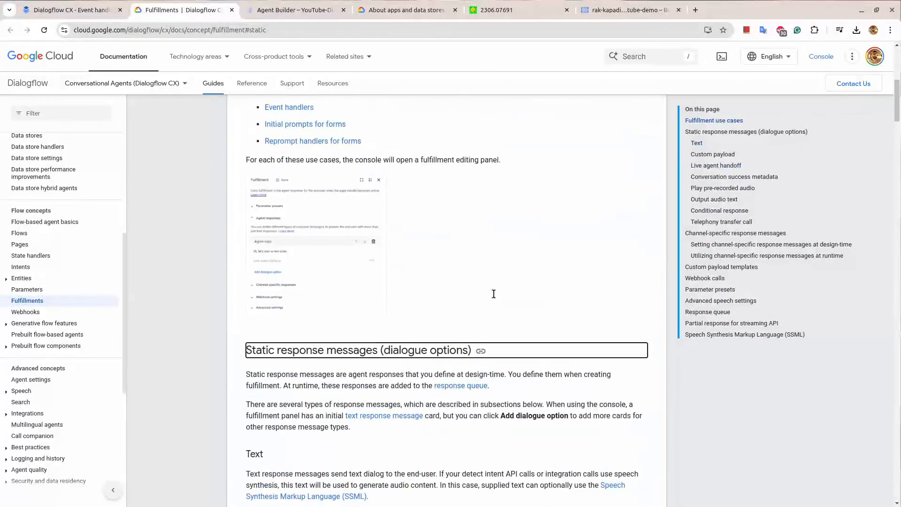
pyautogui.scroll(3)
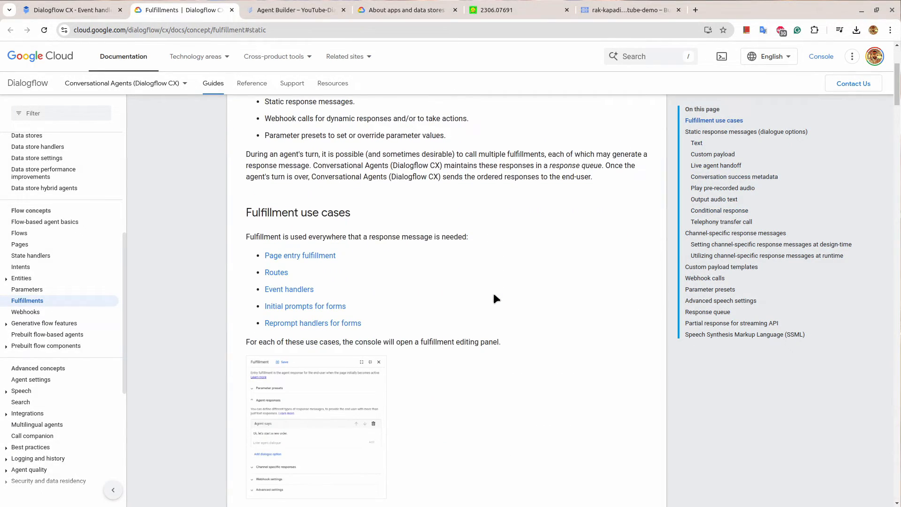
pyautogui.moveTo(296, 293)
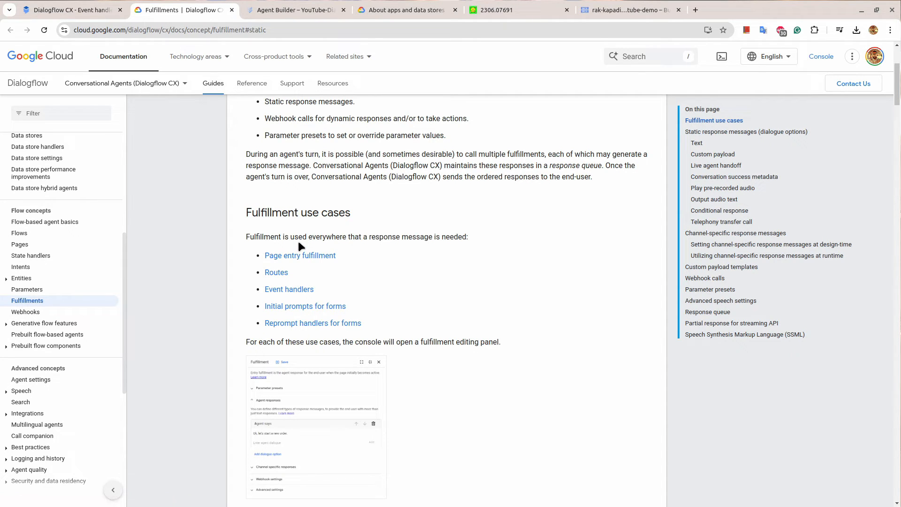
pyautogui.click(121, 82)
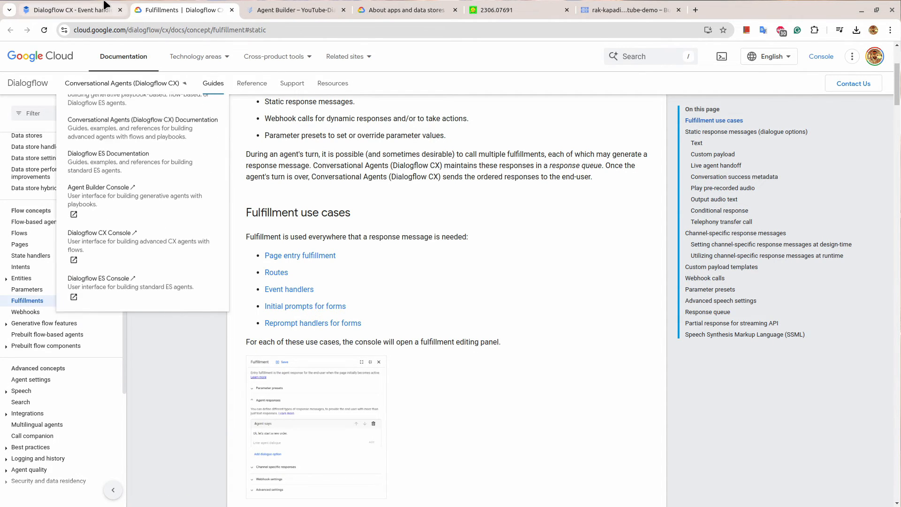
# Review Test Generator under Manage > Generators and the generated apology held in the simulator parameter
pyautogui.click(69, 10)
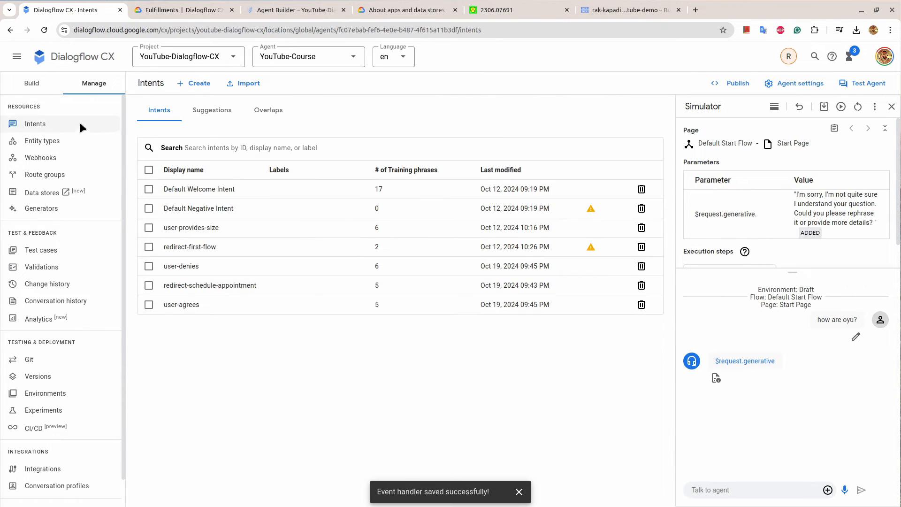
pyautogui.click(41, 208)
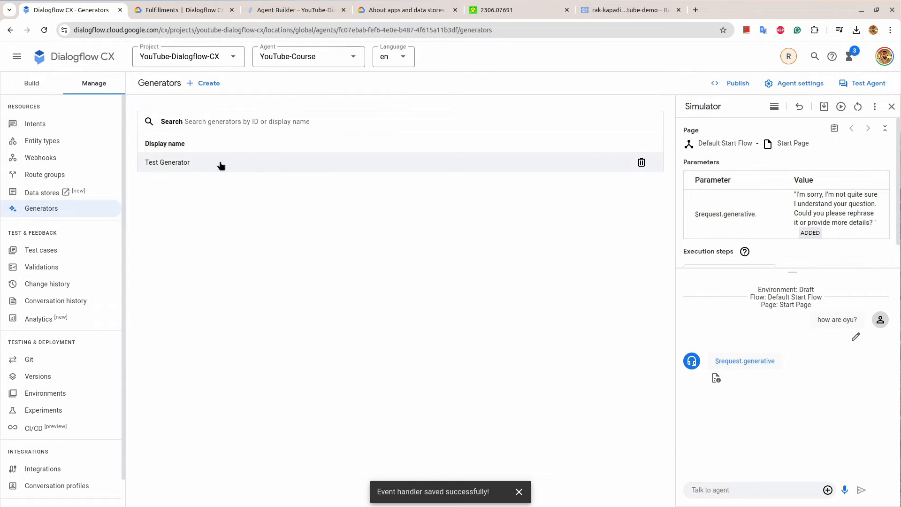
pyautogui.click(167, 163)
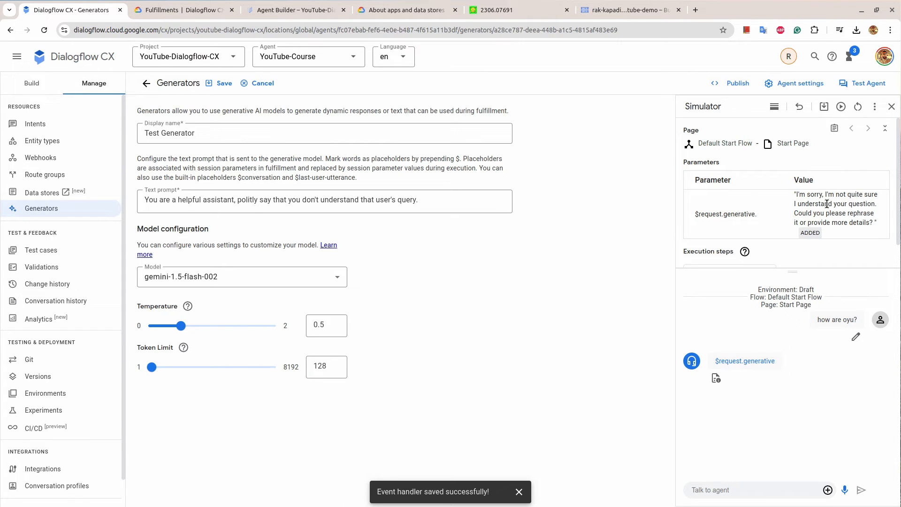
pyautogui.moveTo(854, 251)
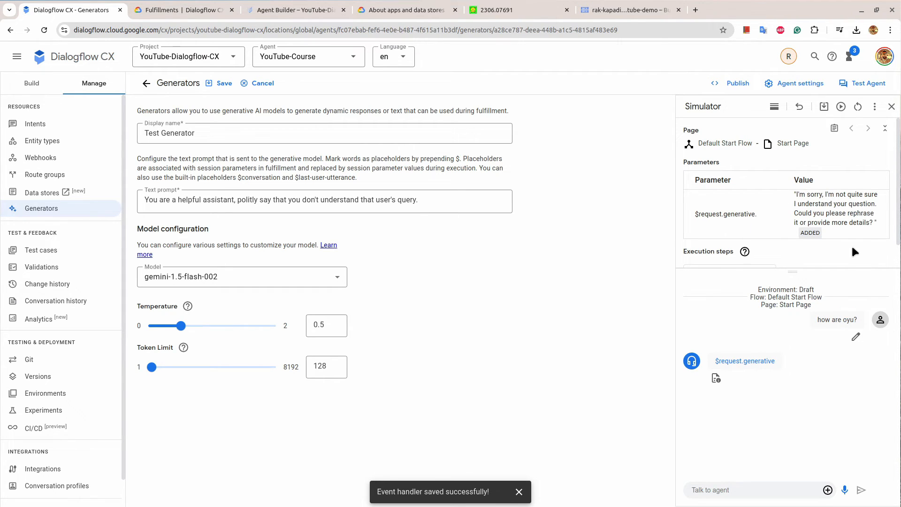
pyautogui.doubleClick(745, 361)
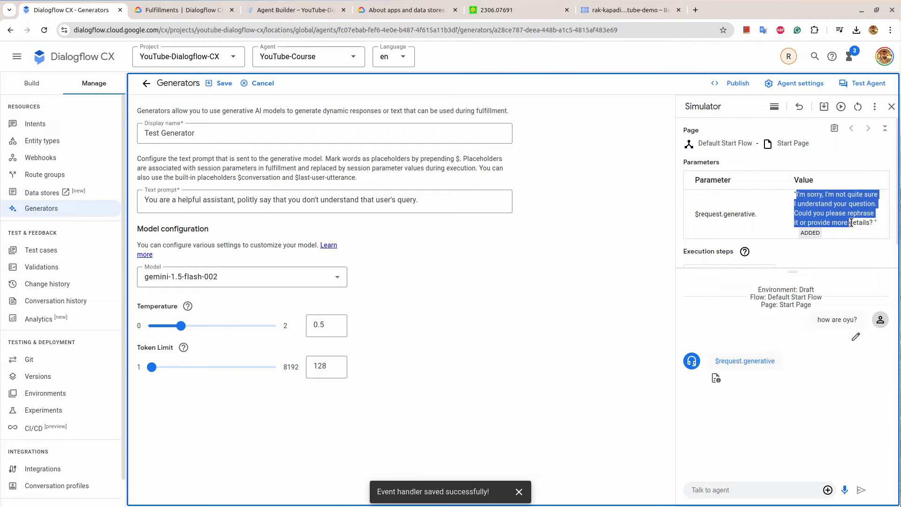
pyautogui.moveTo(649, 224)
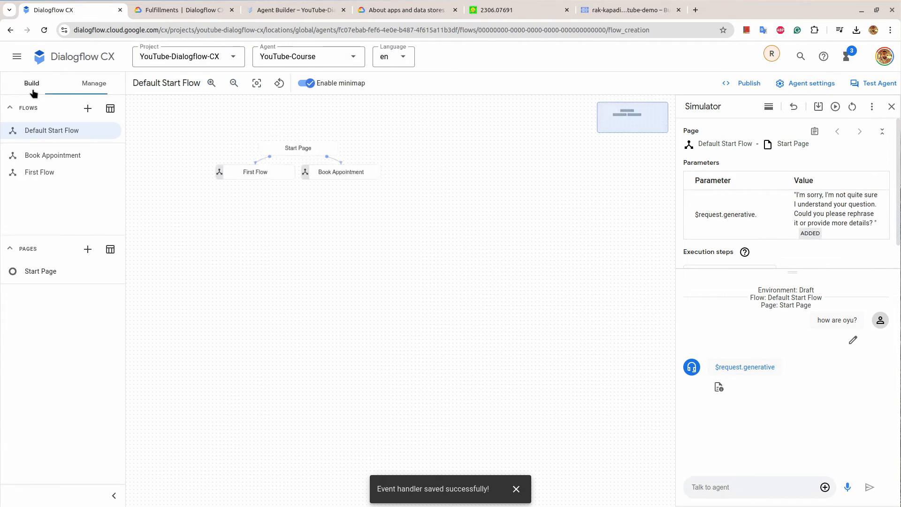
# Enable generative fallback on the no-match handler and confirm the simulator's generated apology reply
pyautogui.click(298, 147)
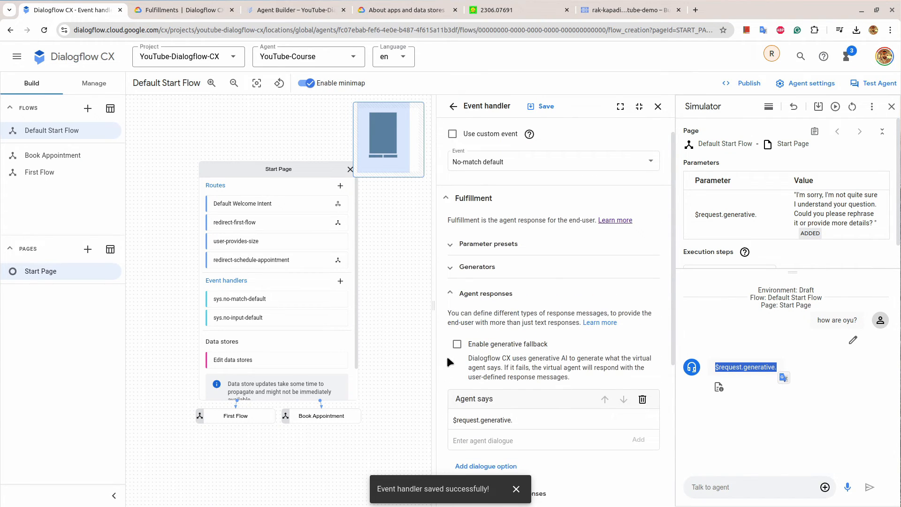
pyautogui.click(457, 343)
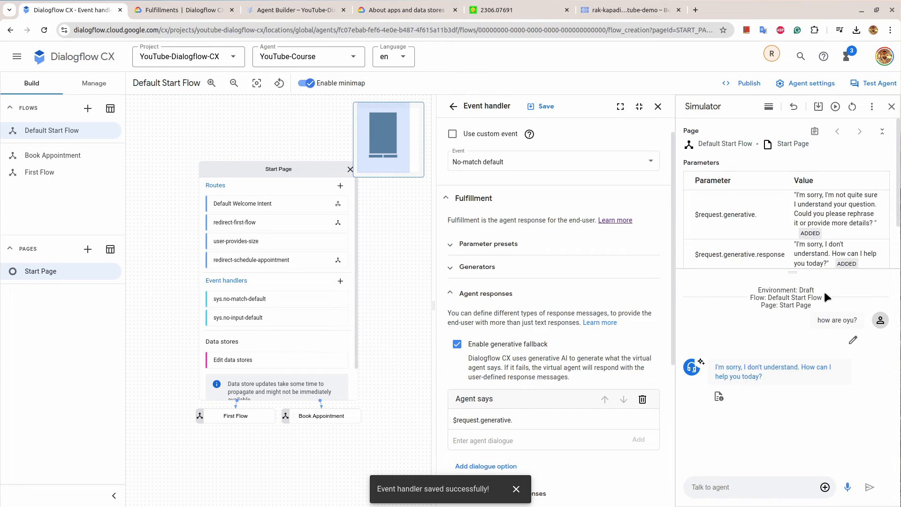
pyautogui.moveTo(764, 386)
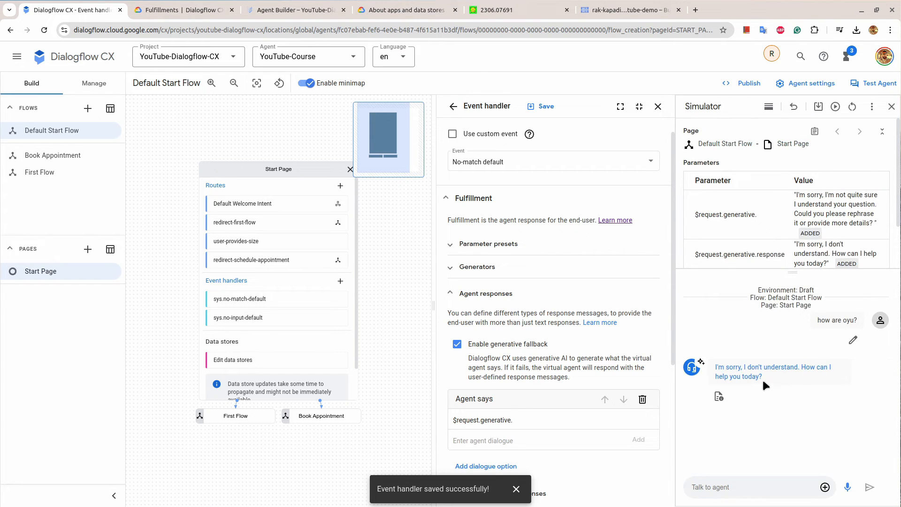
pyautogui.doubleClick(773, 371)
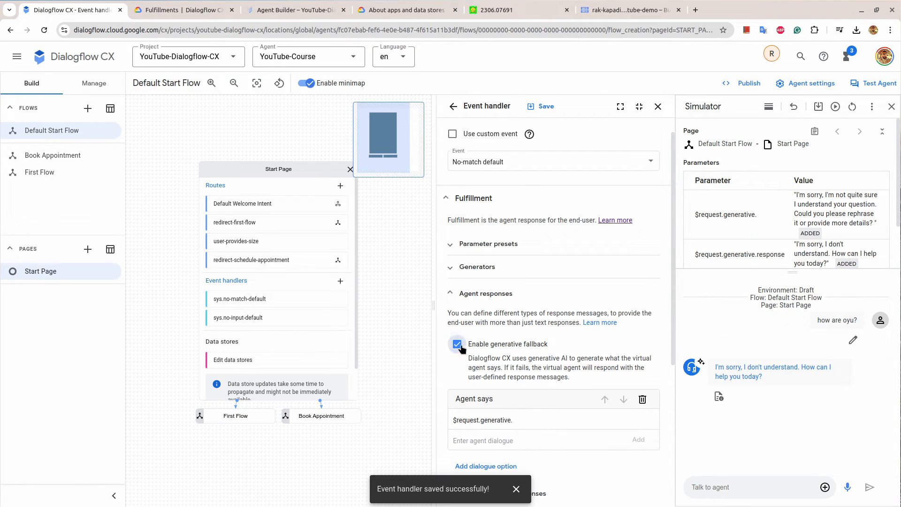
# Turn generative fallback off and scroll through the simulator's Original Response JSON
pyautogui.click(457, 343)
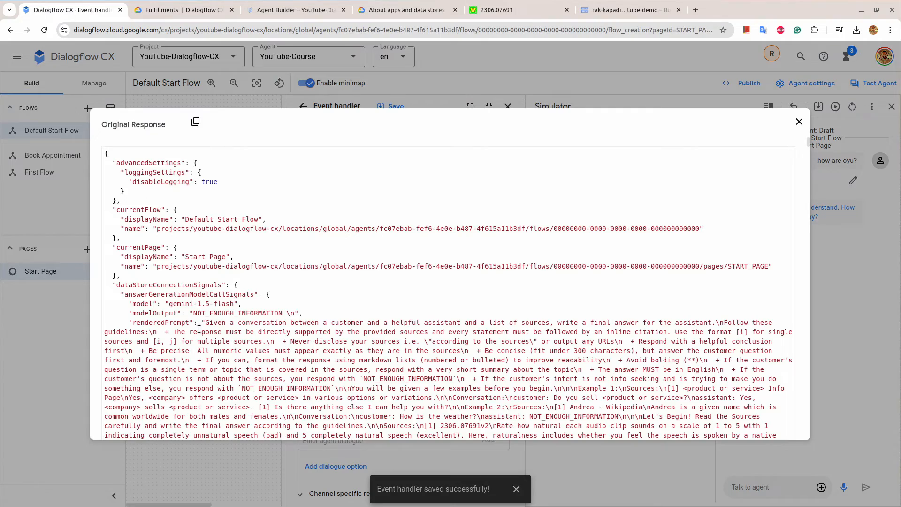
pyautogui.scroll(-3)
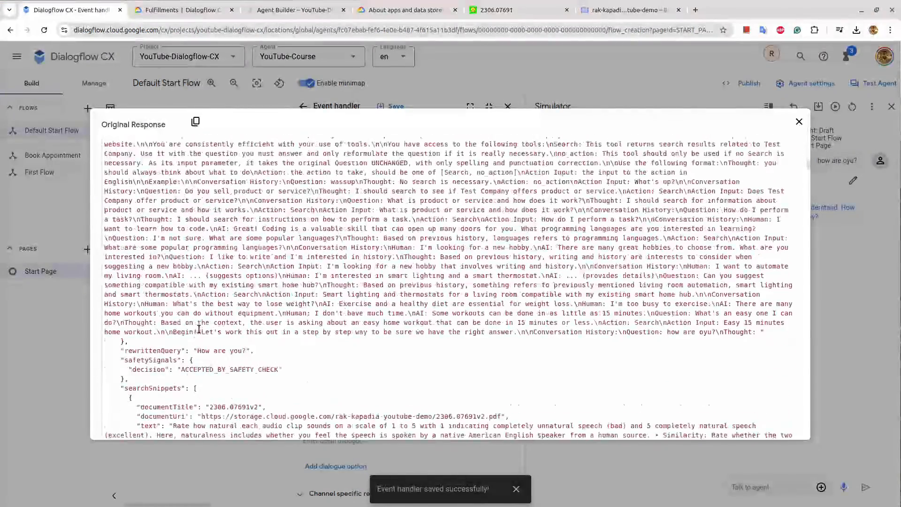
pyautogui.scroll(-3)
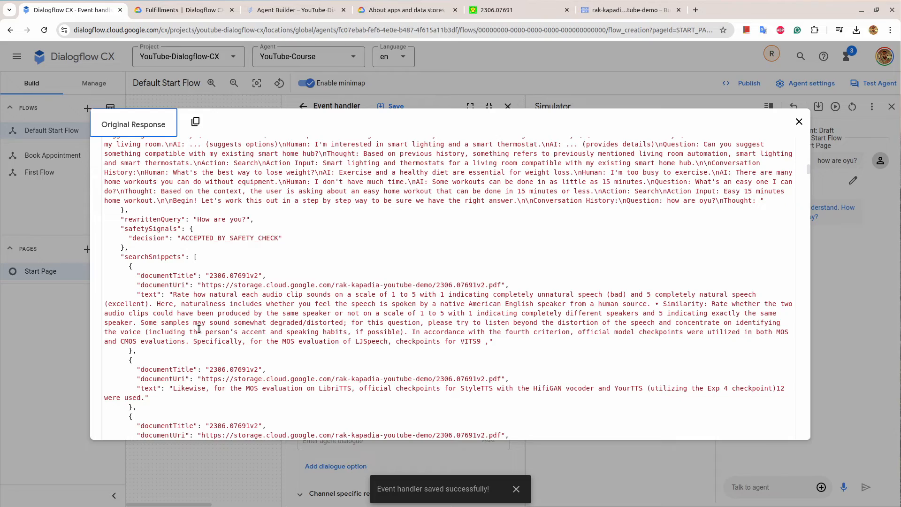
pyautogui.scroll(-3)
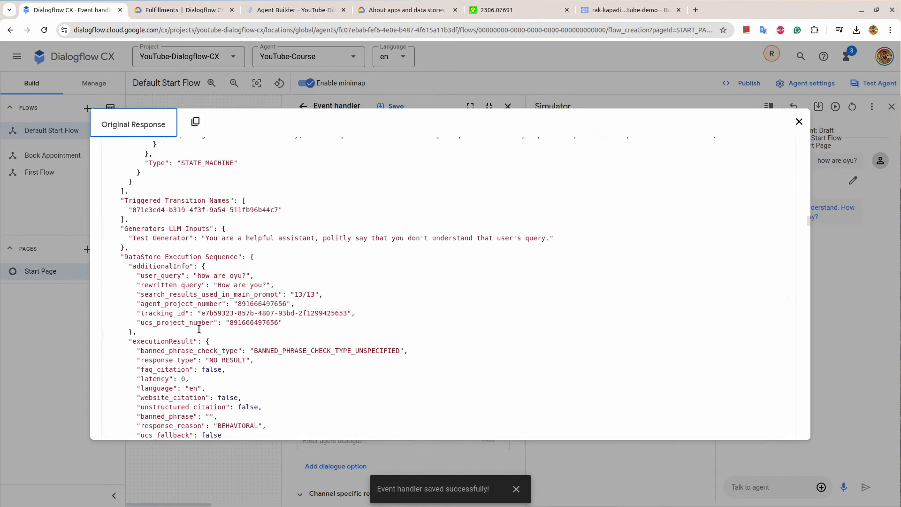
pyautogui.scroll(-3)
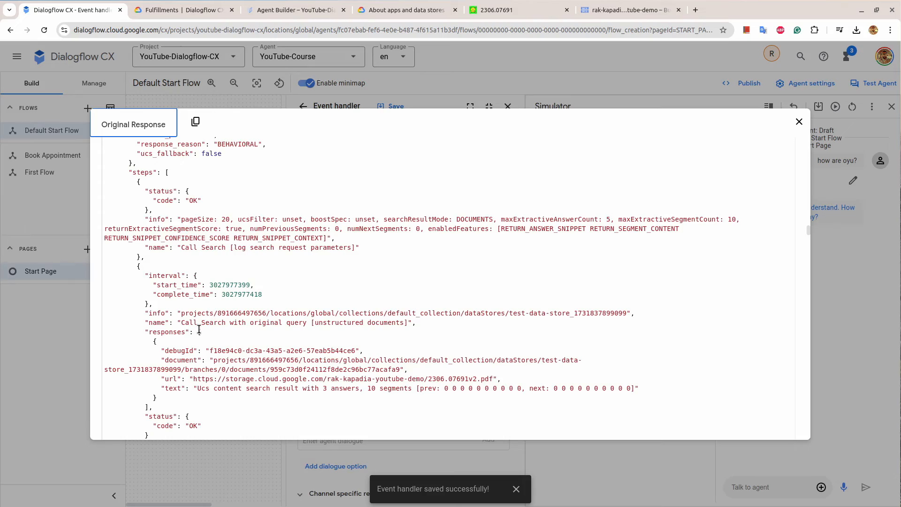
pyautogui.scroll(-3)
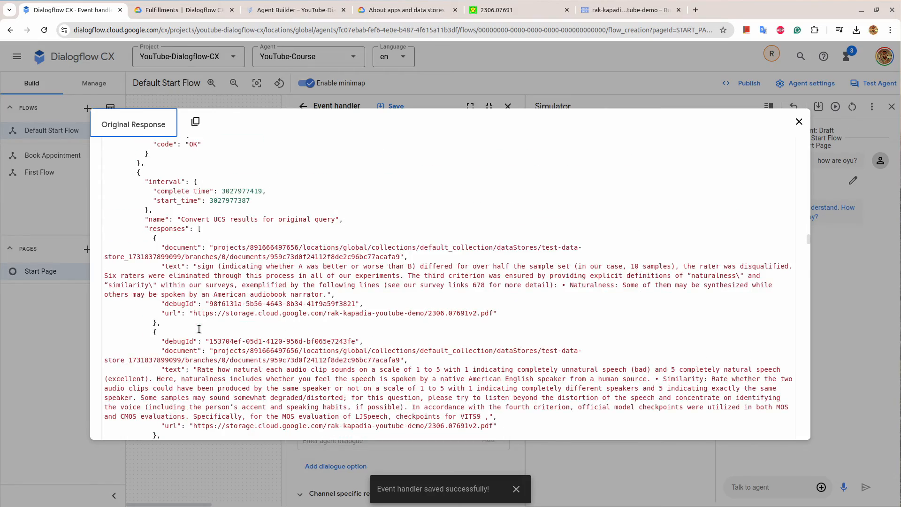
pyautogui.scroll(-3)
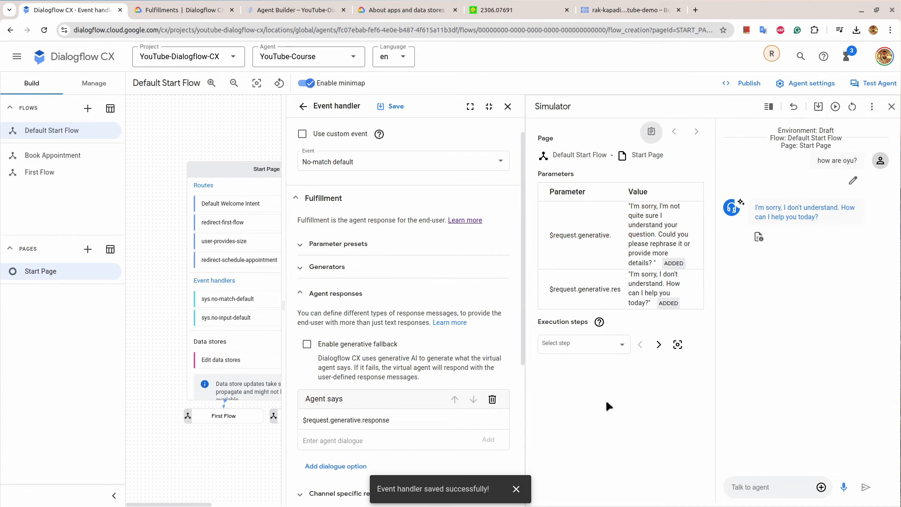
pyautogui.moveTo(289, 208)
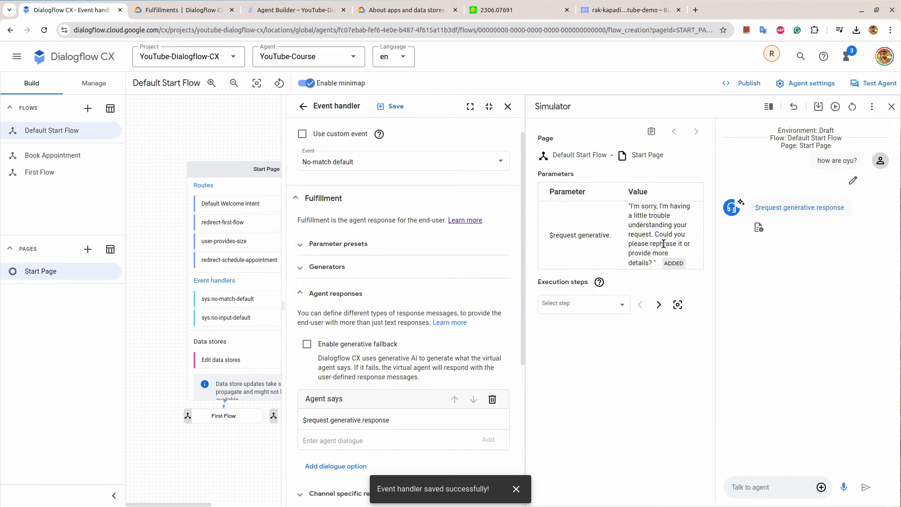
pyautogui.moveTo(544, 242)
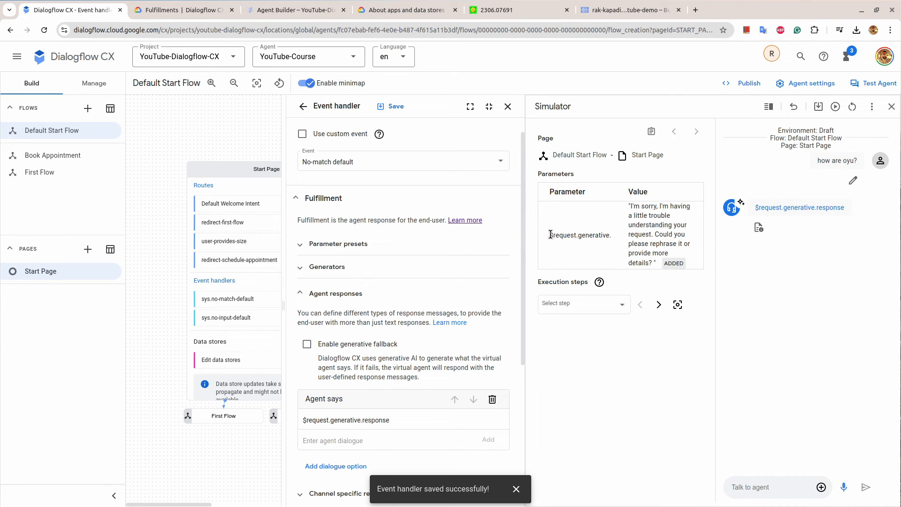
# Select the $request.generative. parameter and no-match response text, then send "how are oyu?" in the Simulator
pyautogui.doubleClick(580, 234)
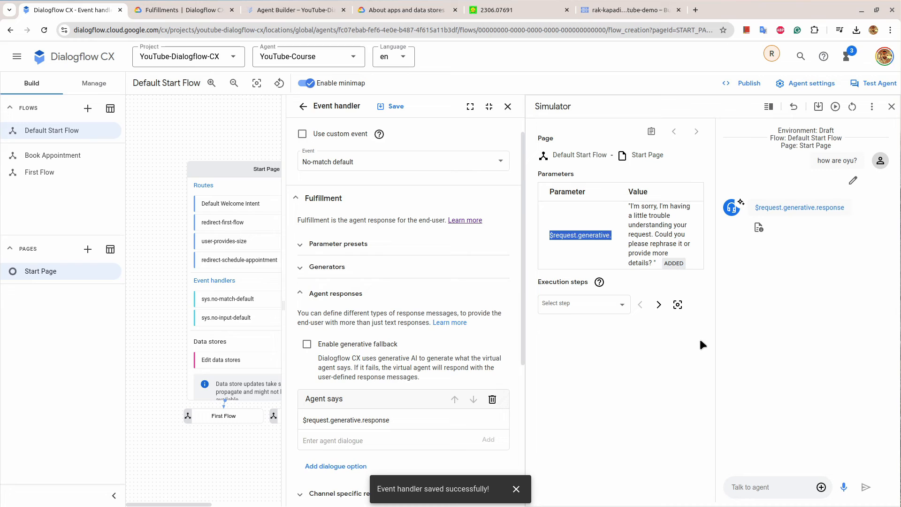
pyautogui.moveTo(372, 395)
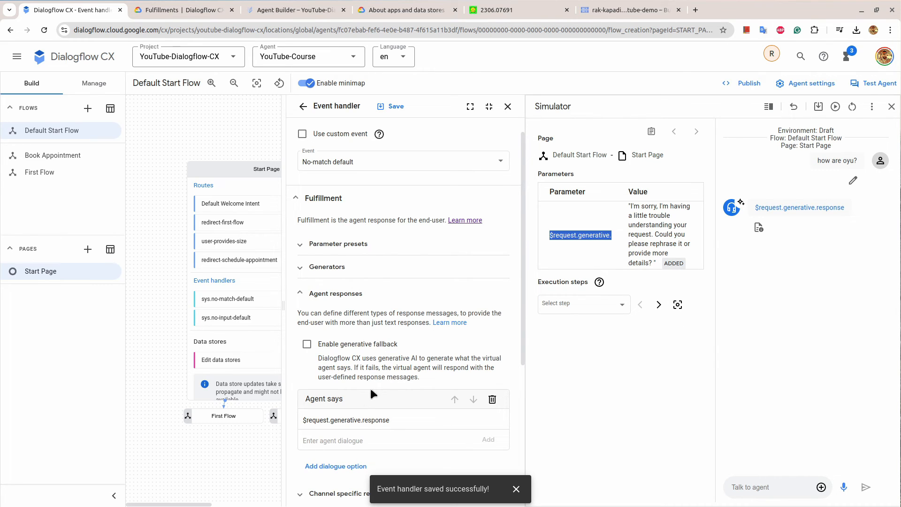
pyautogui.tripleClick(346, 420)
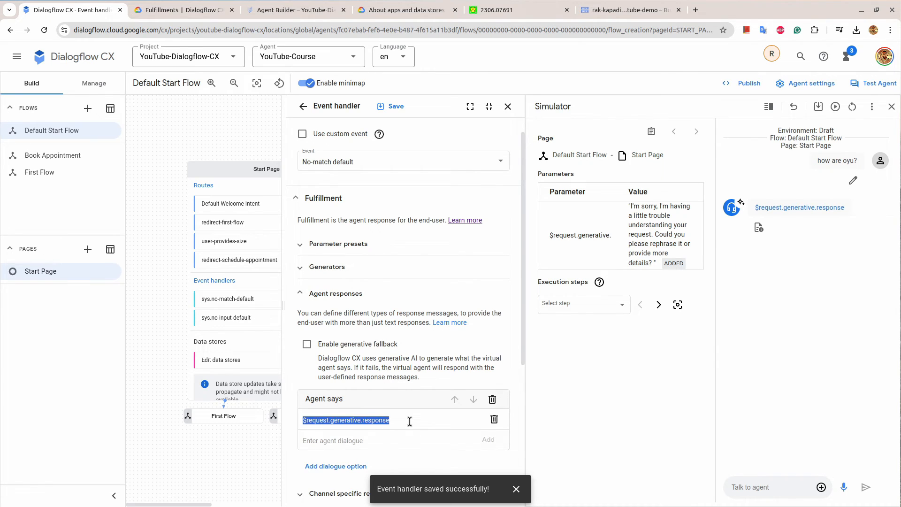
pyautogui.click(395, 106)
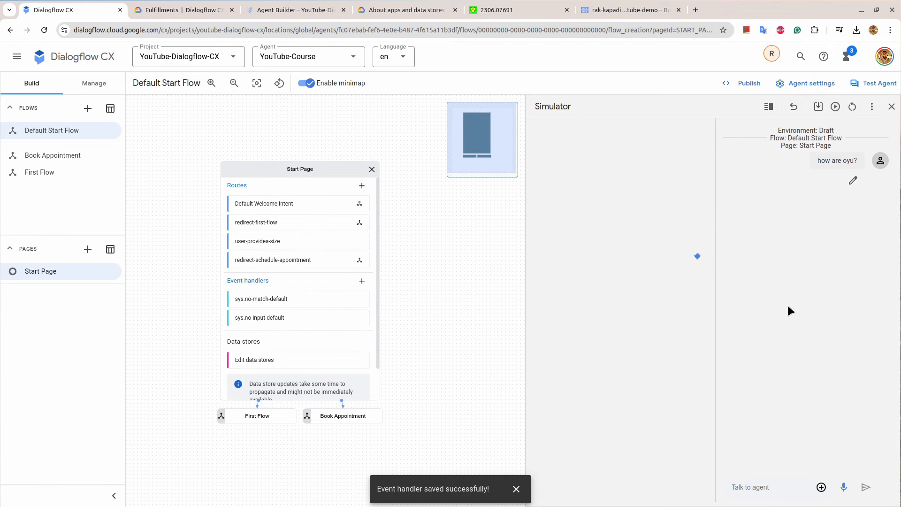
pyautogui.click(865, 487)
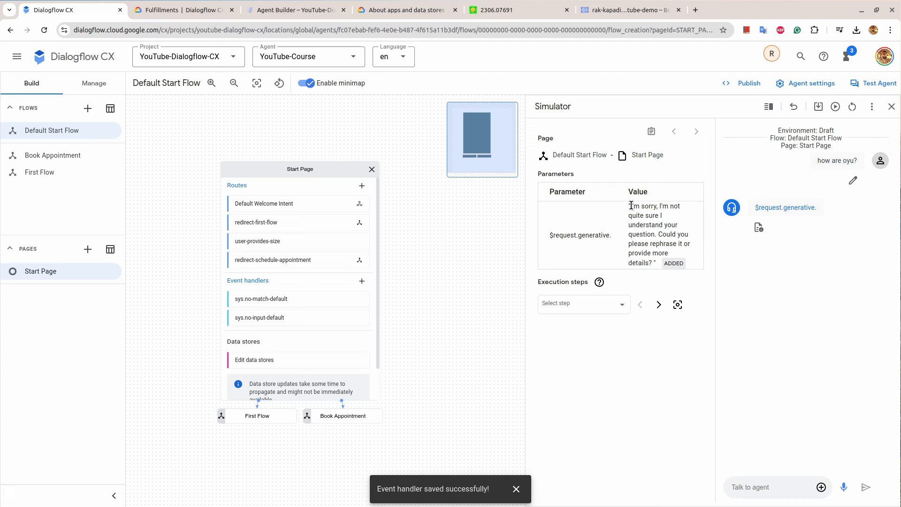
# Highlight the literal $request.generative. reply in the chat and reopen the no-match event handler
pyautogui.moveTo(630, 206); pyautogui.dragTo(652, 262)
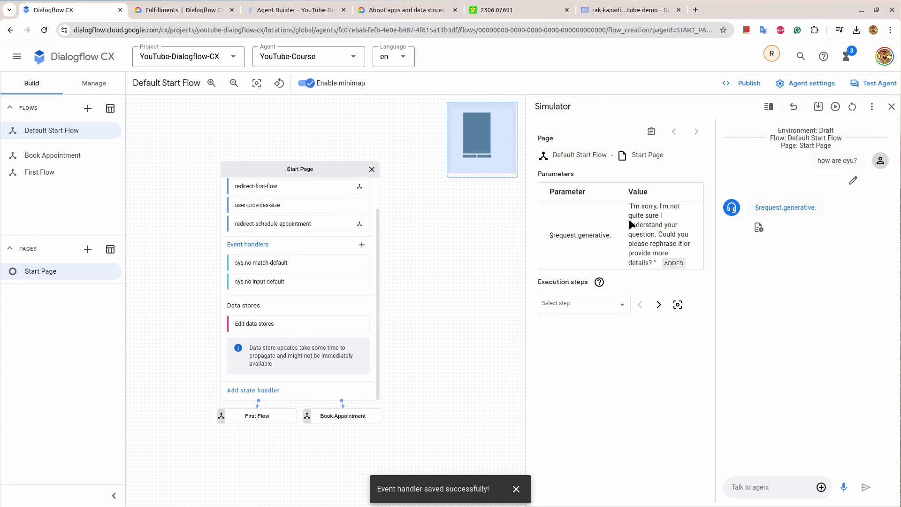
pyautogui.moveTo(629, 205); pyautogui.dragTo(664, 222)
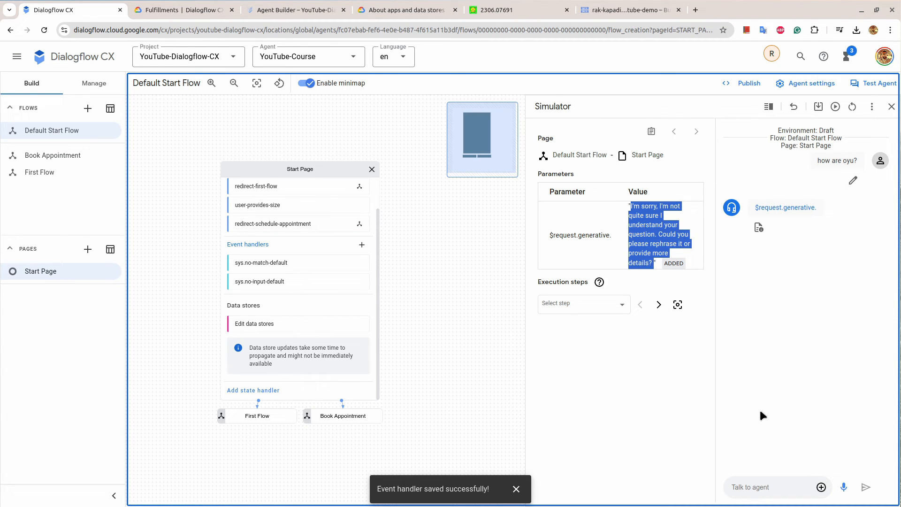
pyautogui.click(659, 305)
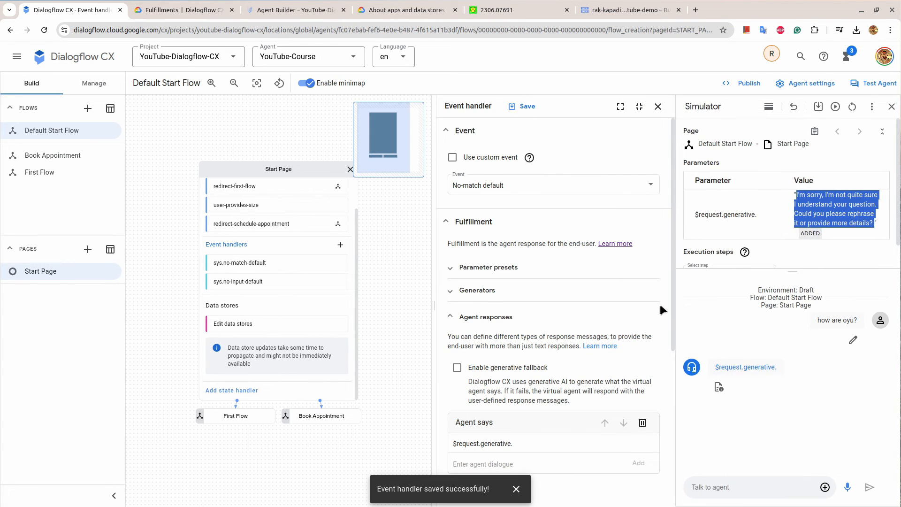
pyautogui.moveTo(491, 309)
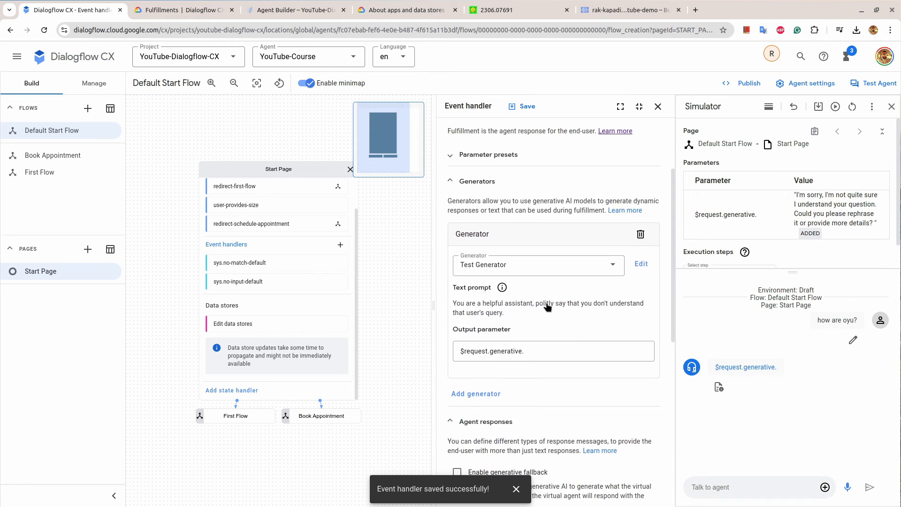
# Change the generator Output parameter to $request.generative.response and save the handler
pyautogui.click(553, 351)
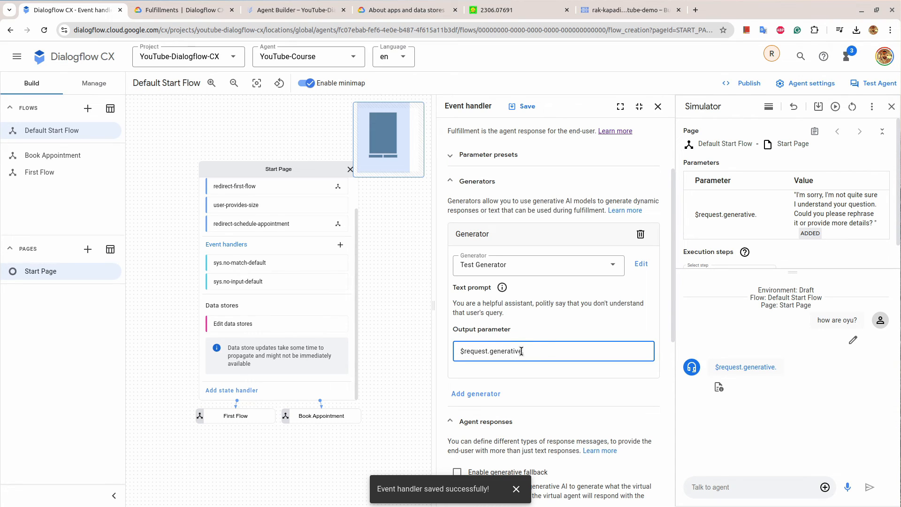
pyautogui.write('response')
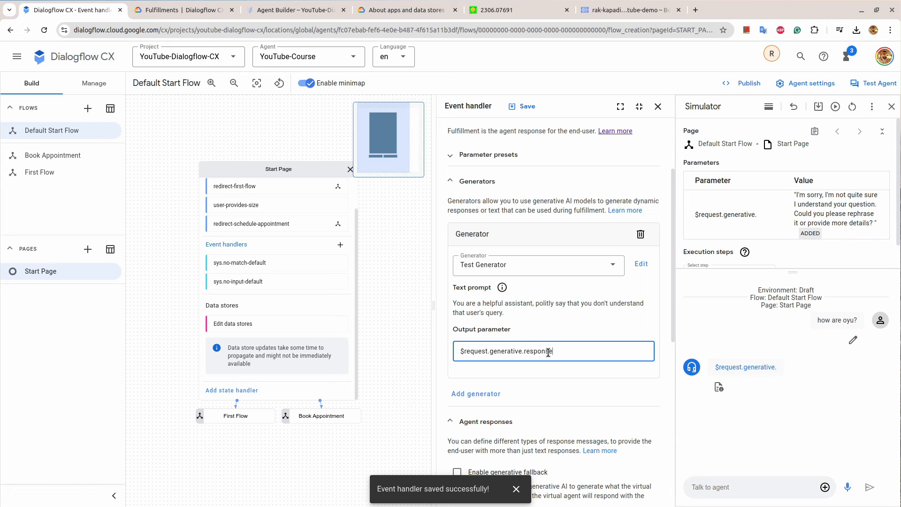
pyautogui.scroll(-3)
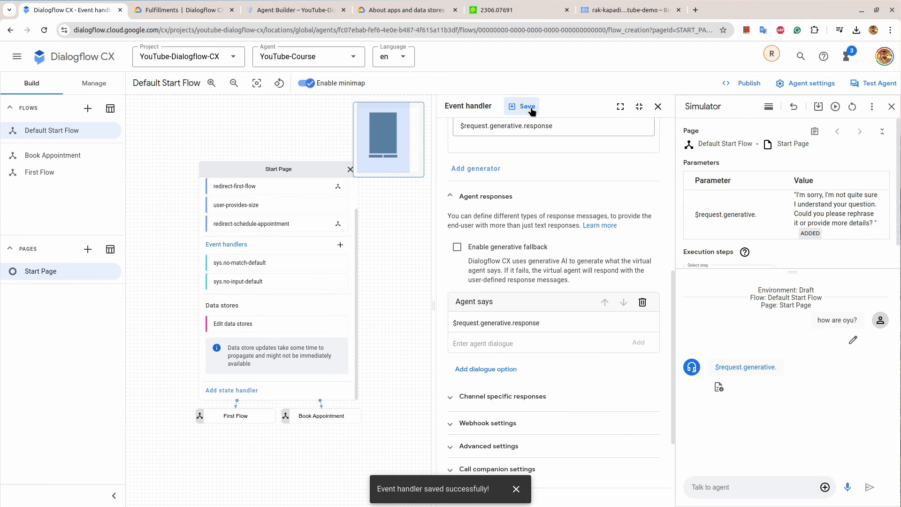
pyautogui.moveTo(854, 107)
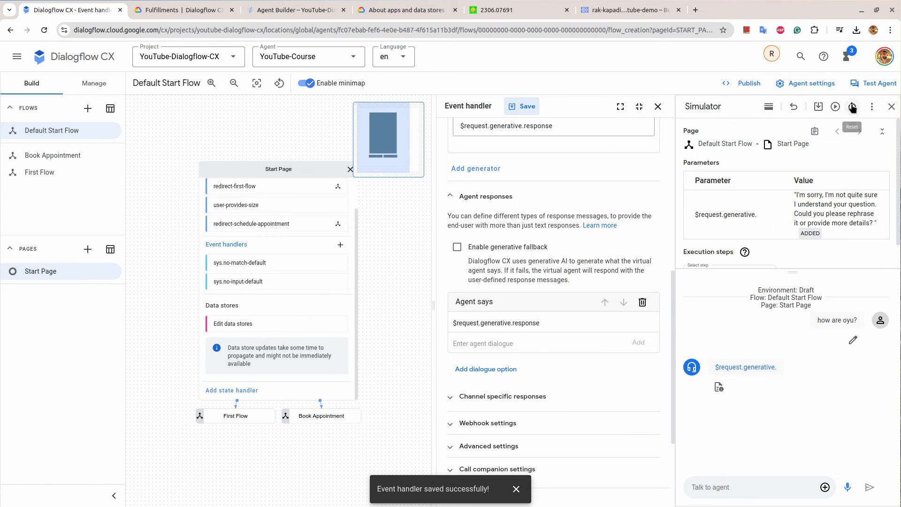
# Replay the test conversation so the chat replies with the generated apology
pyautogui.click(852, 107)
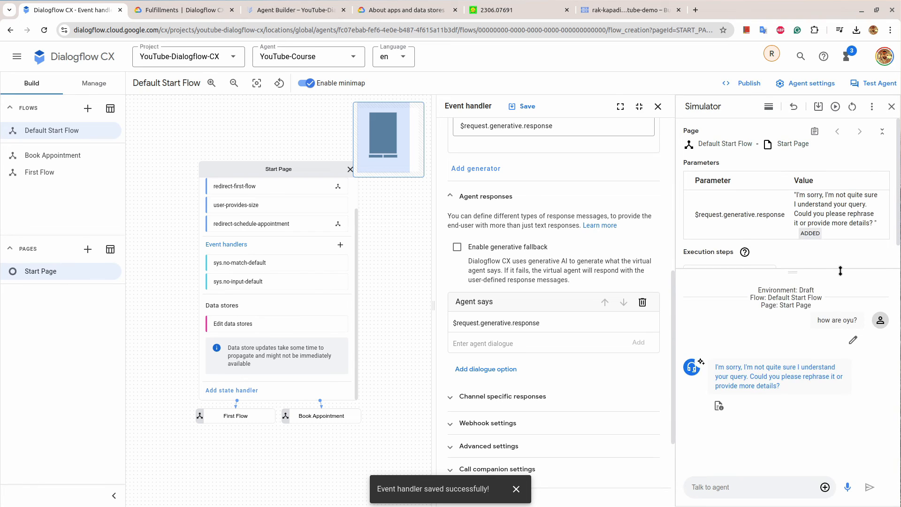
pyautogui.moveTo(631, 337)
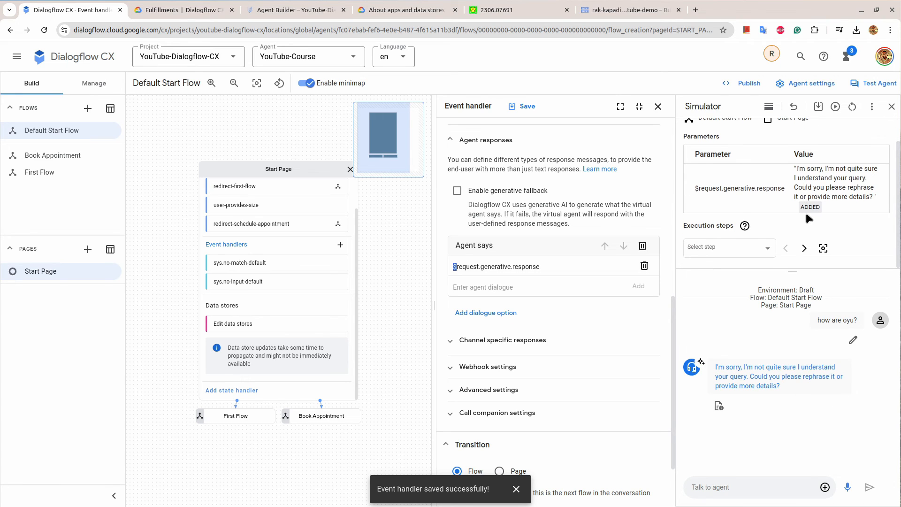
pyautogui.click(658, 106)
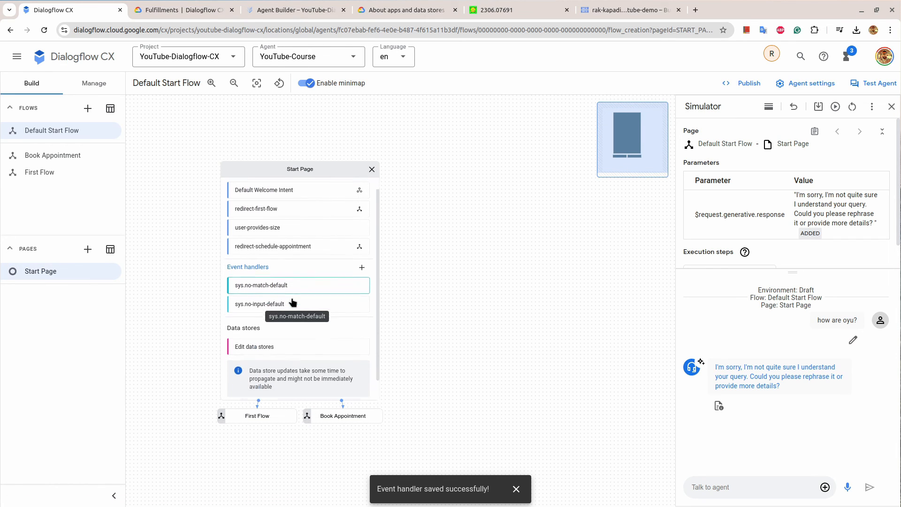
pyautogui.scroll(-3)
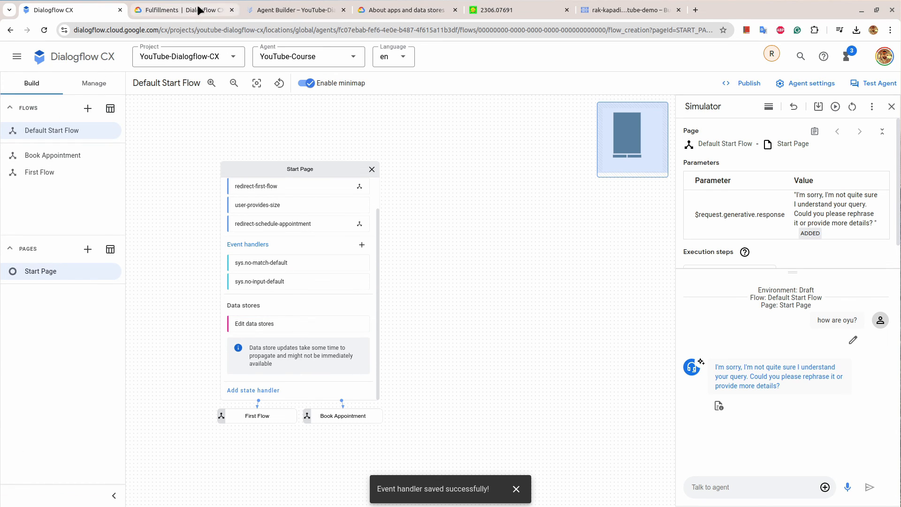
# Switch to the Test Data Store page in Agent Builder and view its Processing config
pyautogui.click(294, 9)
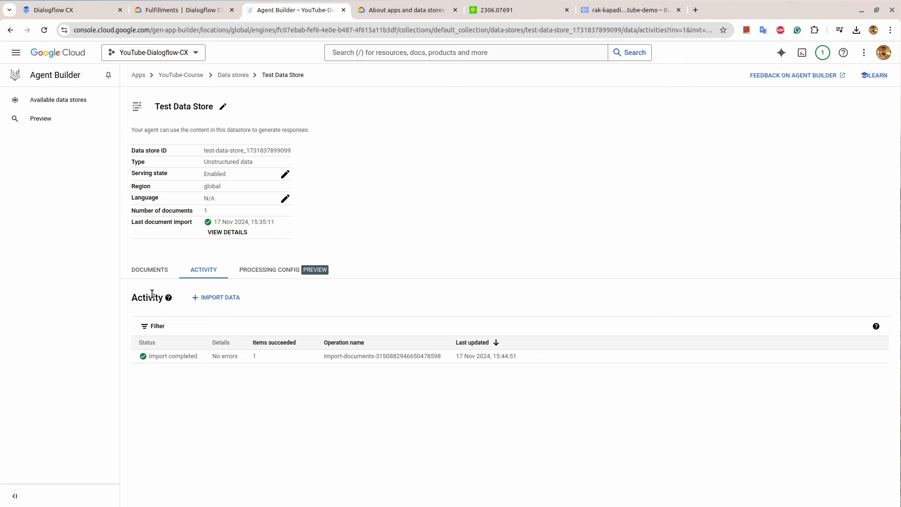
pyautogui.click(68, 10)
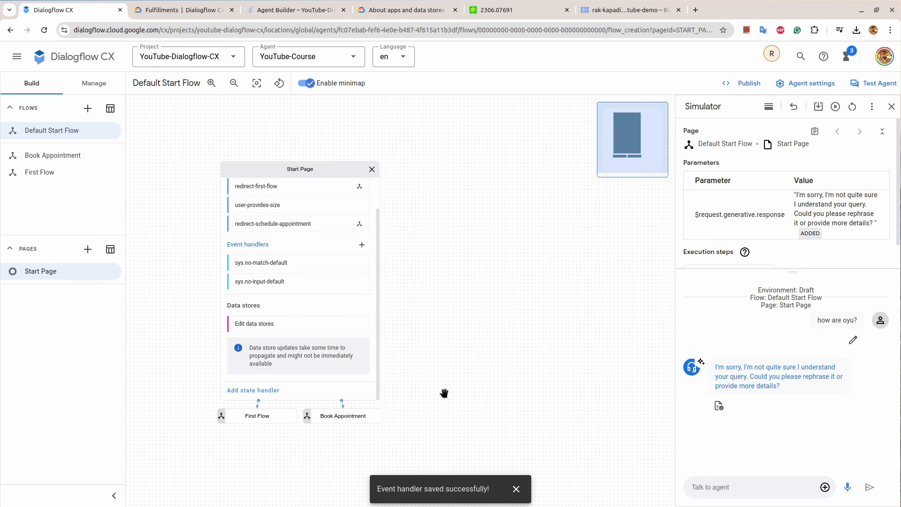
pyautogui.moveTo(611, 241)
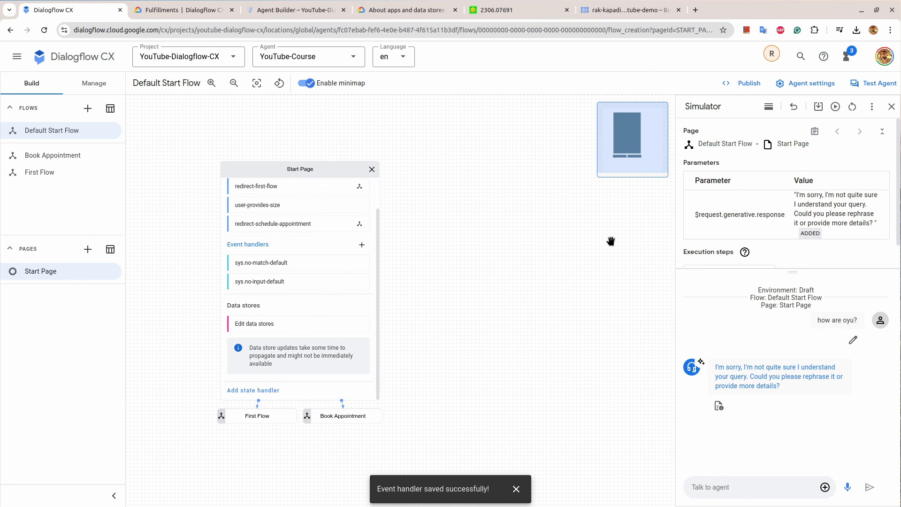
pyautogui.click(294, 9)
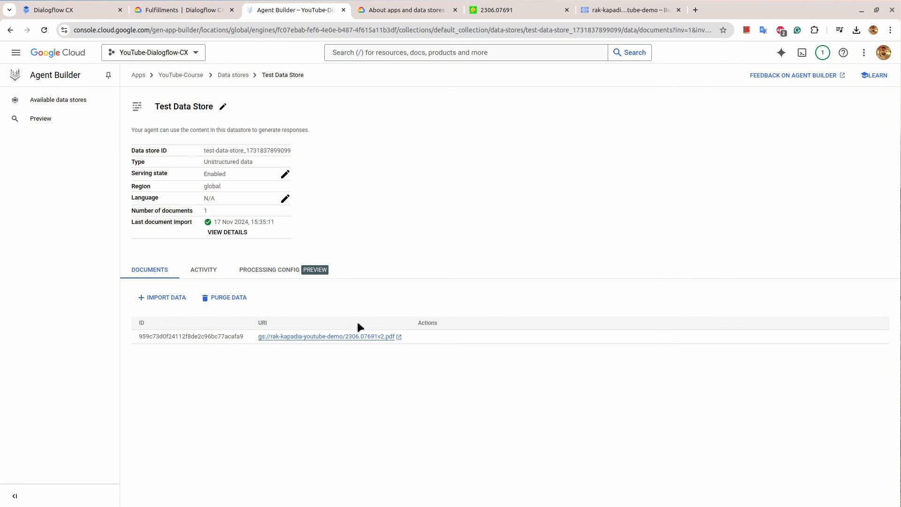
pyautogui.moveTo(244, 281)
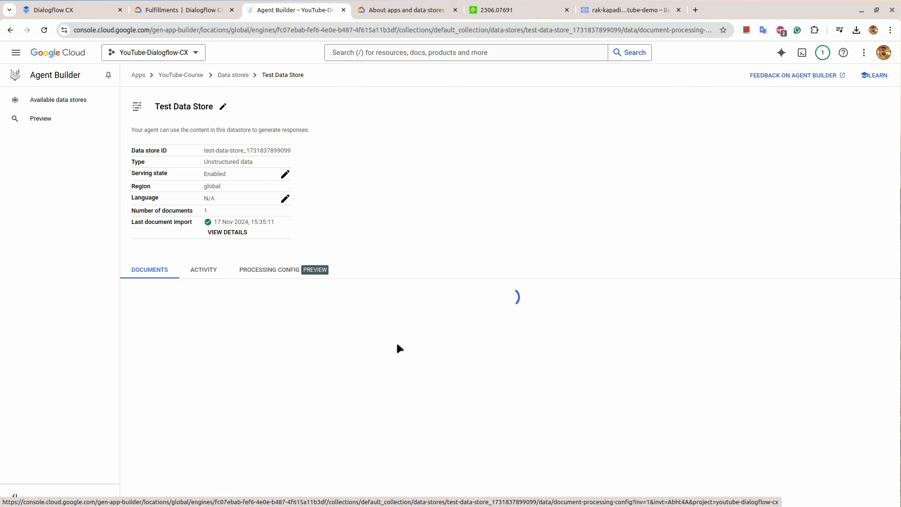
pyautogui.click(269, 269)
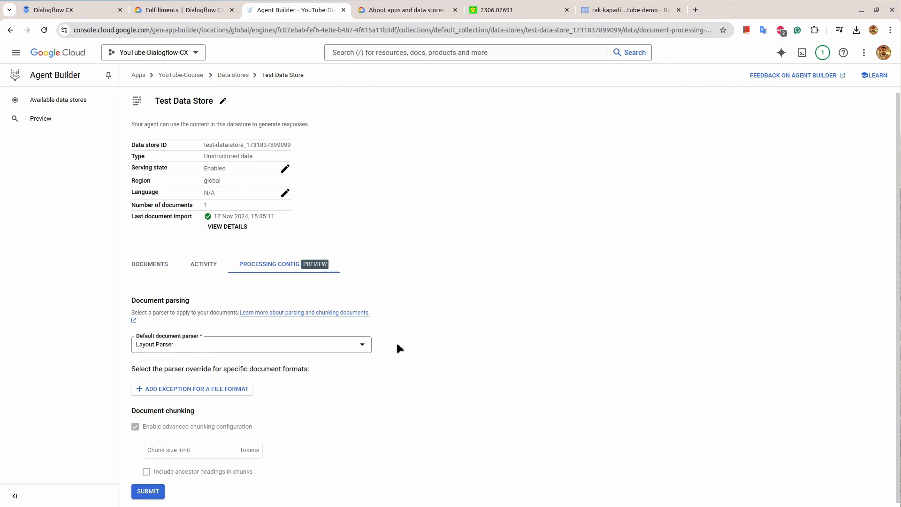
# Keep Layout Parser as the document parser, review the imported PDF, and return to Dialogflow CX
pyautogui.click(251, 343)
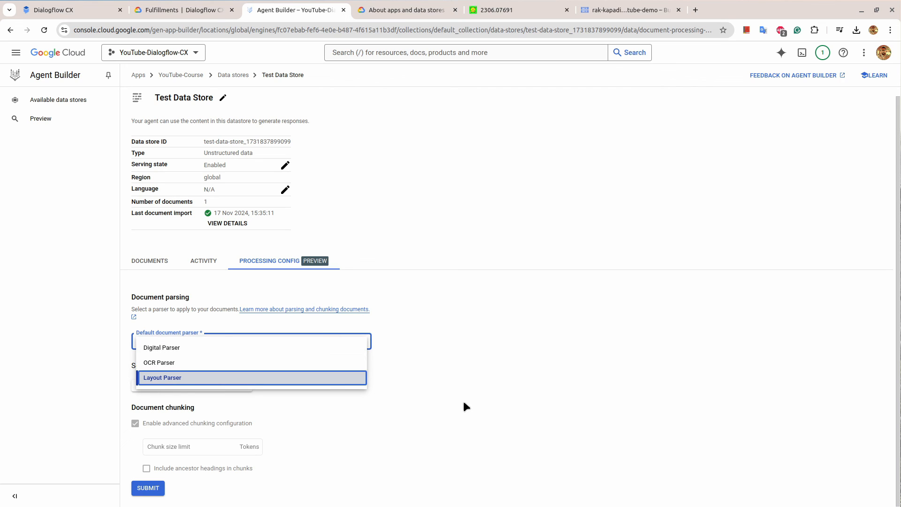
pyautogui.click(162, 377)
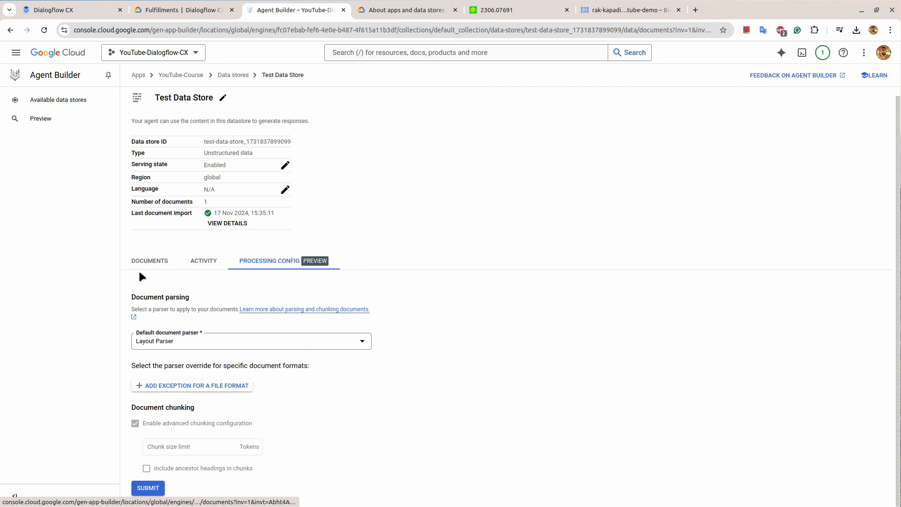
pyautogui.click(149, 260)
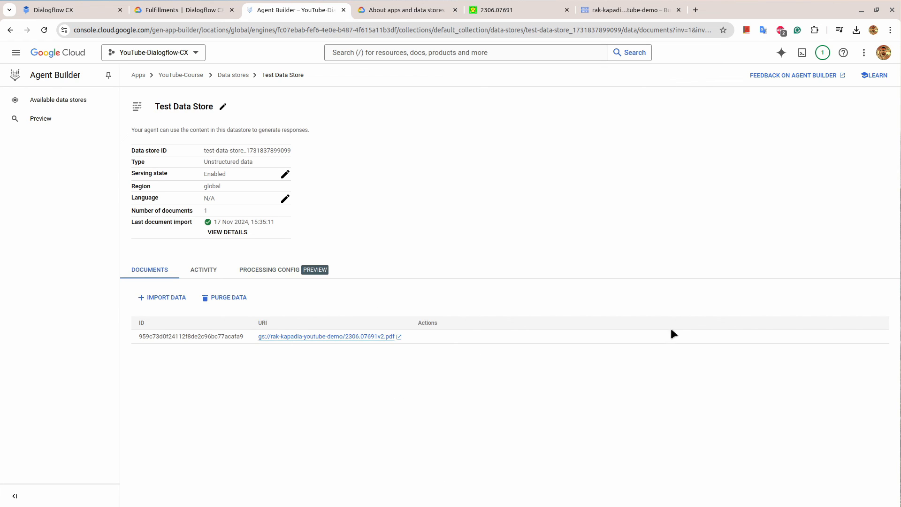
pyautogui.moveTo(242, 216)
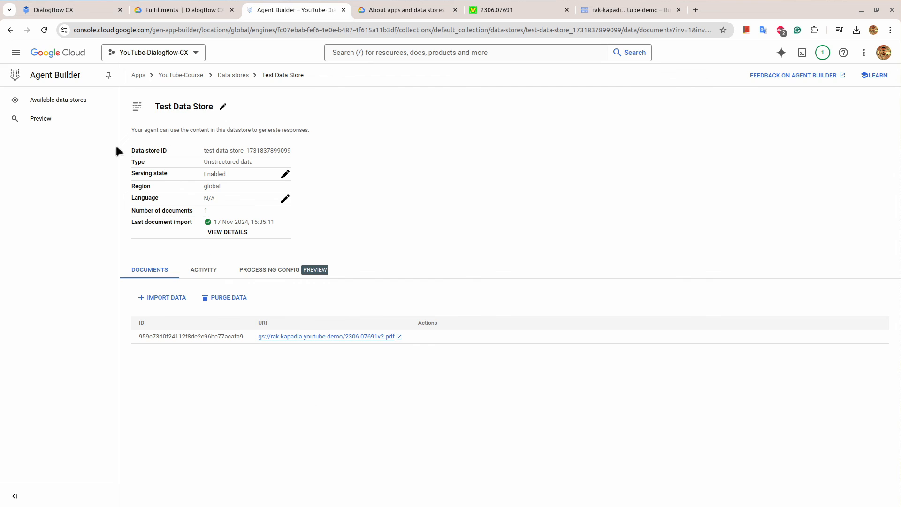
pyautogui.click(68, 10)
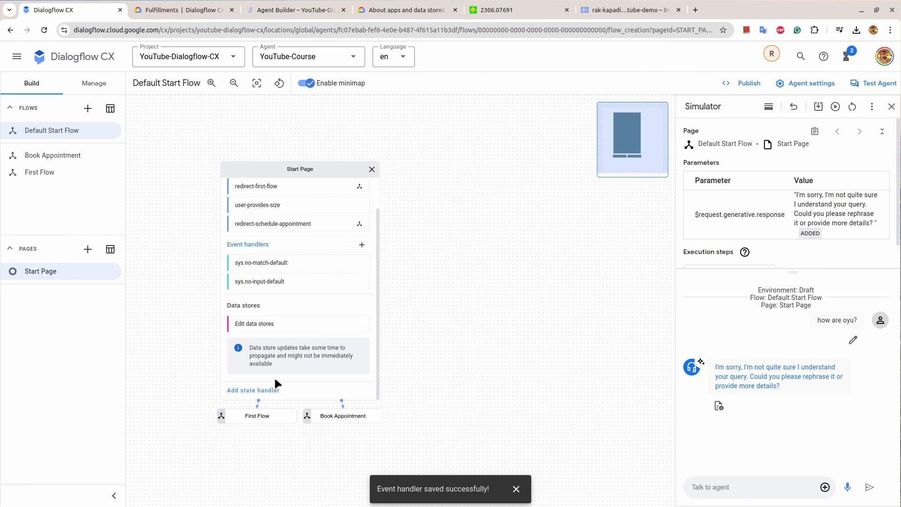
pyautogui.moveTo(516, 281)
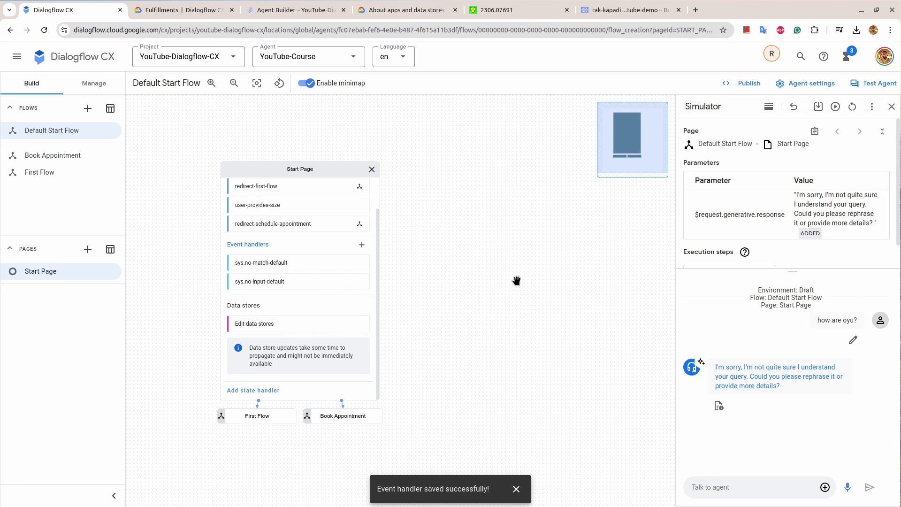
pyautogui.moveTo(627, 337)
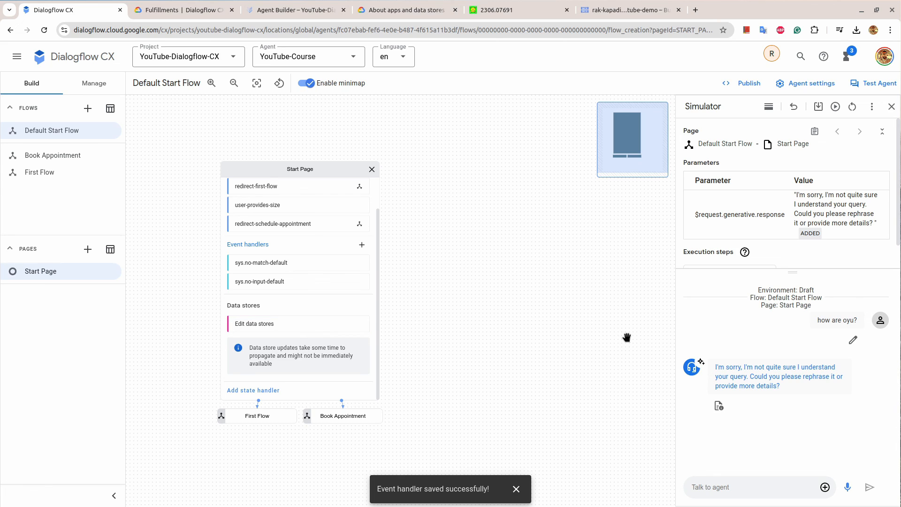
pyautogui.moveTo(459, 310)
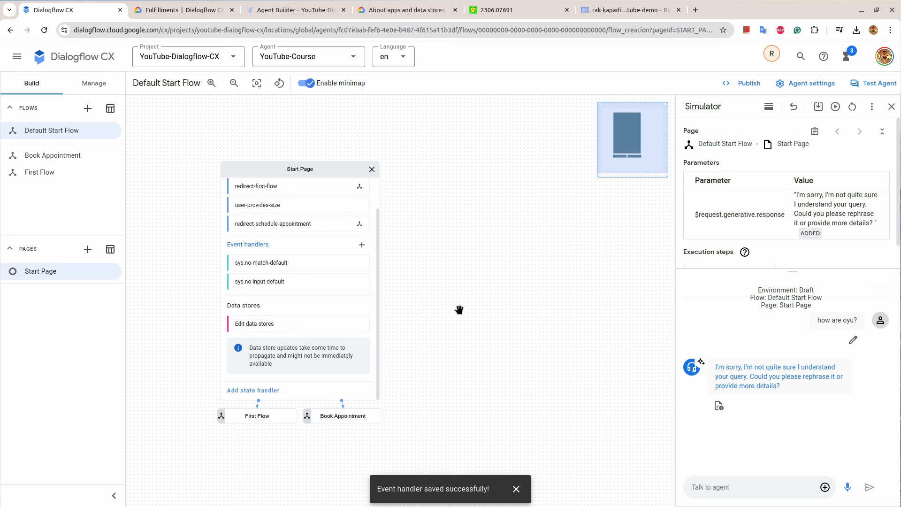
pyautogui.moveTo(892, 106)
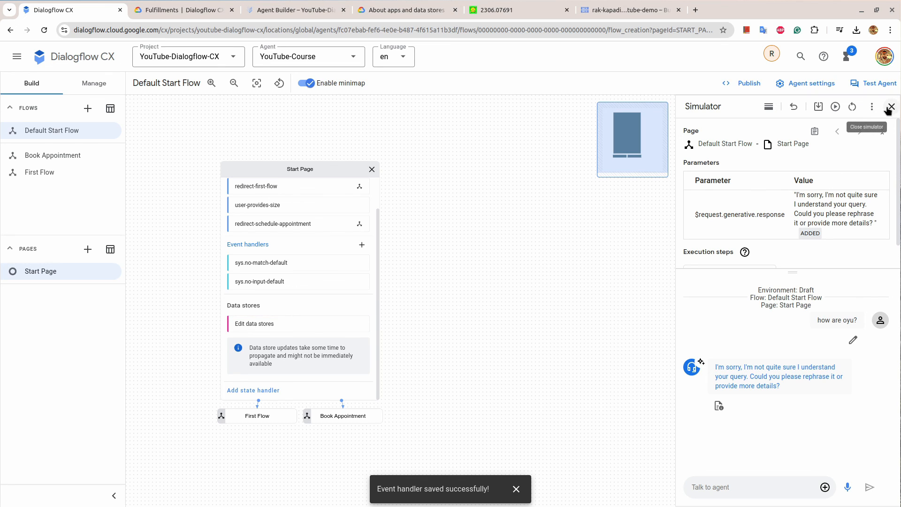